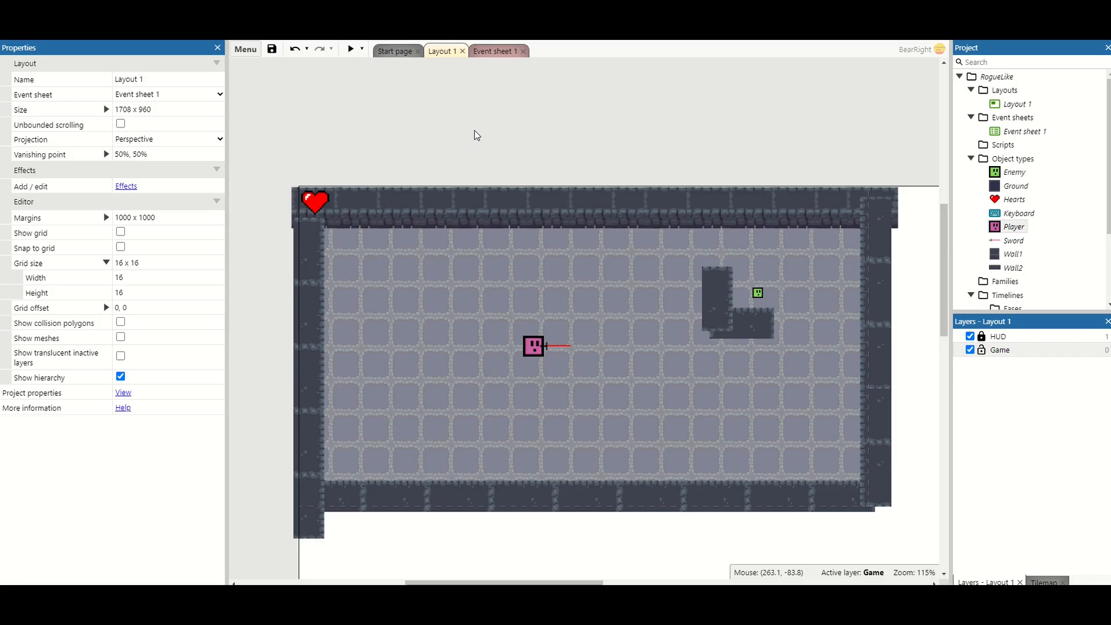
Preview the game briefly and close the preview window
key(Alt+Tab)
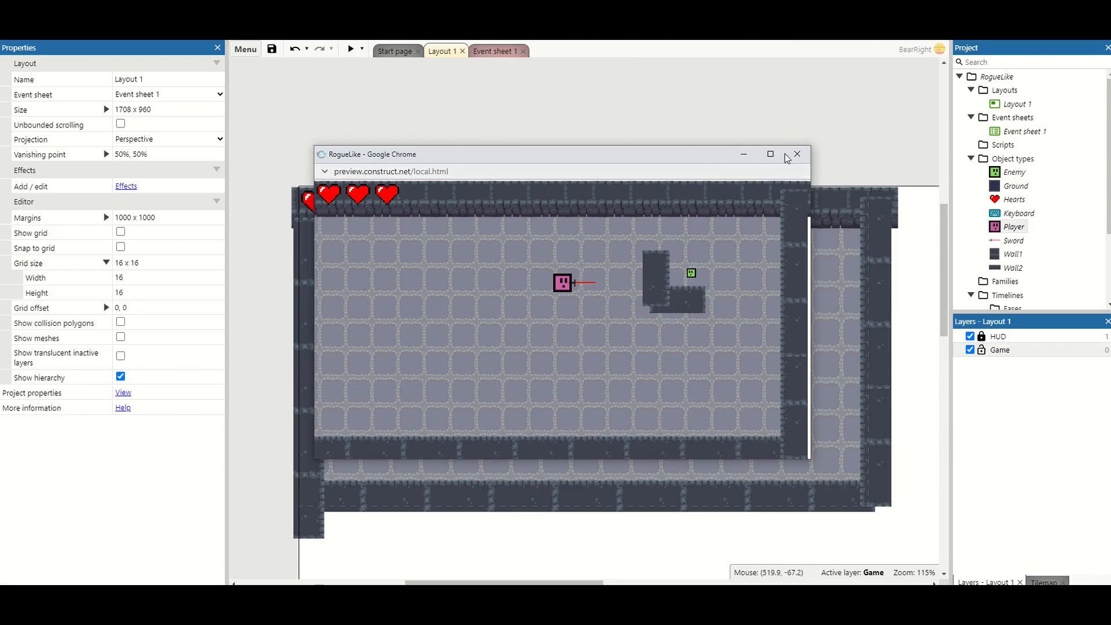
click(795, 154)
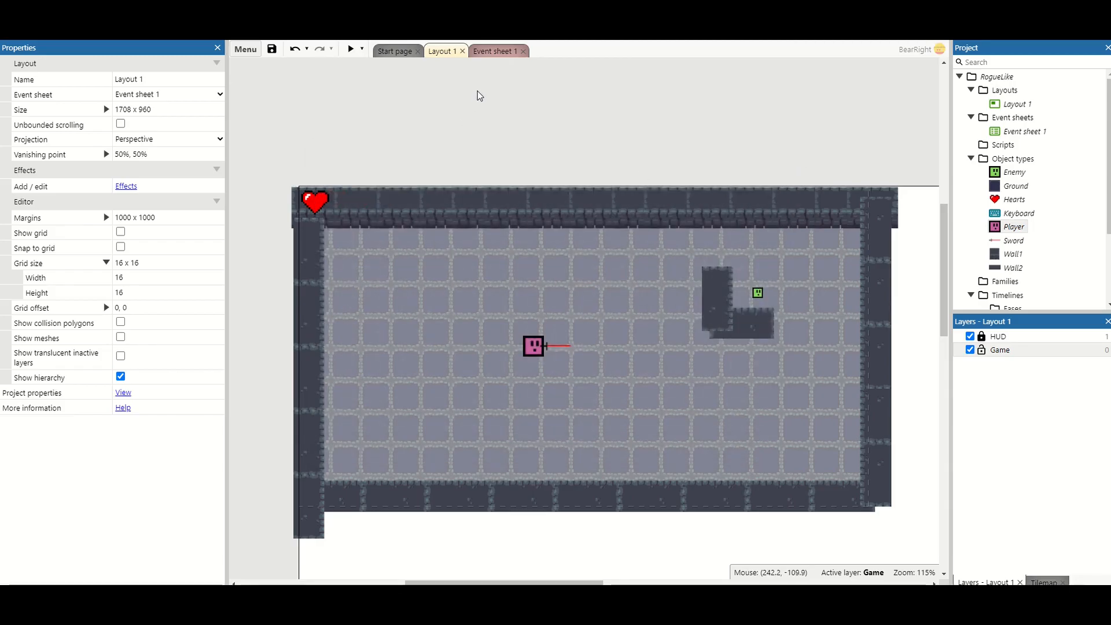
mouse_move(1001, 242)
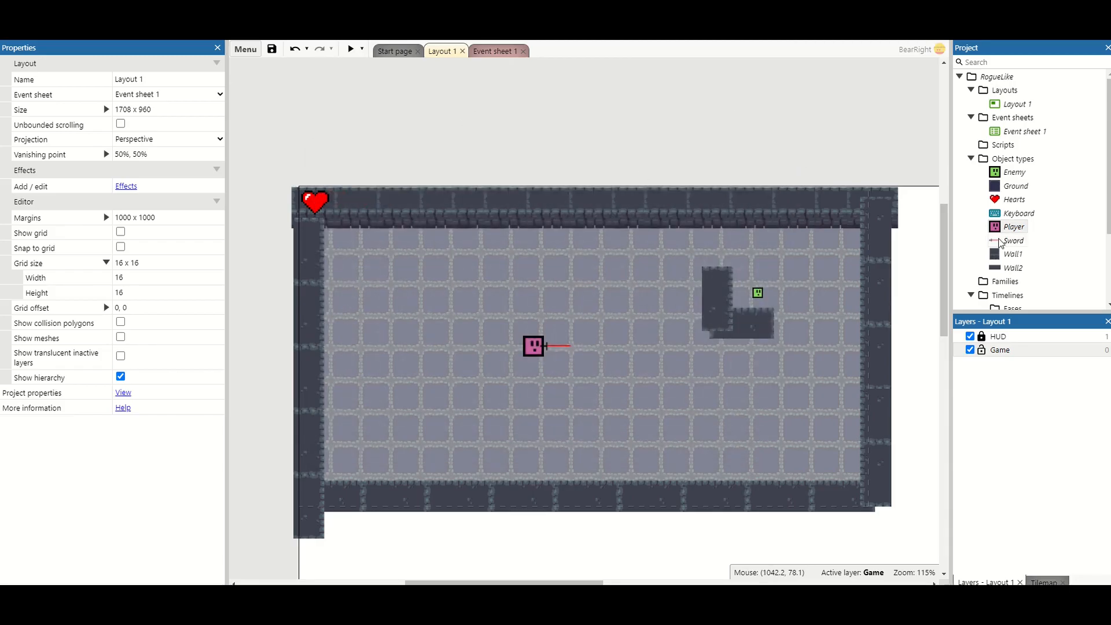
Add the Tween behavior to the Sword object from its Behaviors dialog
right_click(1013, 240)
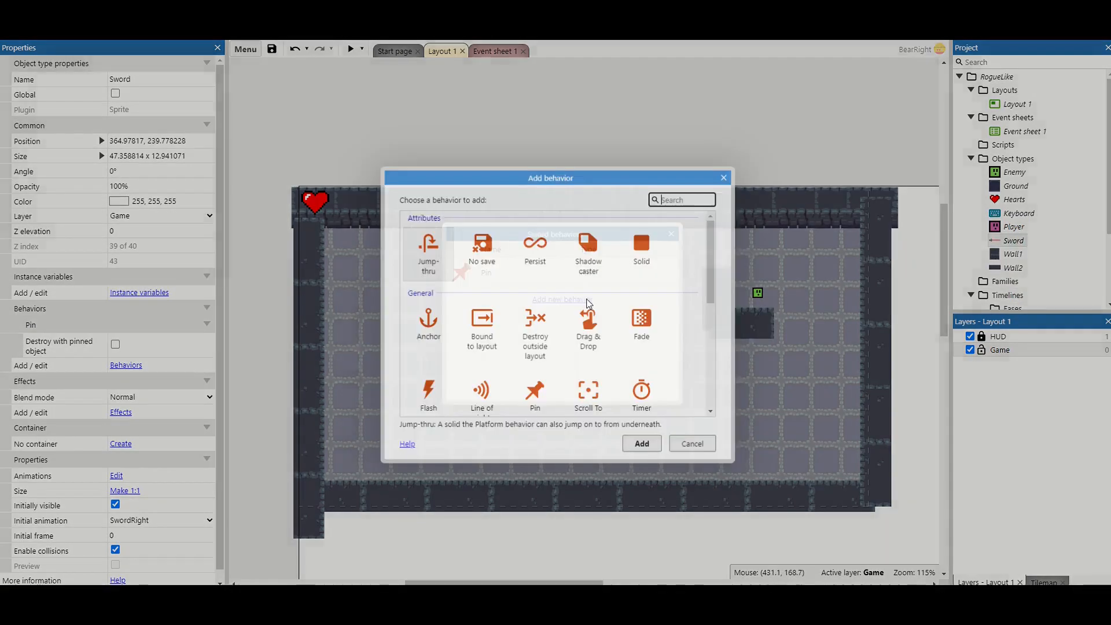
scroll(down, 3)
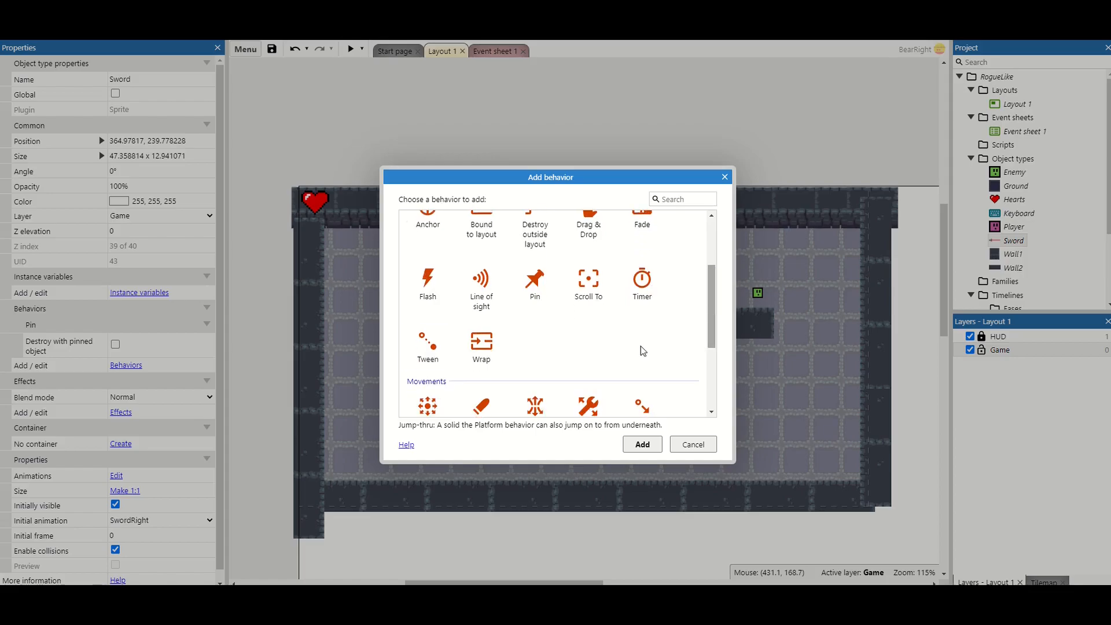
mouse_move(427, 347)
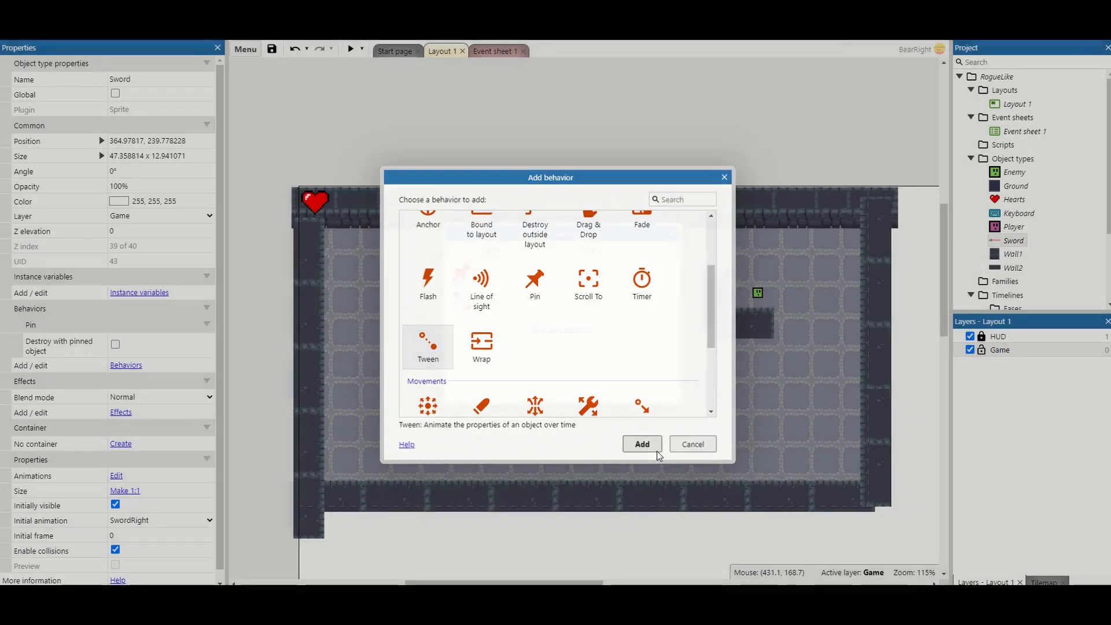
click(641, 443)
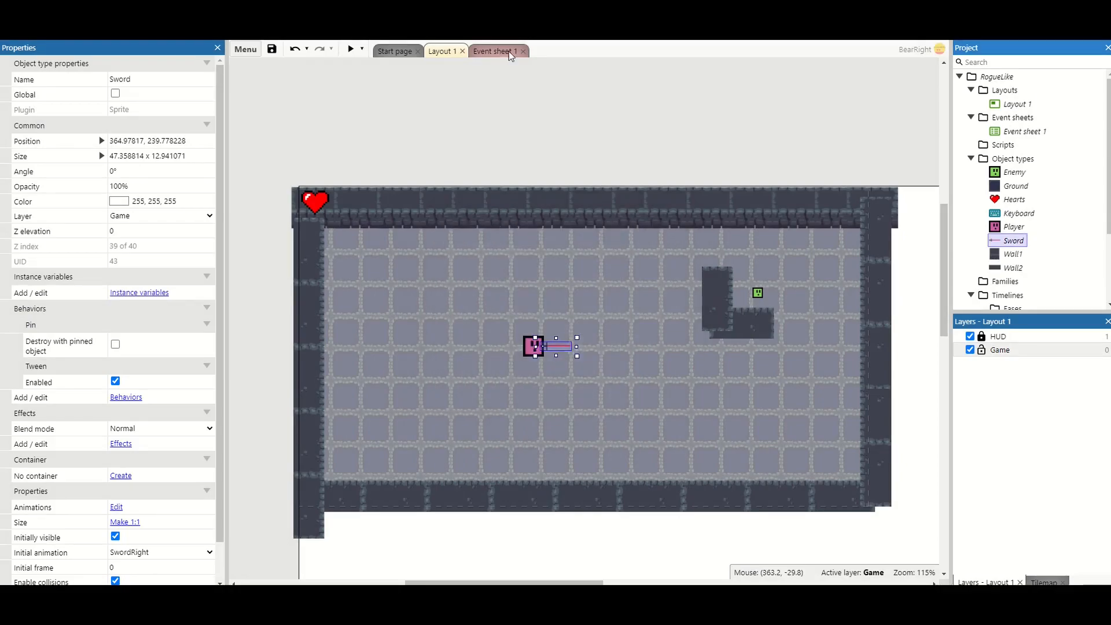
Create global number SwordSwing with initial value 0.1 on Event sheet 1
click(494, 51)
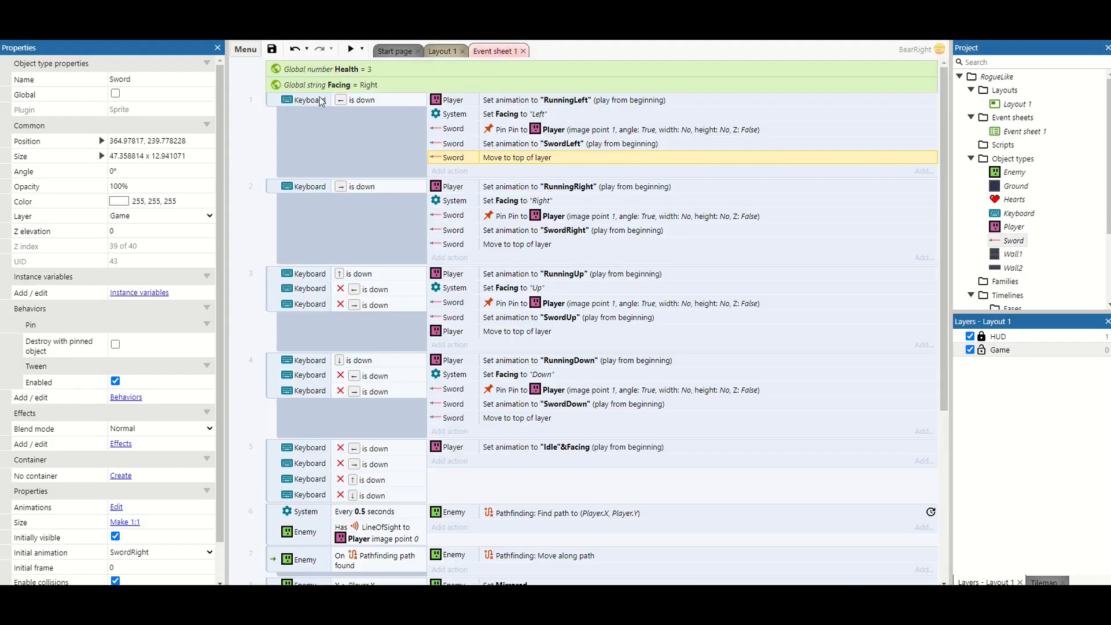
right_click(319, 103)
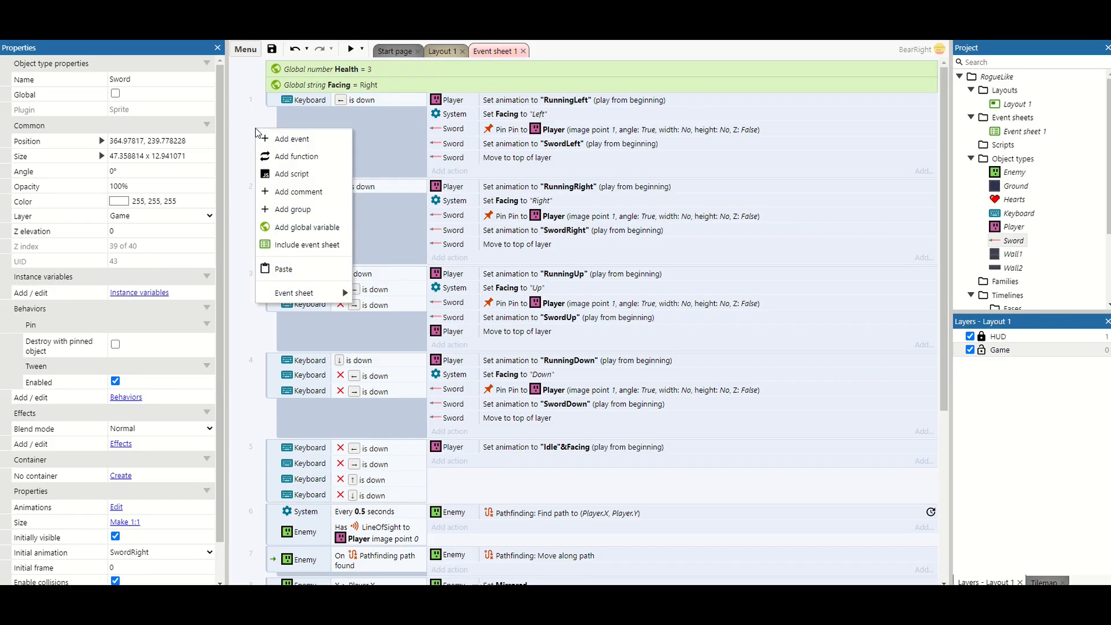
click(304, 227)
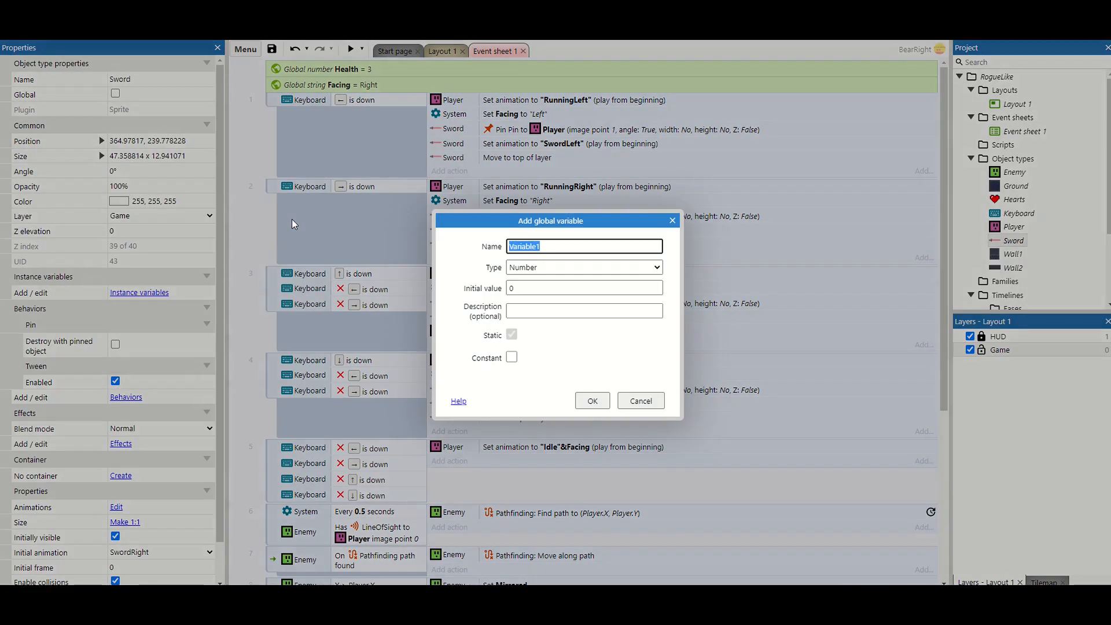
text(SwordSwing)
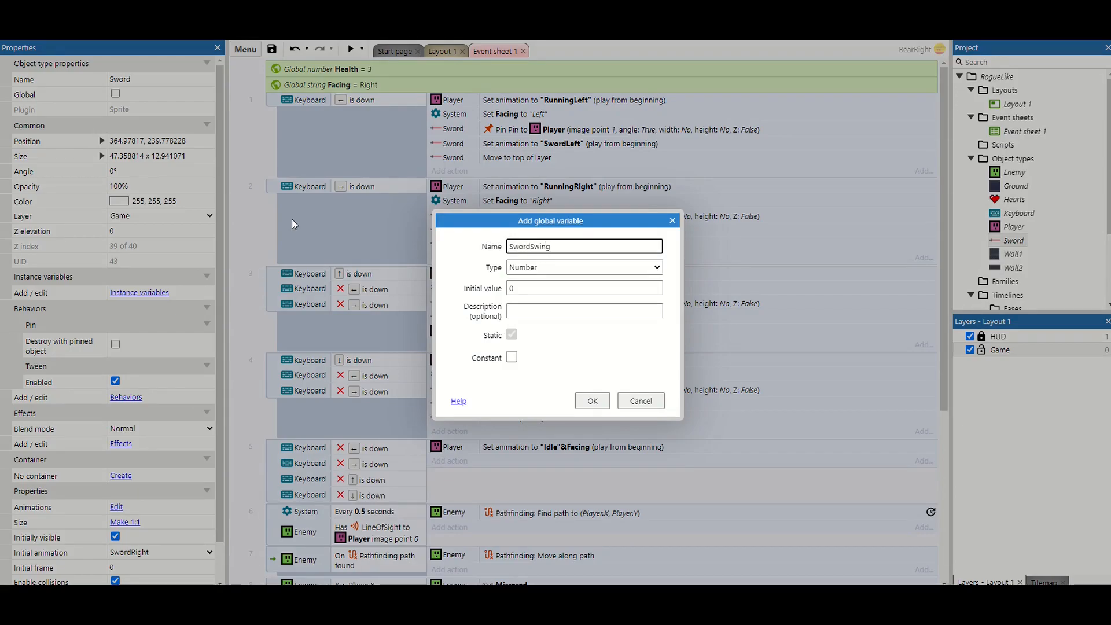
click(581, 288)
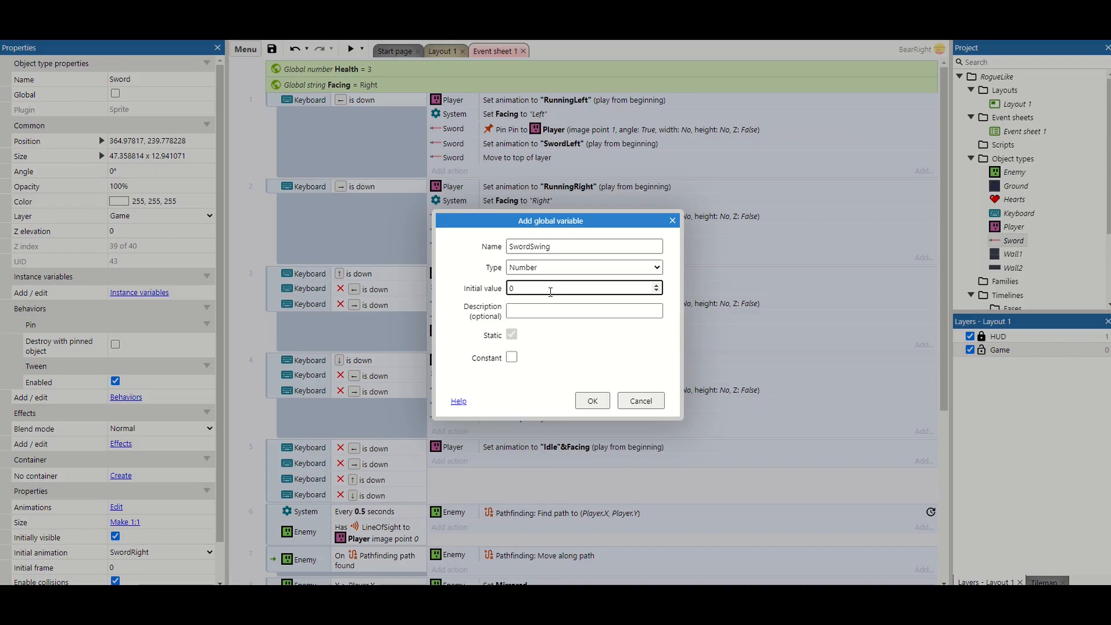
text(.1)
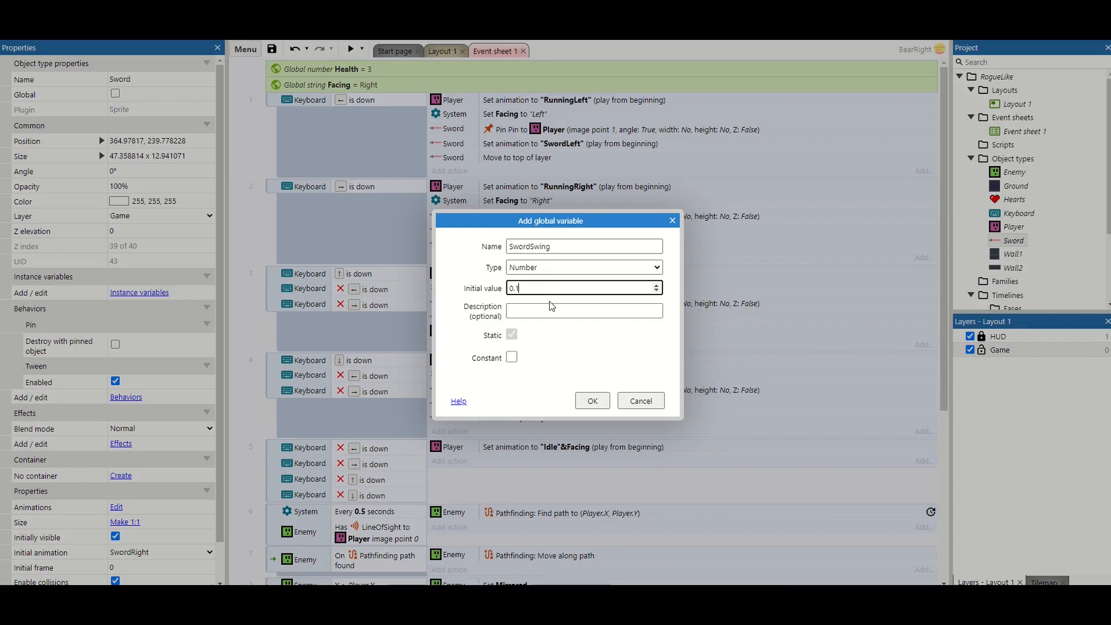
click(591, 401)
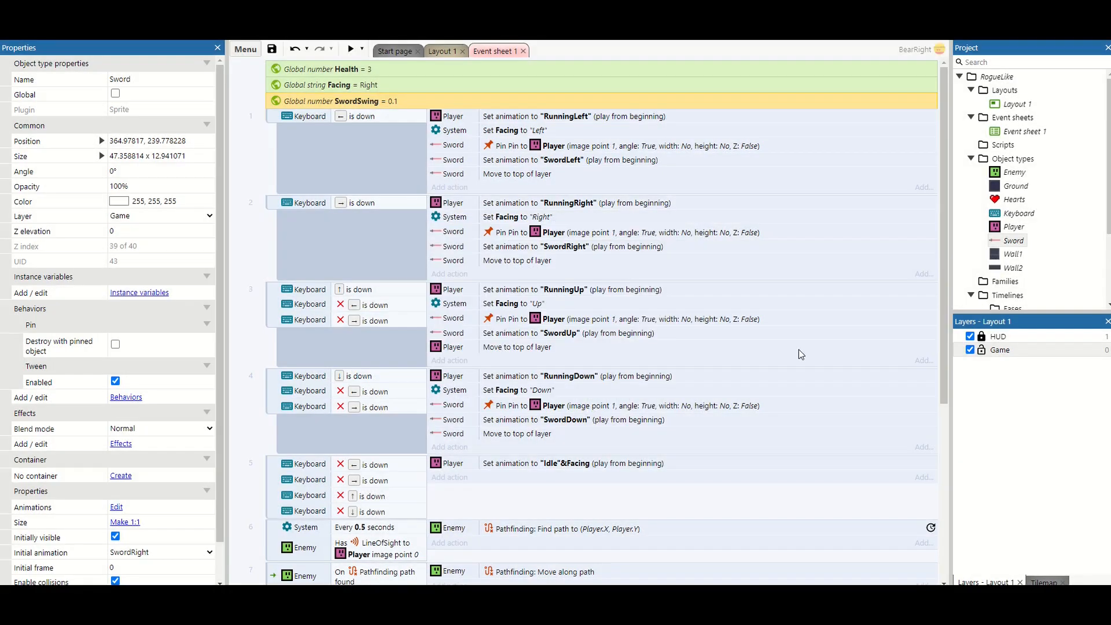
scroll(down, 3)
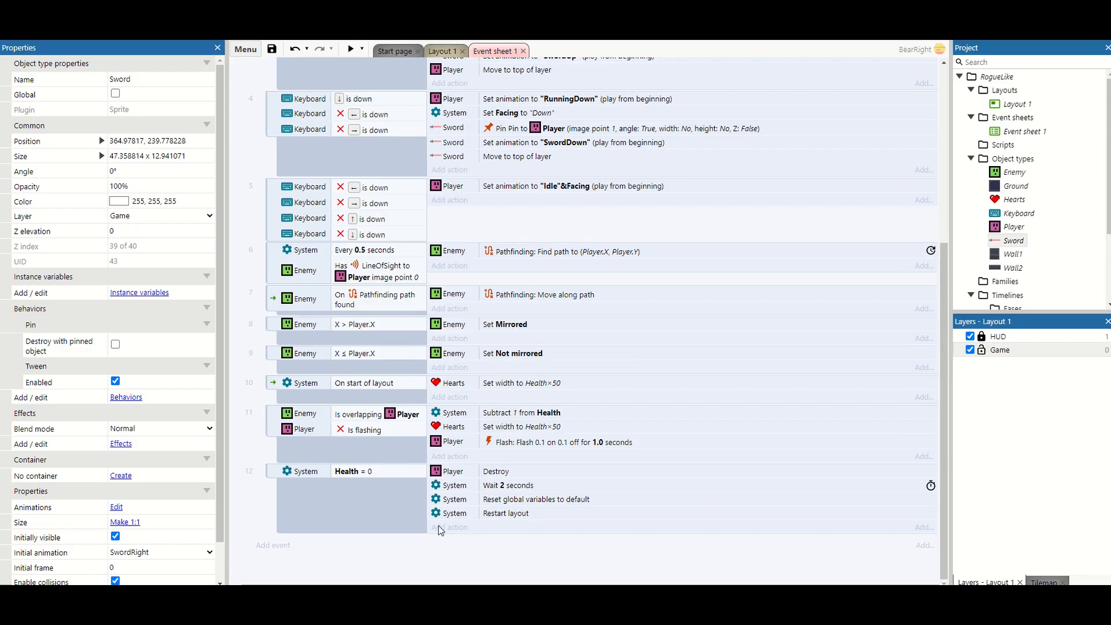
Add event 13 with the Keyboard condition On Z pressed
click(273, 545)
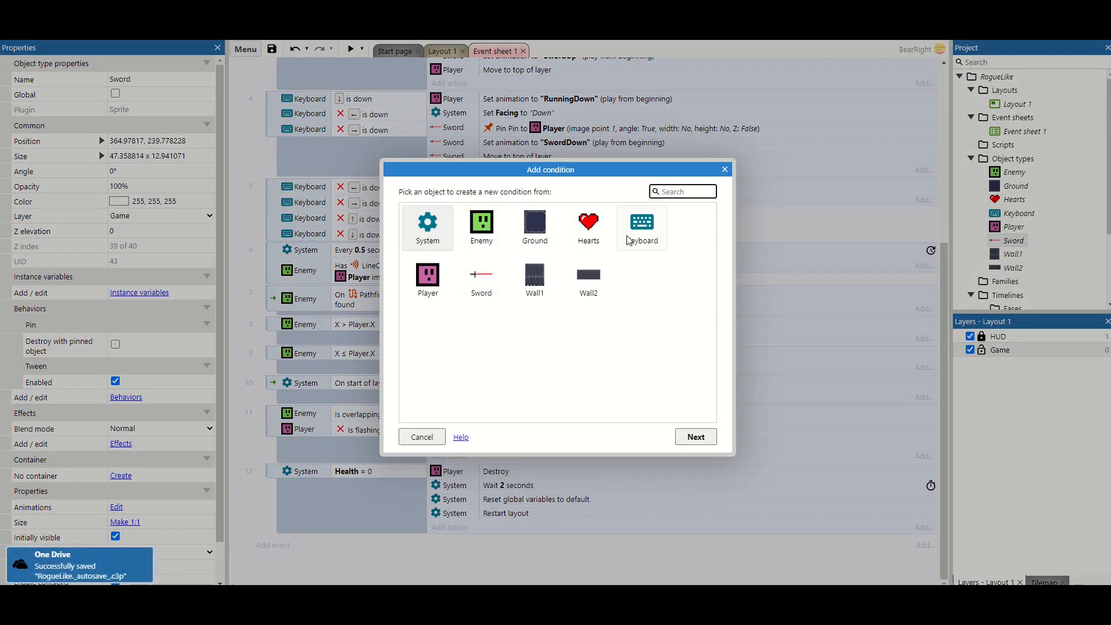
click(640, 224)
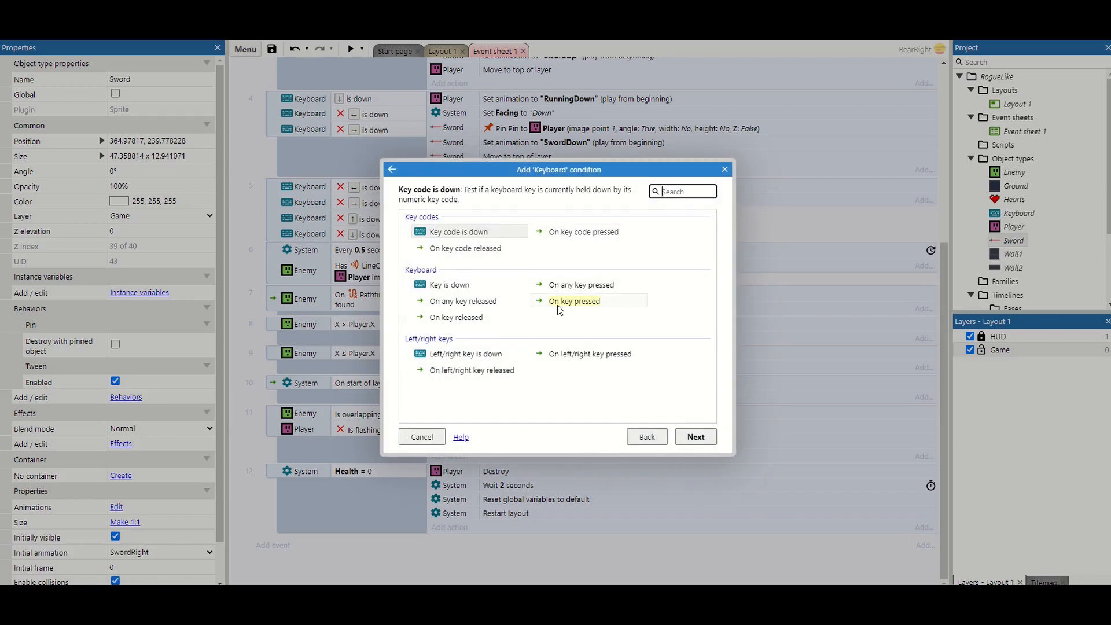
click(573, 301)
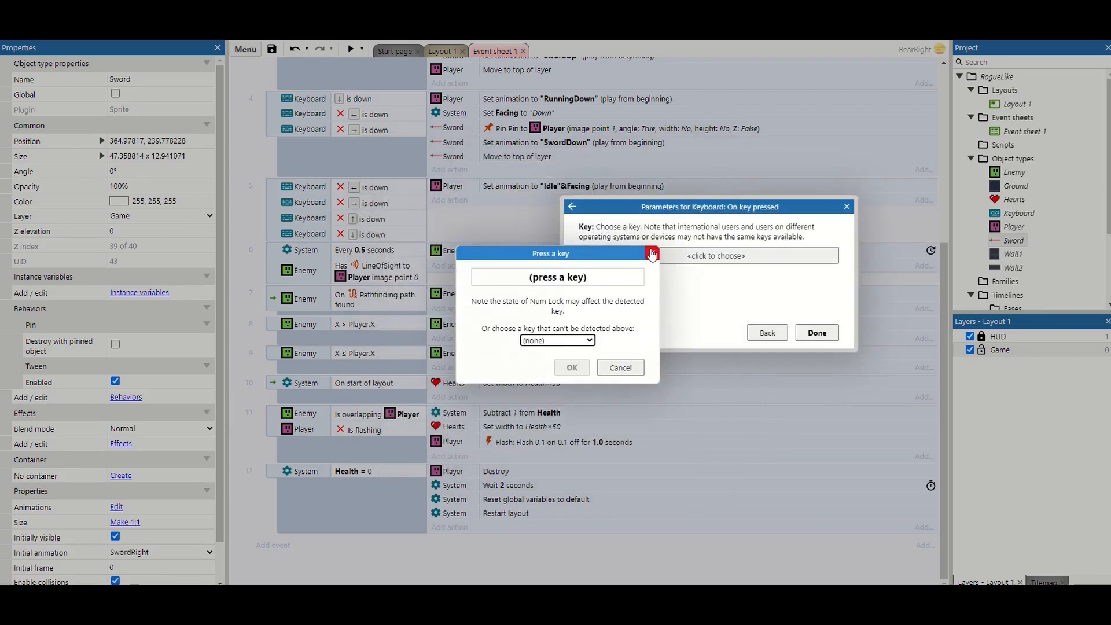
key(z)
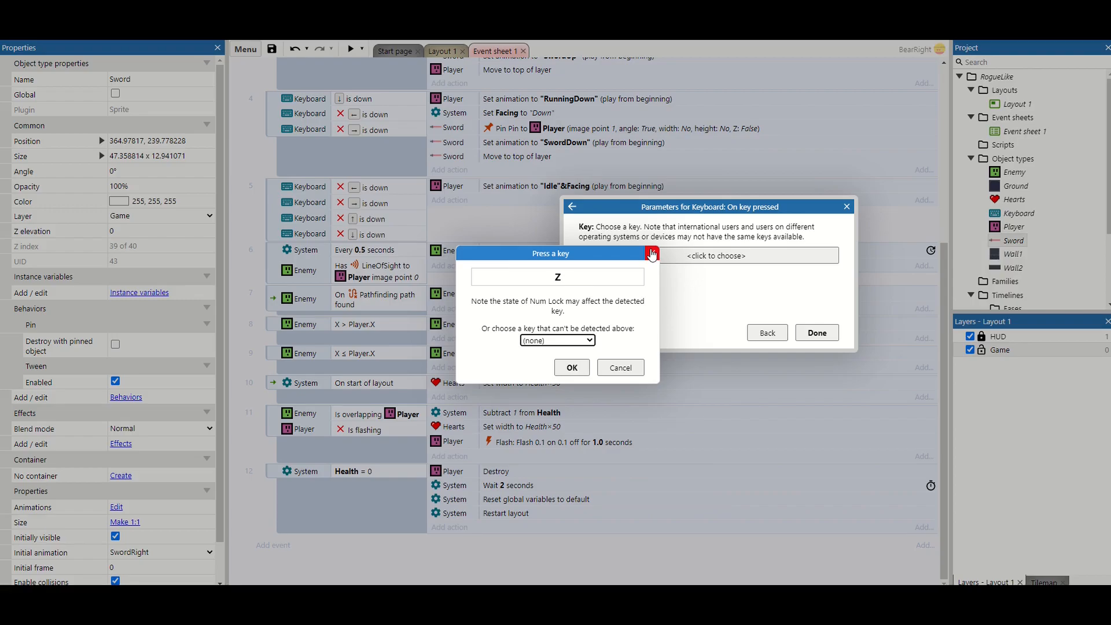
mouse_move(589, 347)
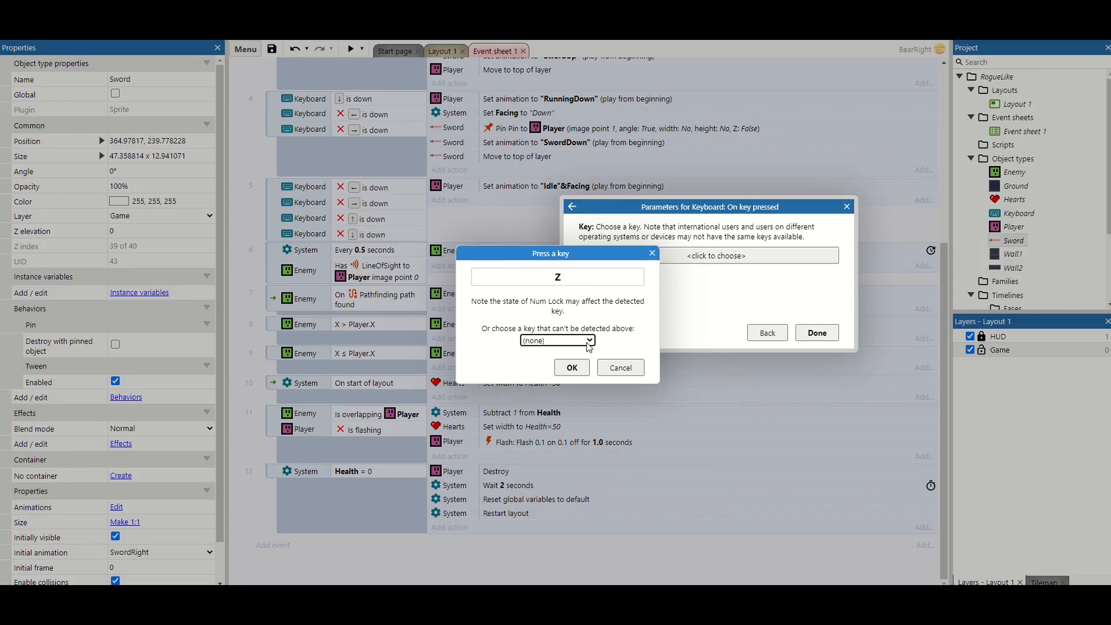
click(570, 367)
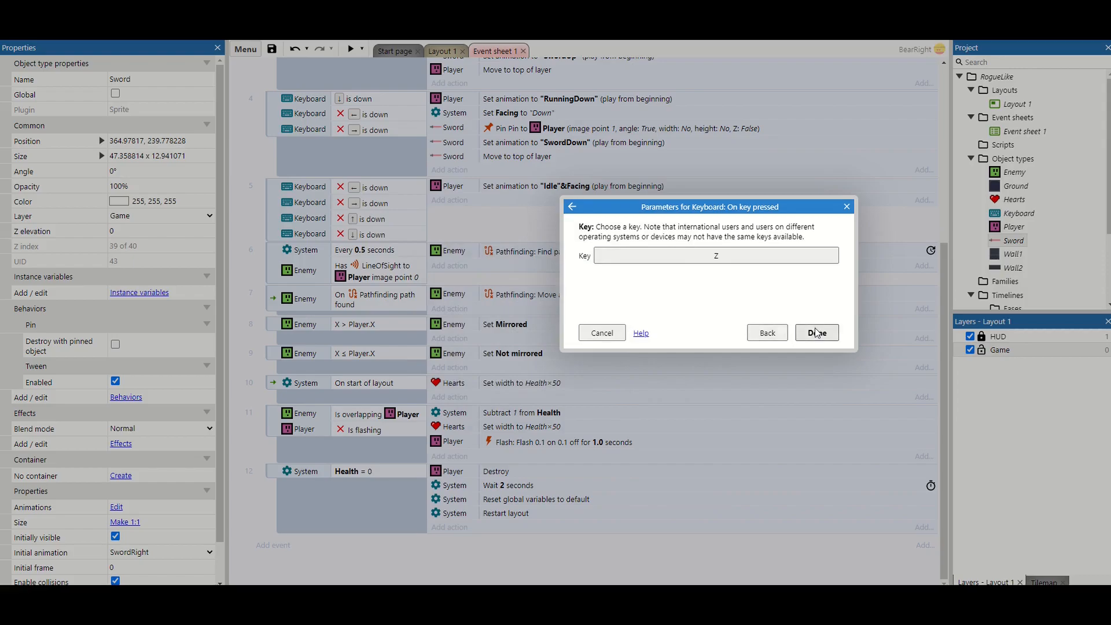
click(816, 332)
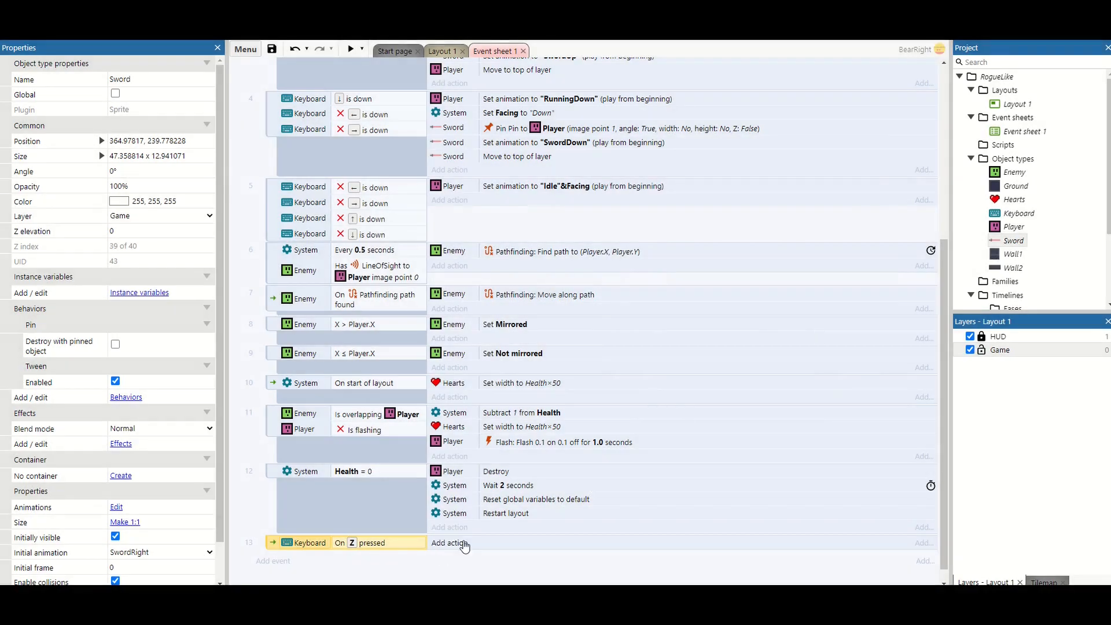
Add a Sword Tween one-property action on Angle with end value Sword.Angle+30
click(449, 543)
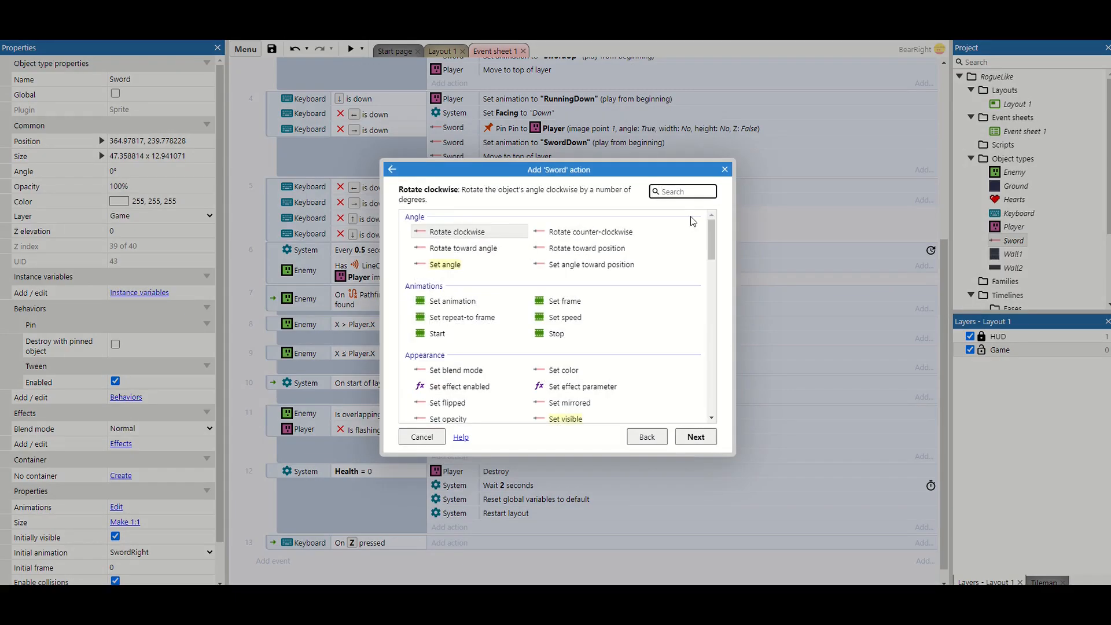
scroll(down, 3)
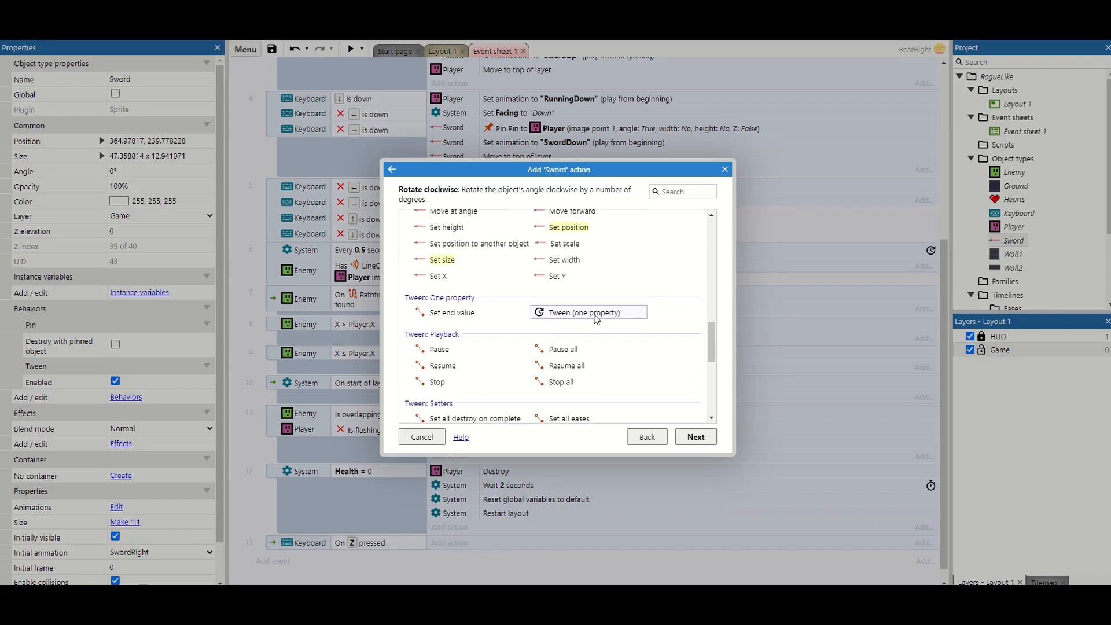
click(694, 436)
text("swin)
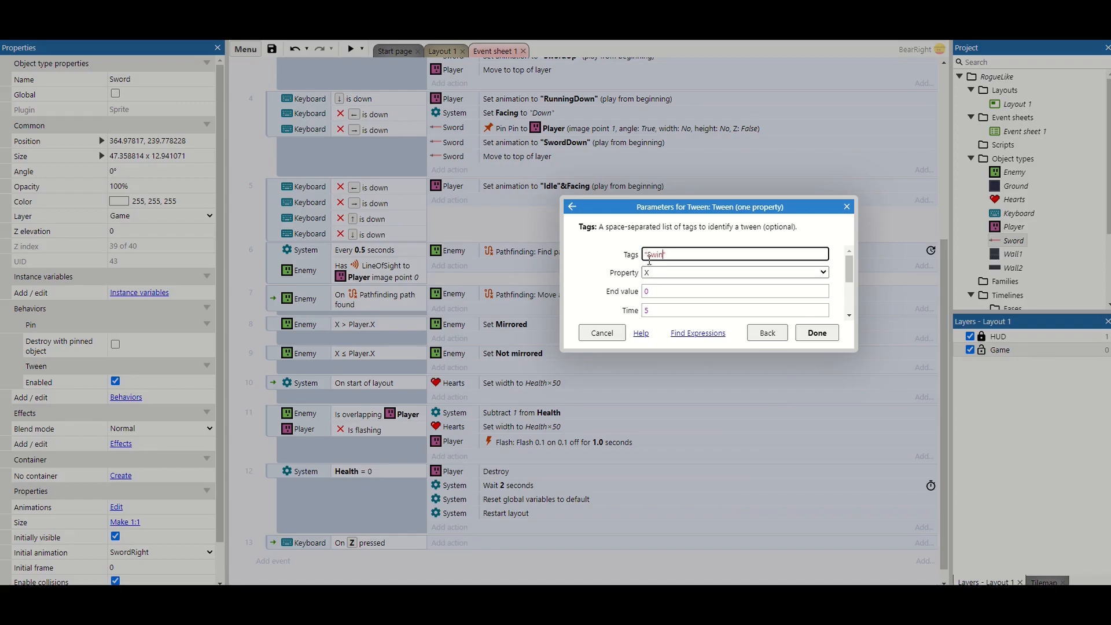
click(734, 272)
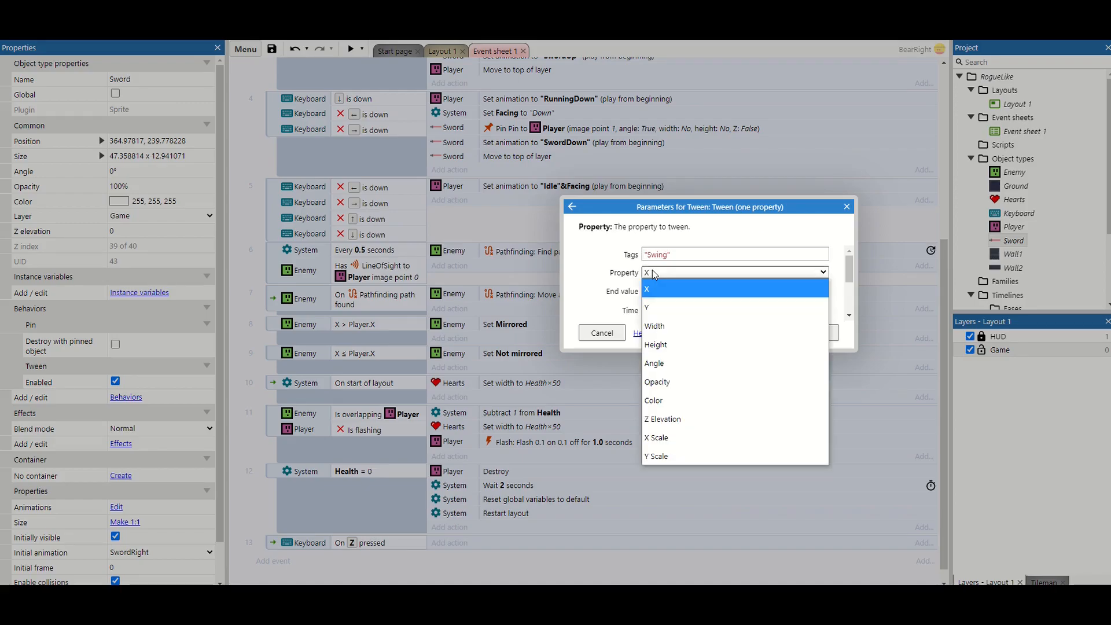
click(654, 362)
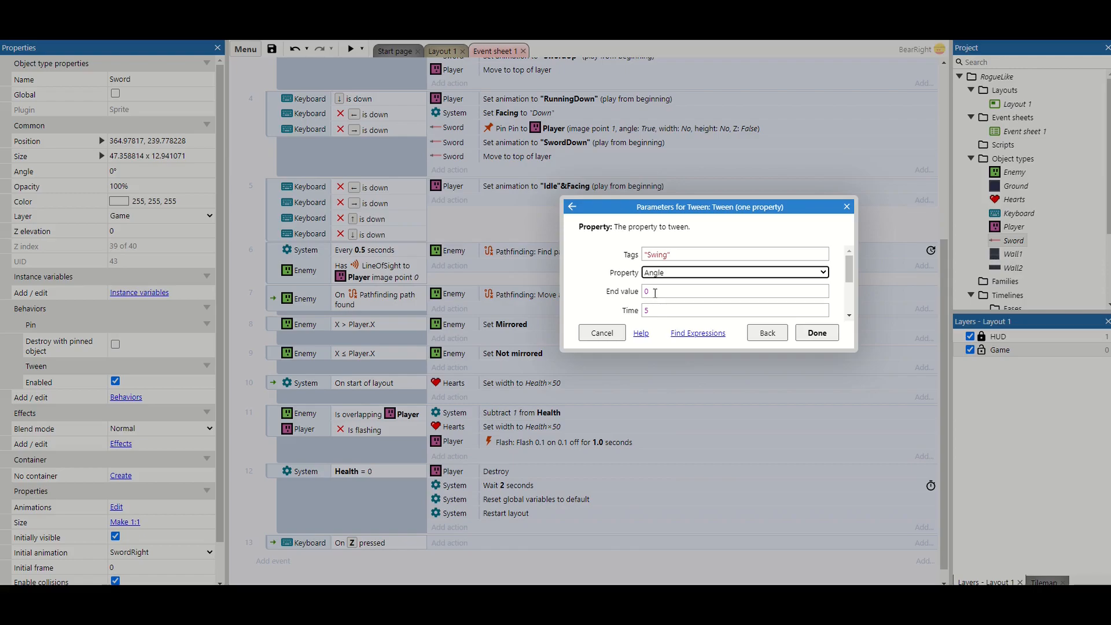
click(734, 290)
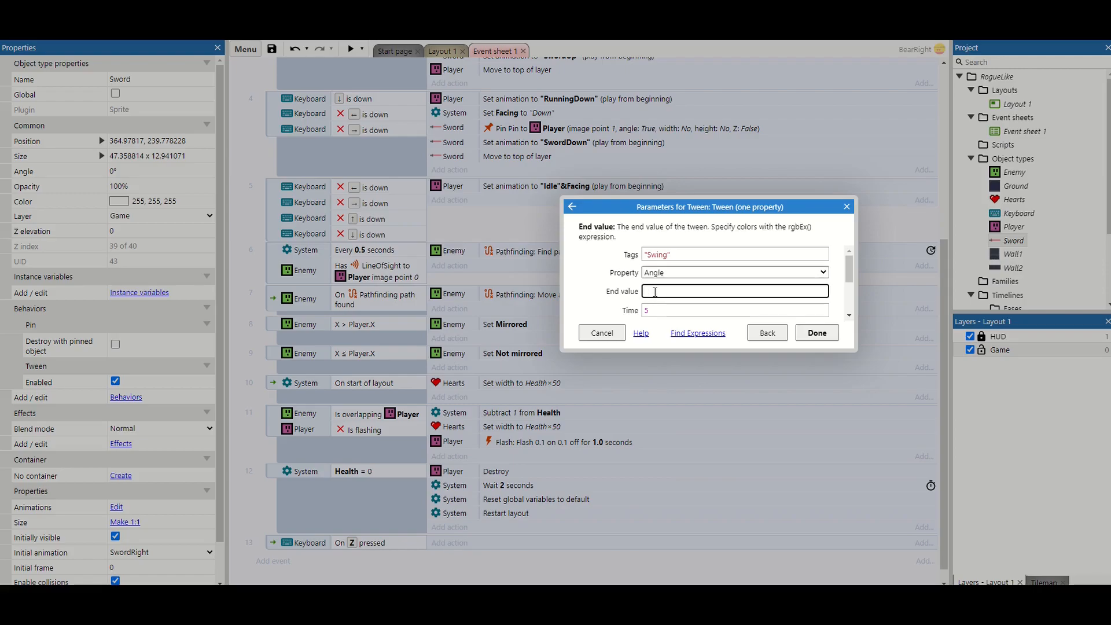
text(Sword.a)
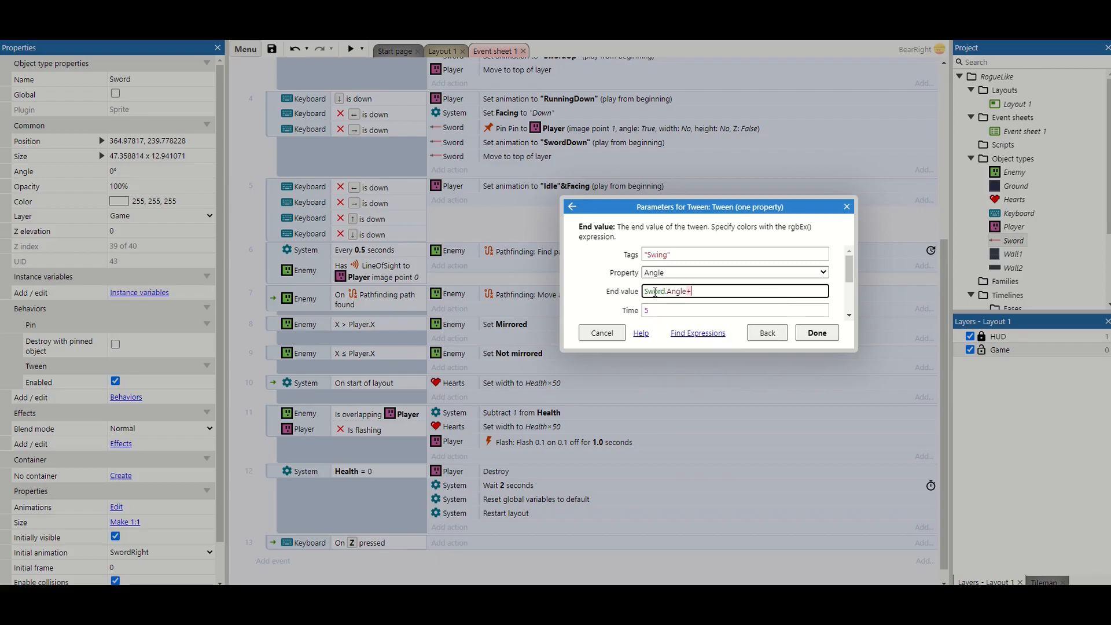
text(30)
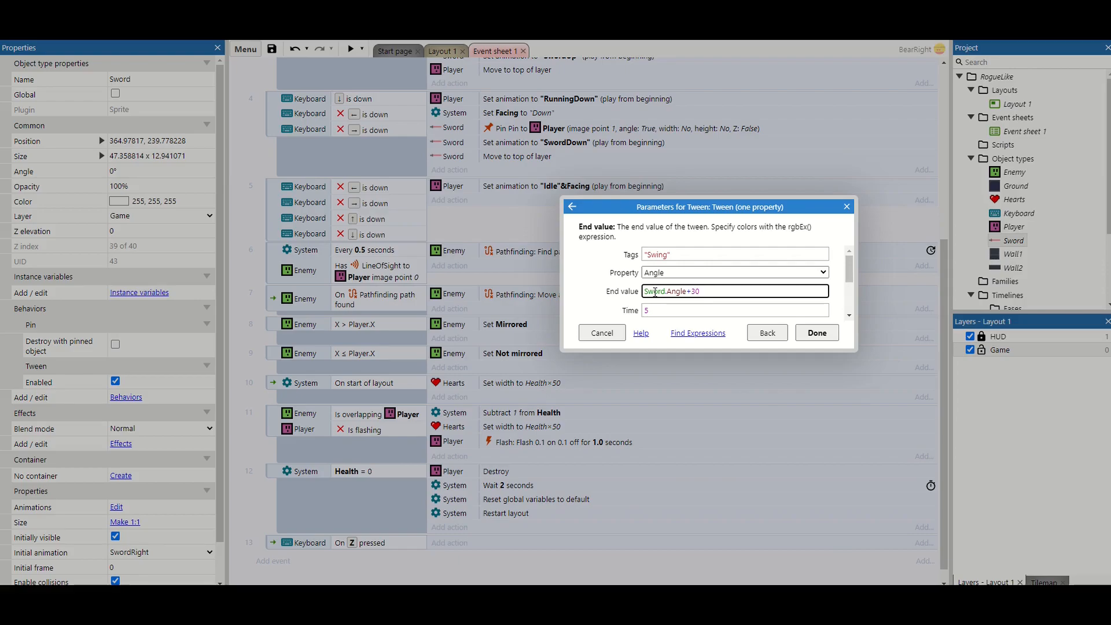
Set the tween's duration to the SwordSwing variable and confirm the action
click(697, 290)
text(s)
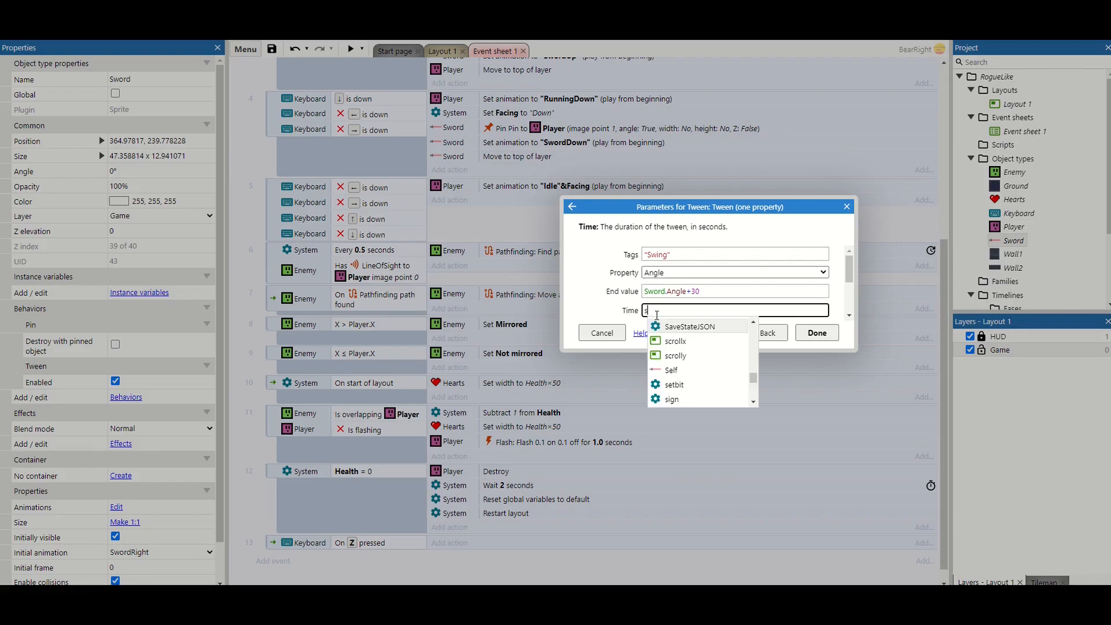
text(wo)
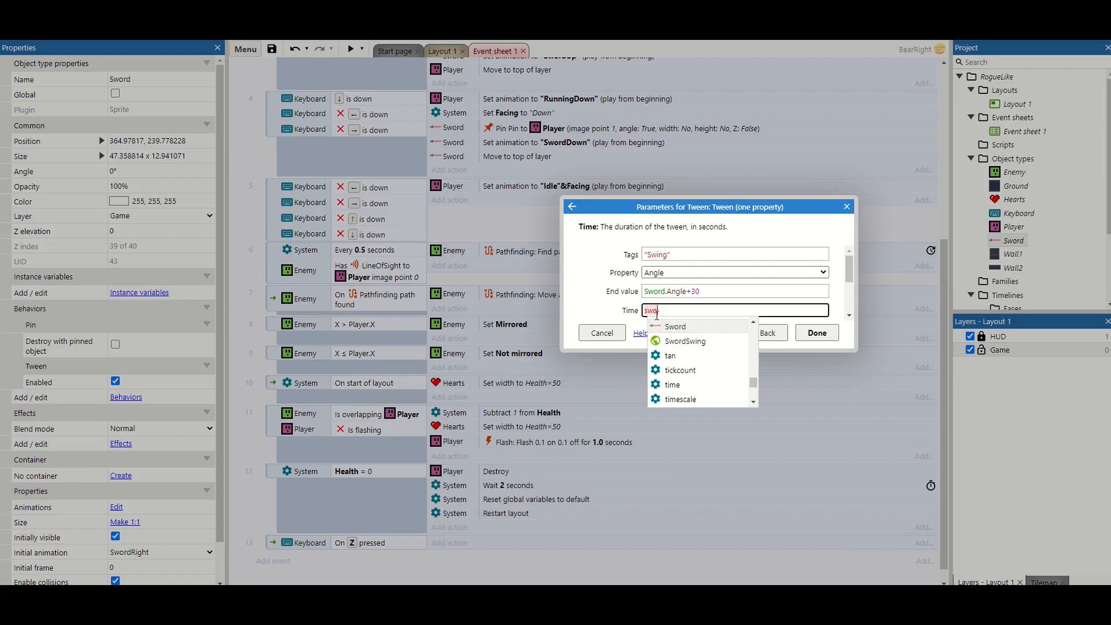
click(685, 340)
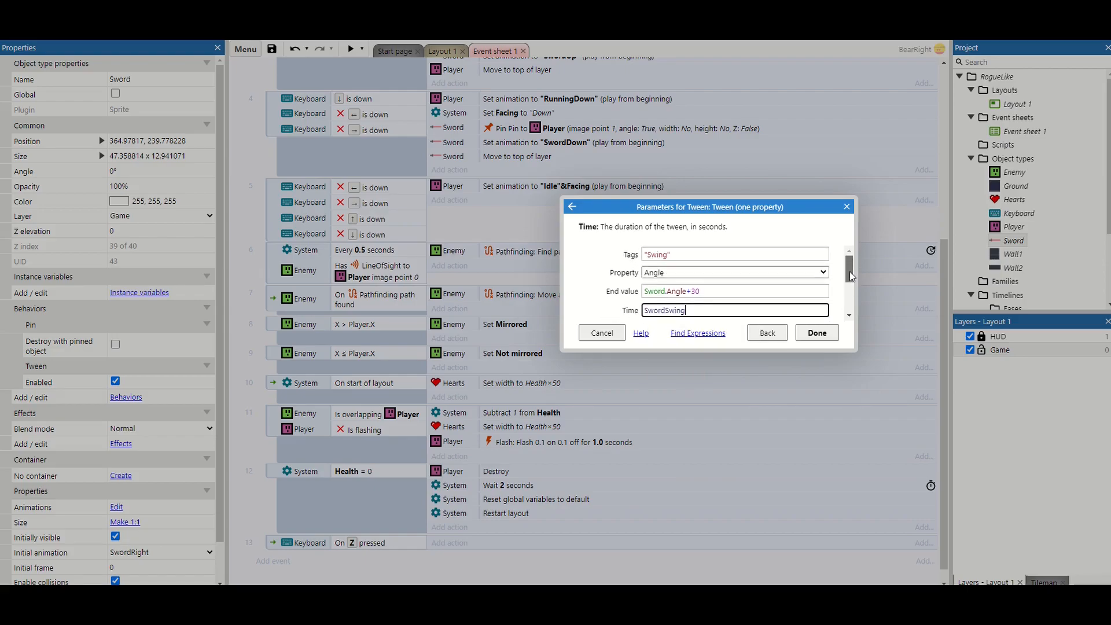
click(816, 332)
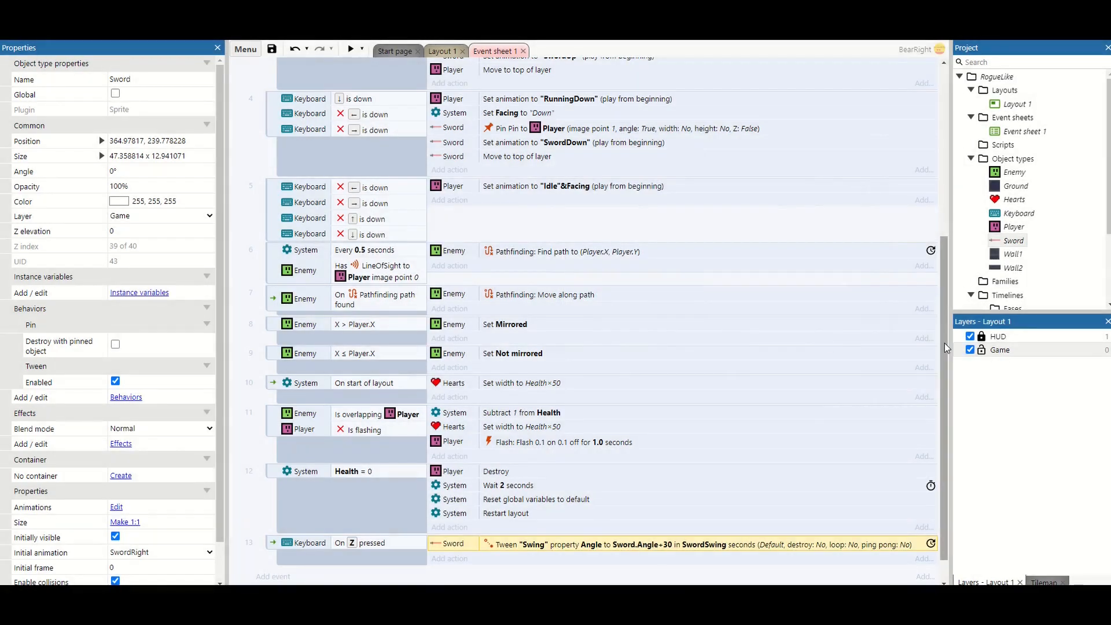
Add a System Wait SwordSwing seconds action after the tween
scroll(down, 3)
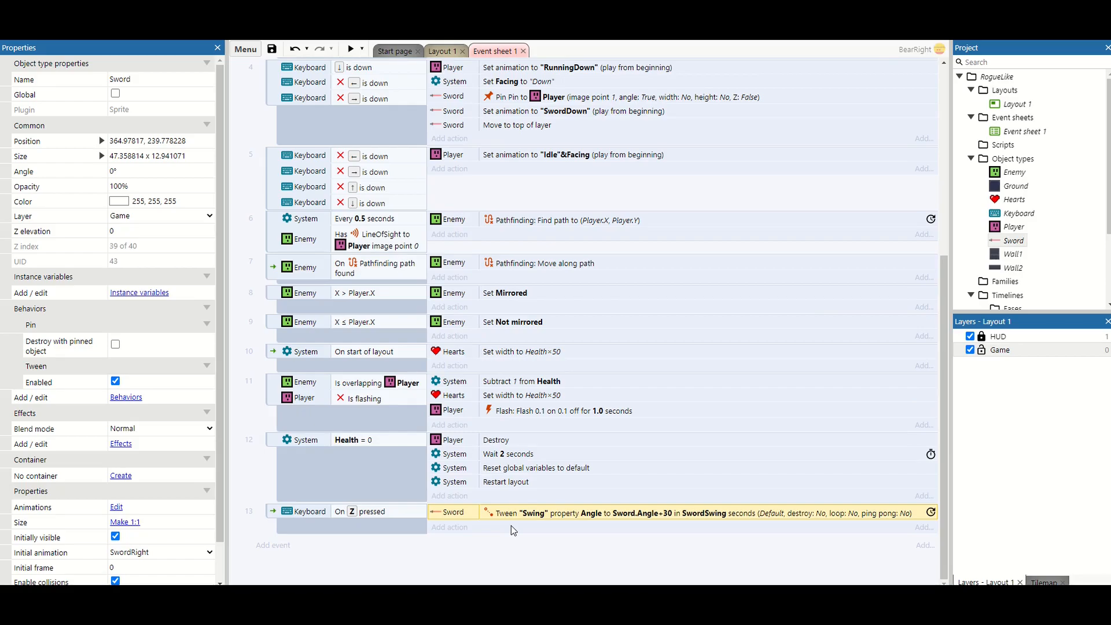
click(449, 526)
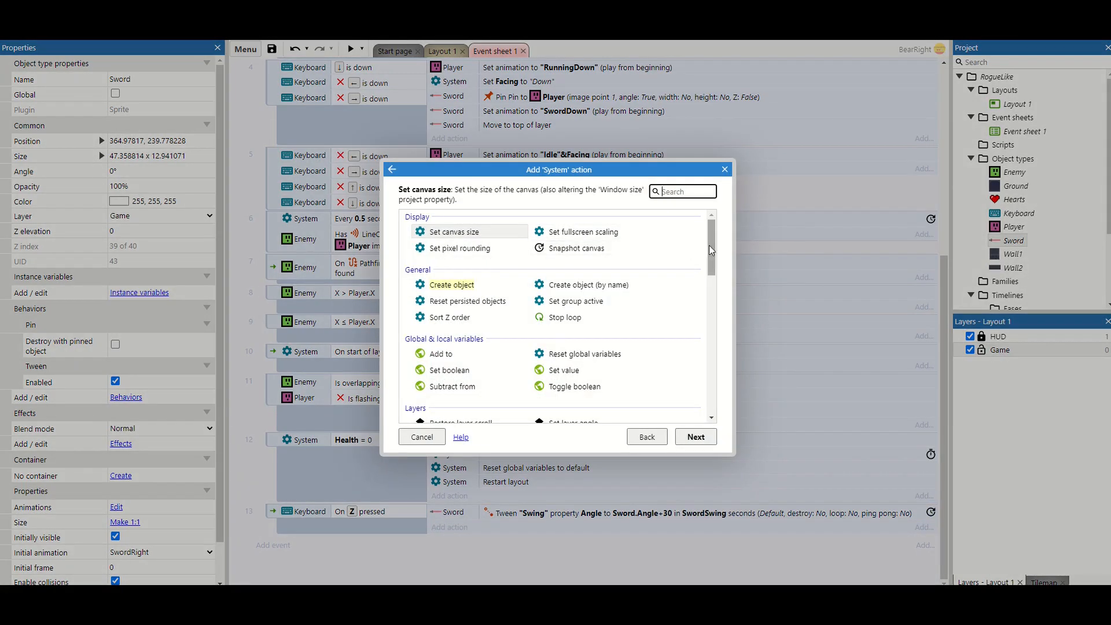
scroll(down, 3)
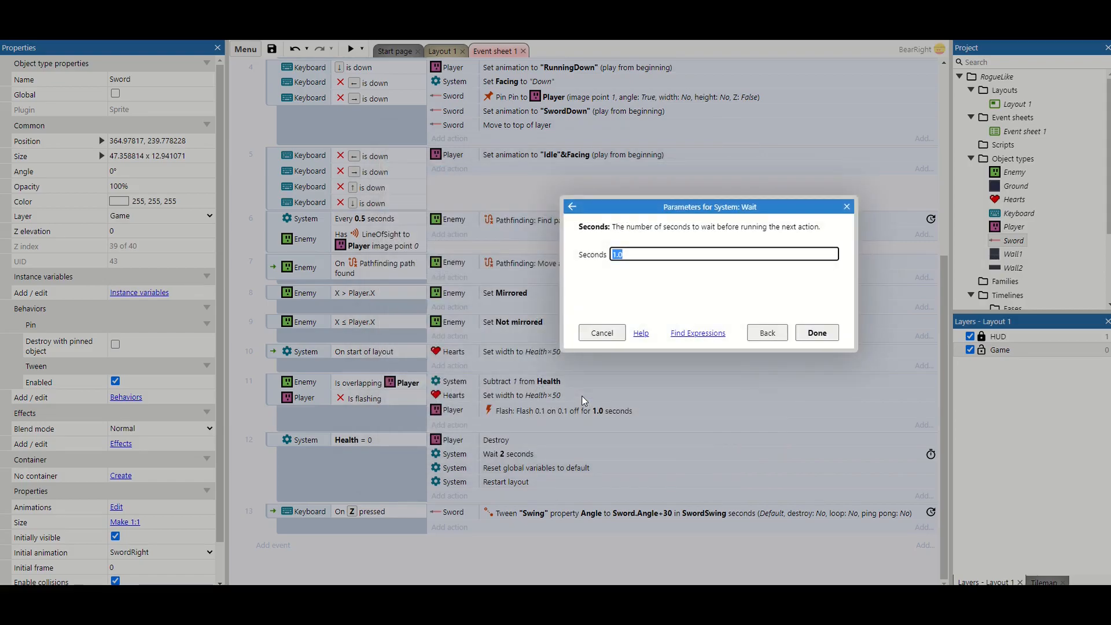
text(SwordSwing)
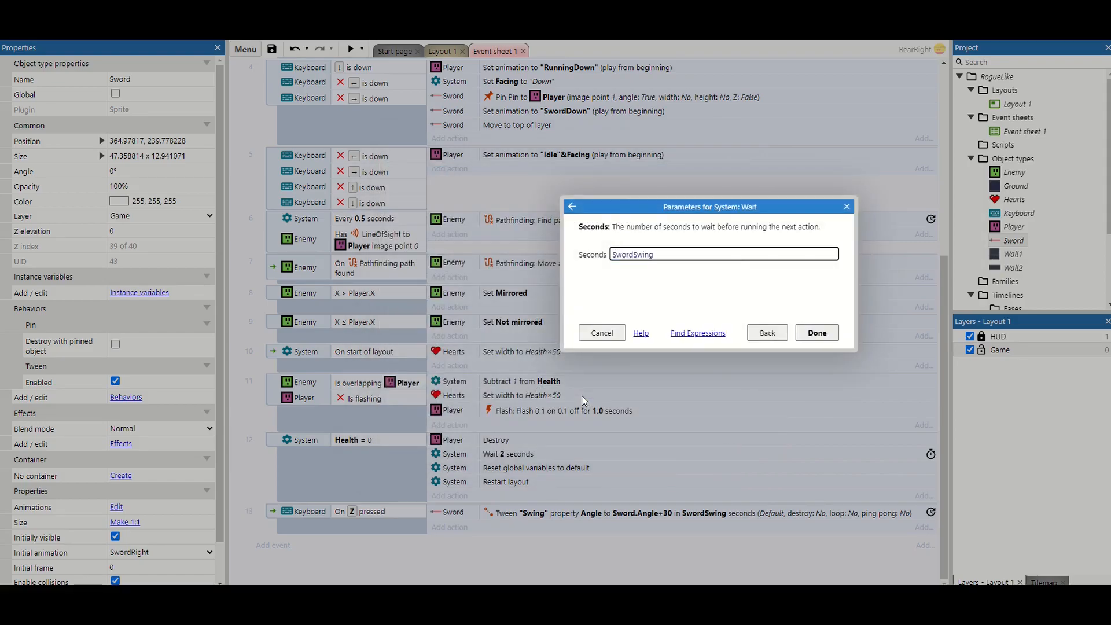
click(816, 332)
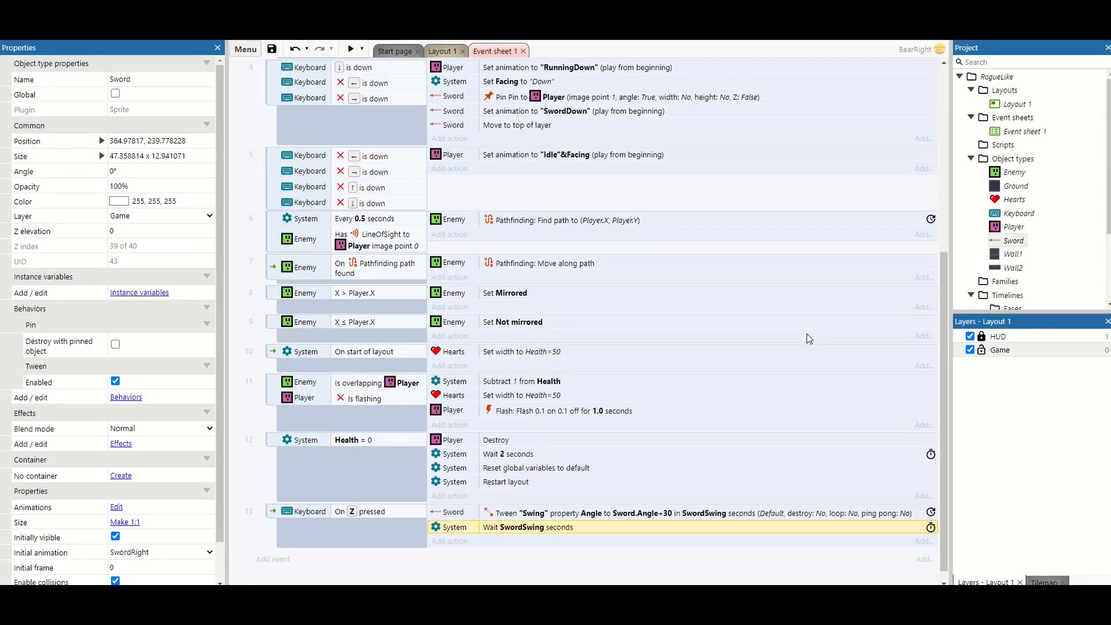
Duplicate the tween/wait pair twice, changing the middle tween's end value to Sword.Angle-60
click(602, 513)
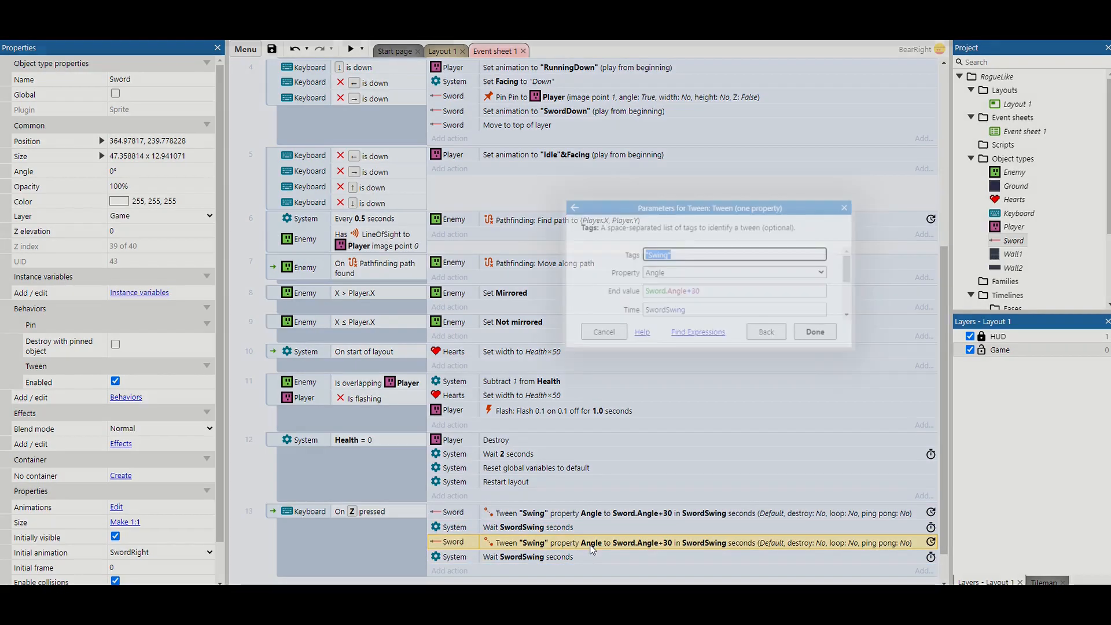
click(733, 290)
text(-6)
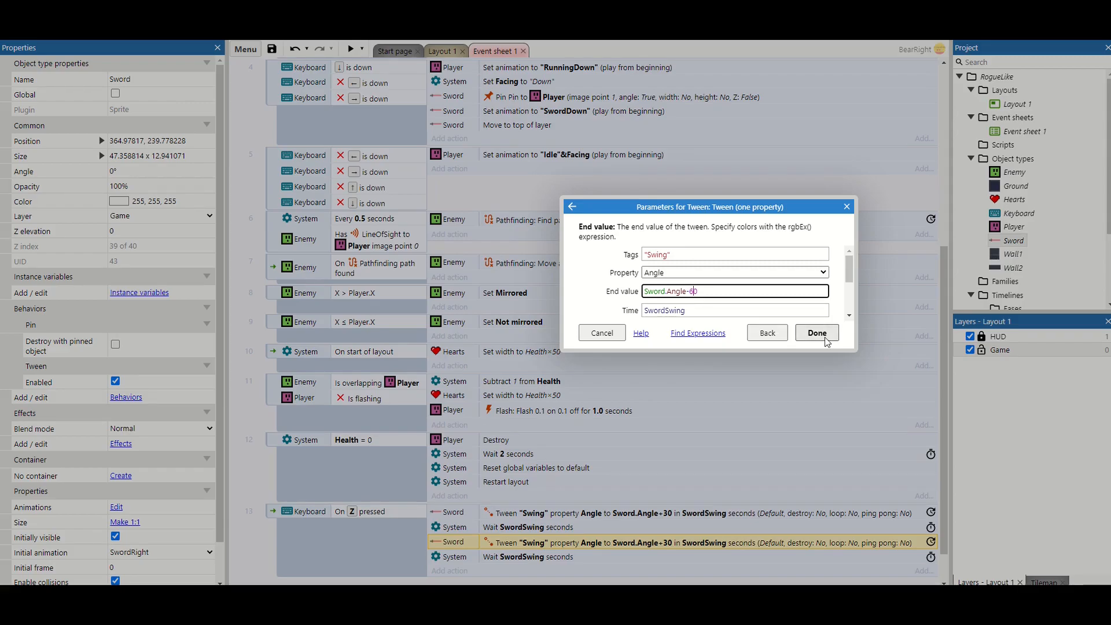
click(816, 332)
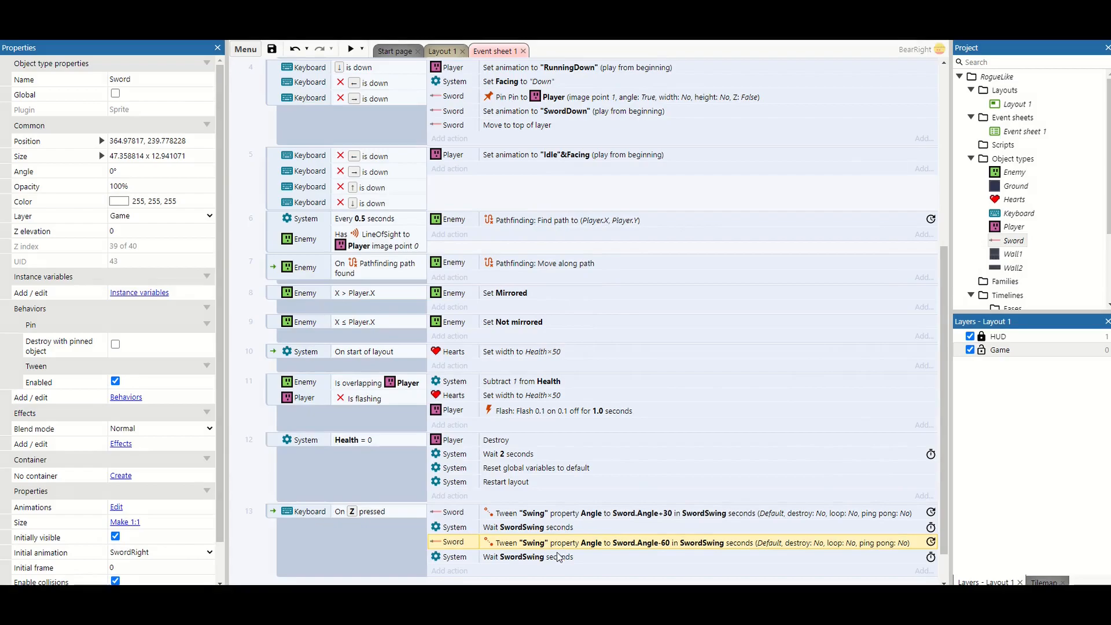
click(535, 557)
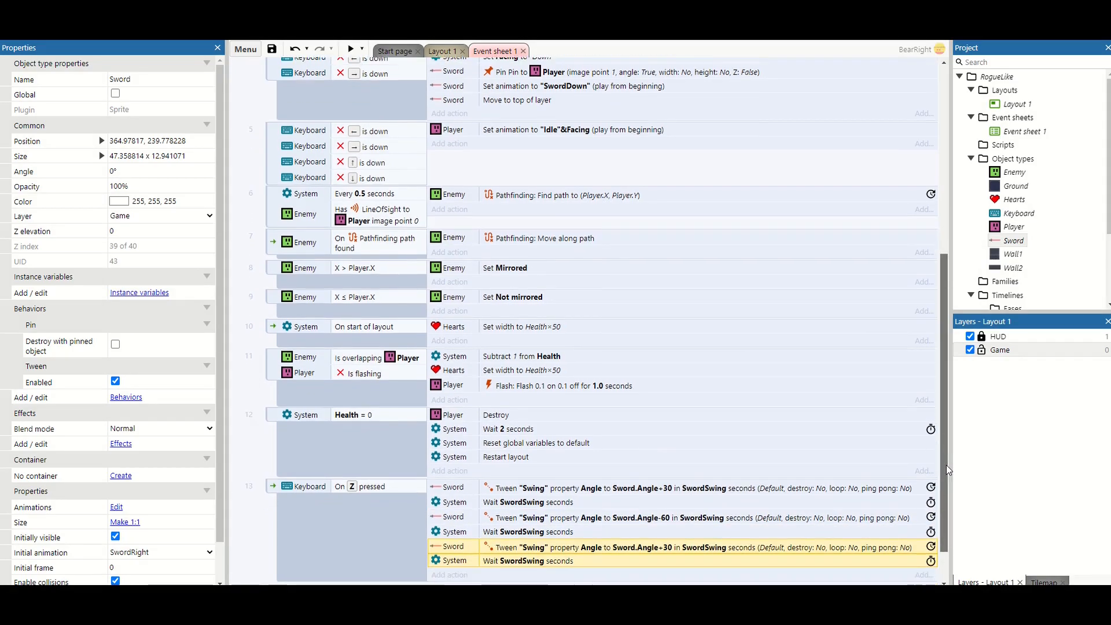
scroll(down, 3)
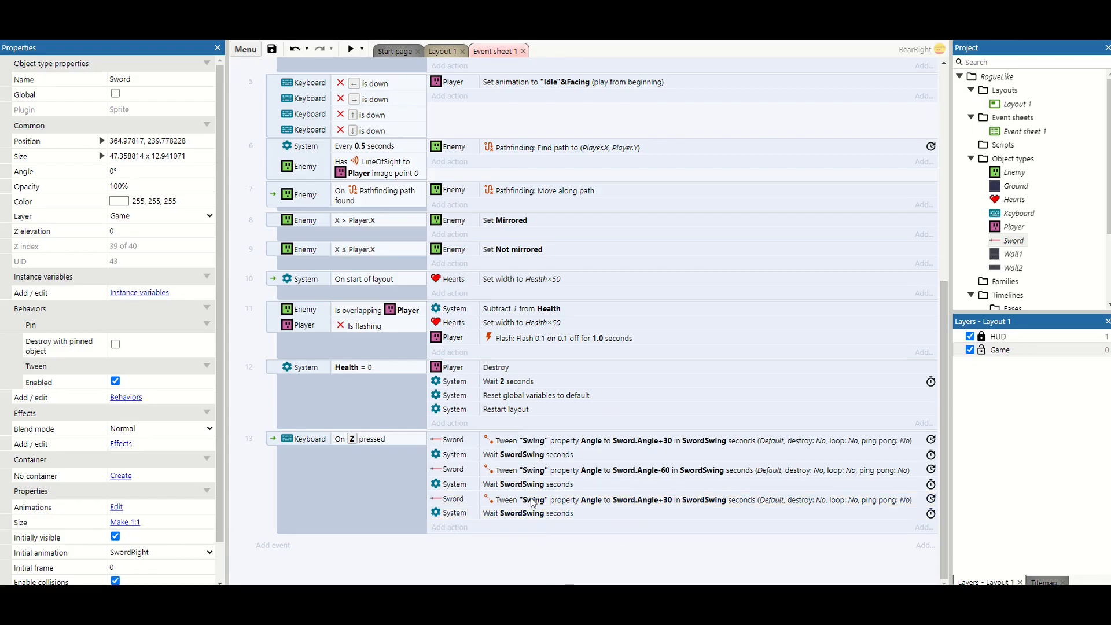
mouse_move(351, 65)
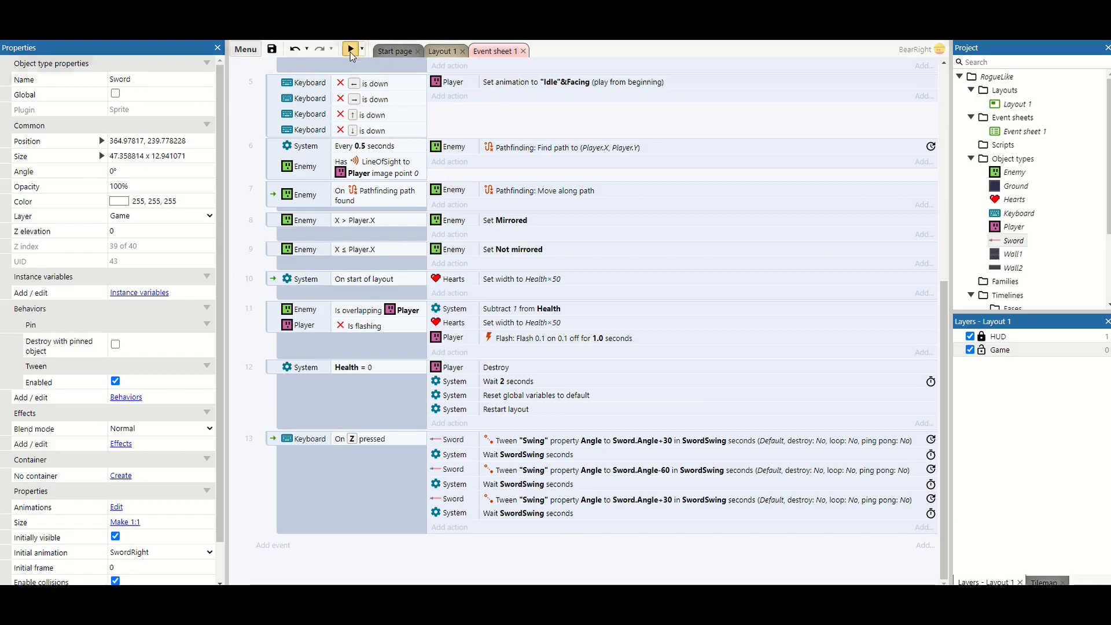
Run a browser preview of the RogueLike layout
click(349, 49)
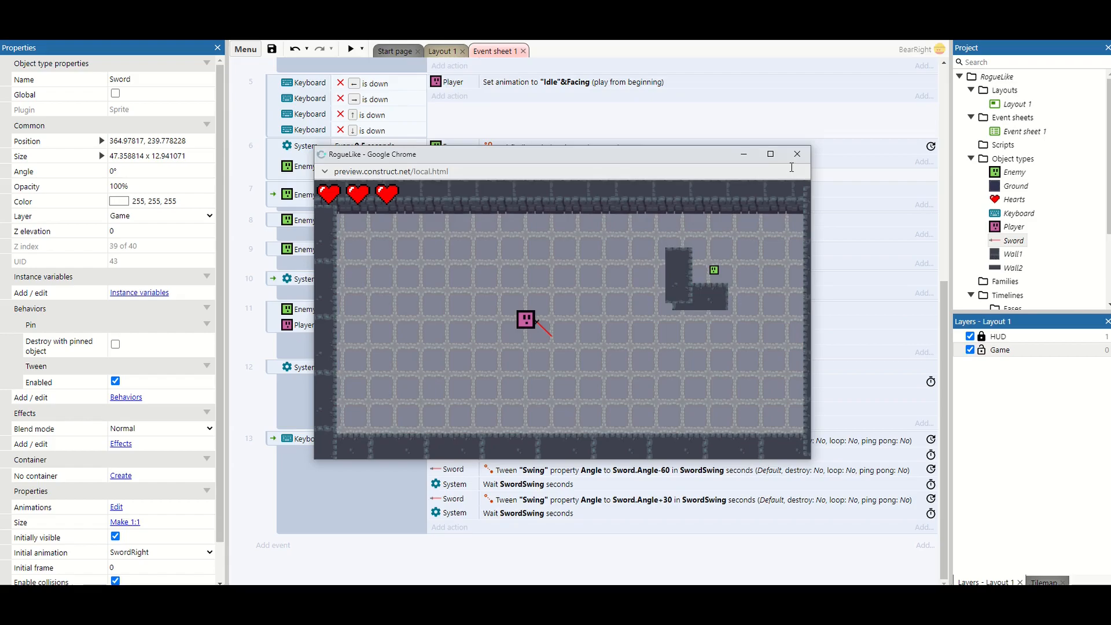
Close the preview and end the Z-press event with Sword Set angle to 0, then preview again
click(796, 153)
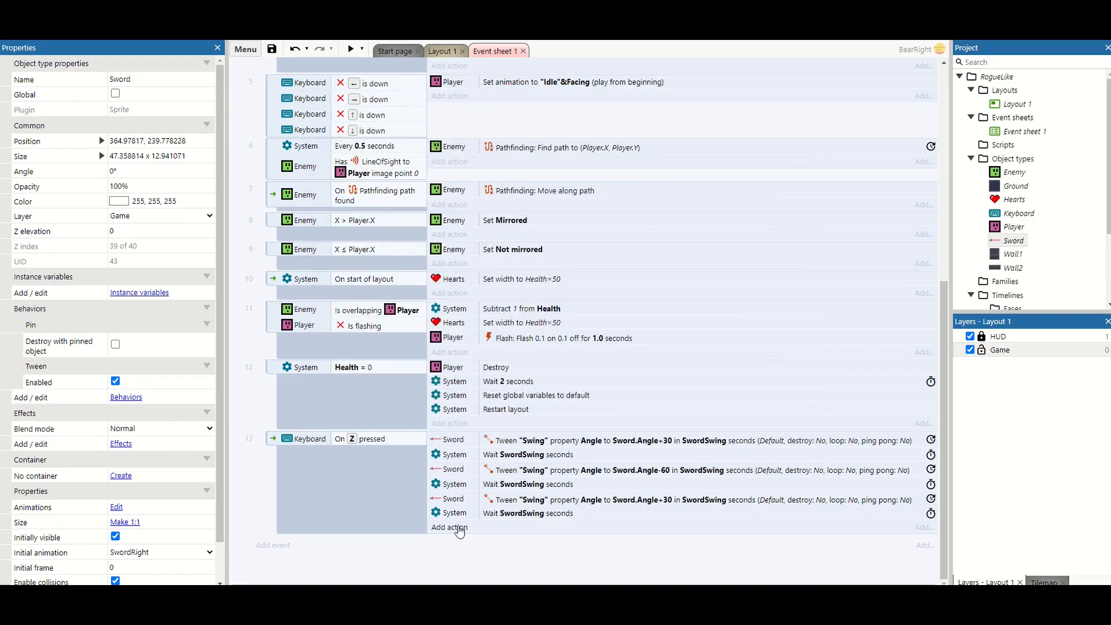
click(448, 526)
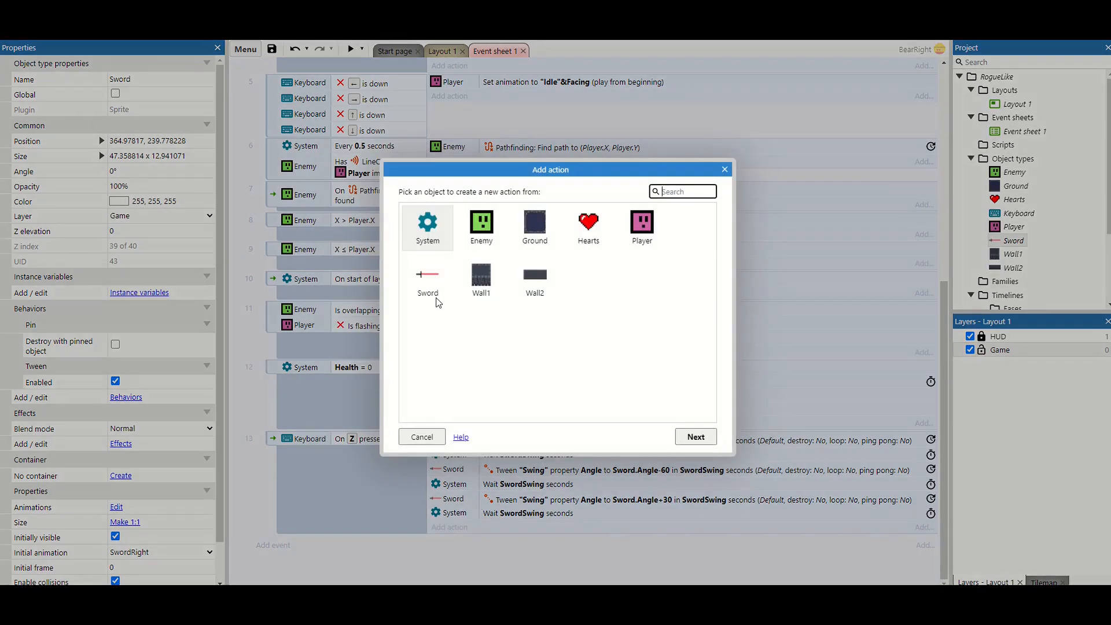
click(427, 282)
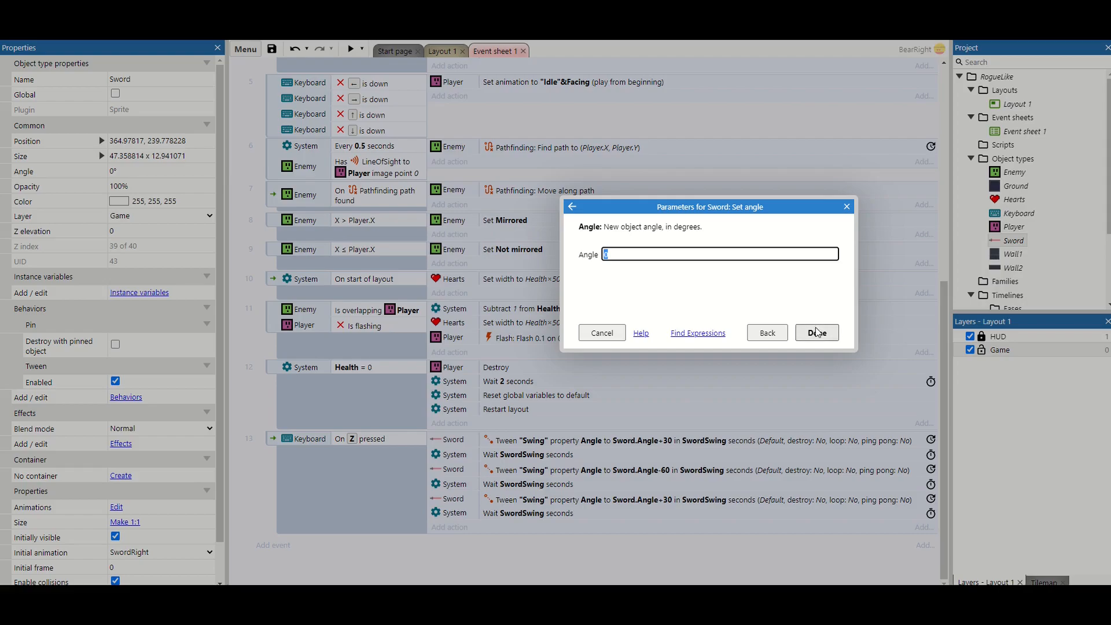
click(816, 332)
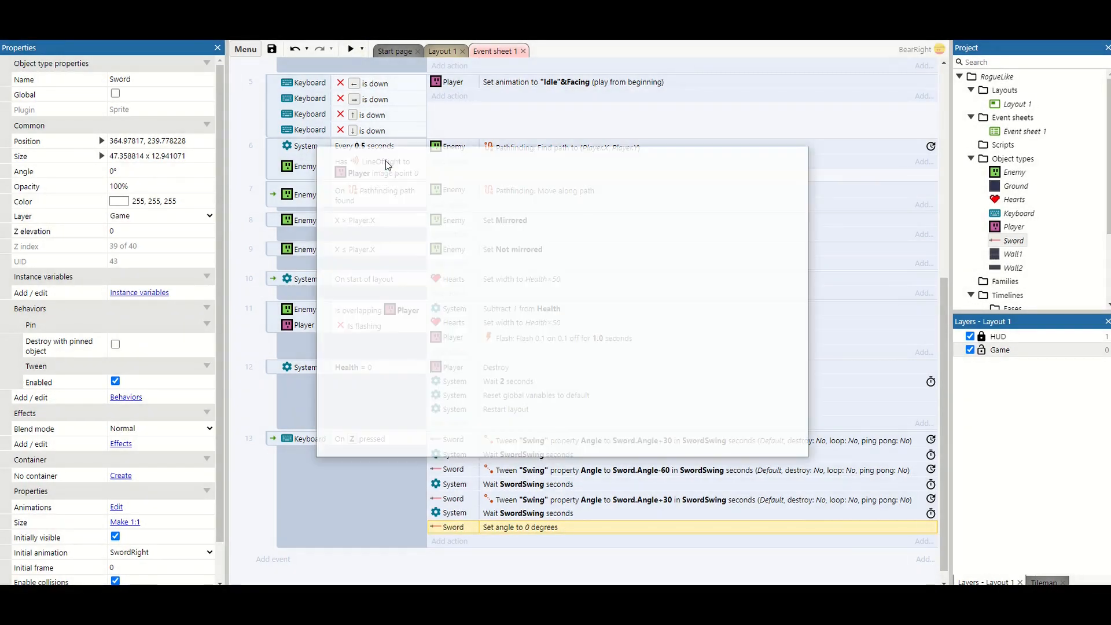
click(351, 49)
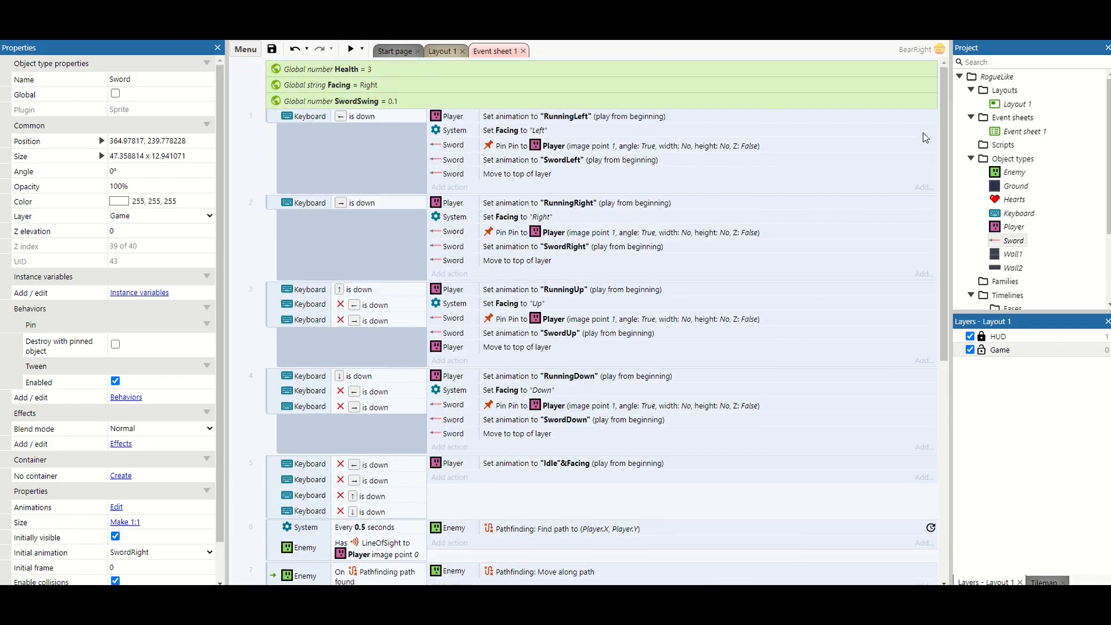
double_click(333, 101)
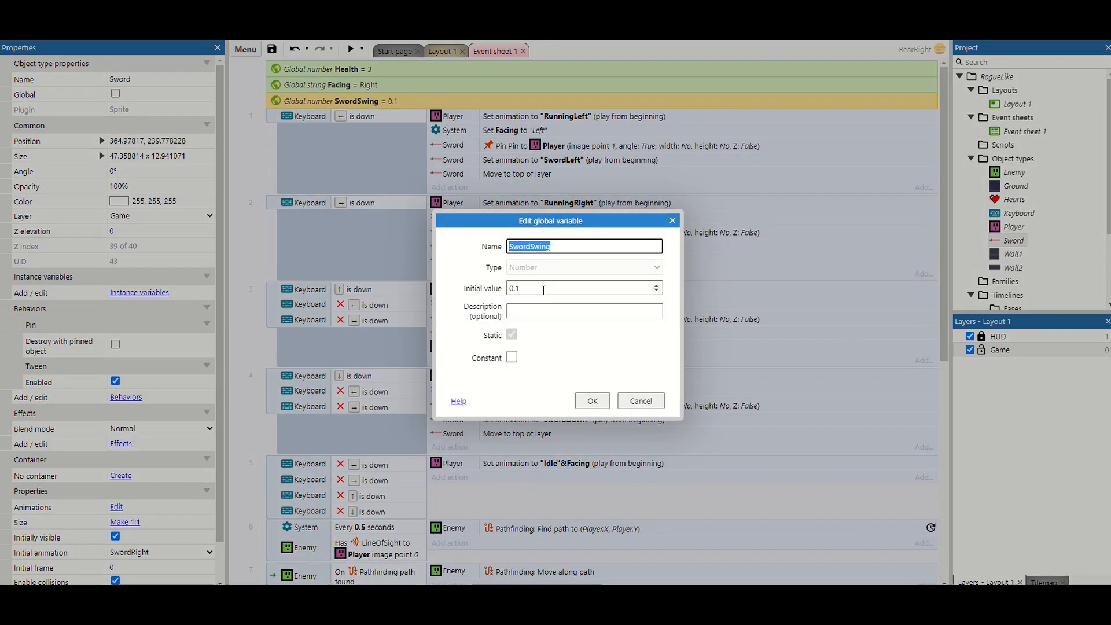
text(0.05)
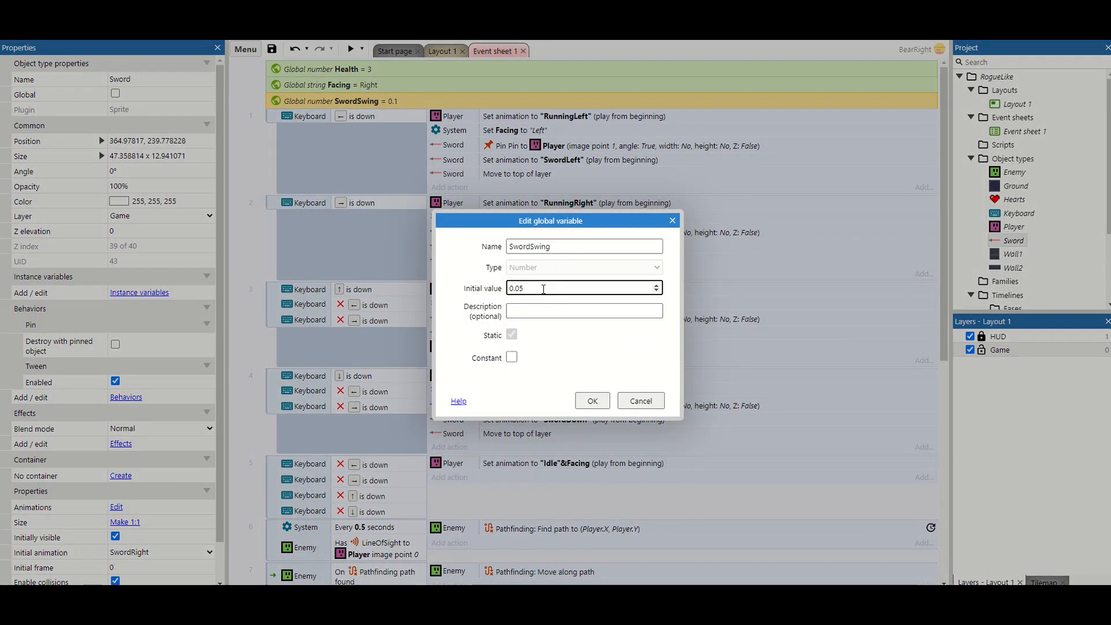
click(593, 401)
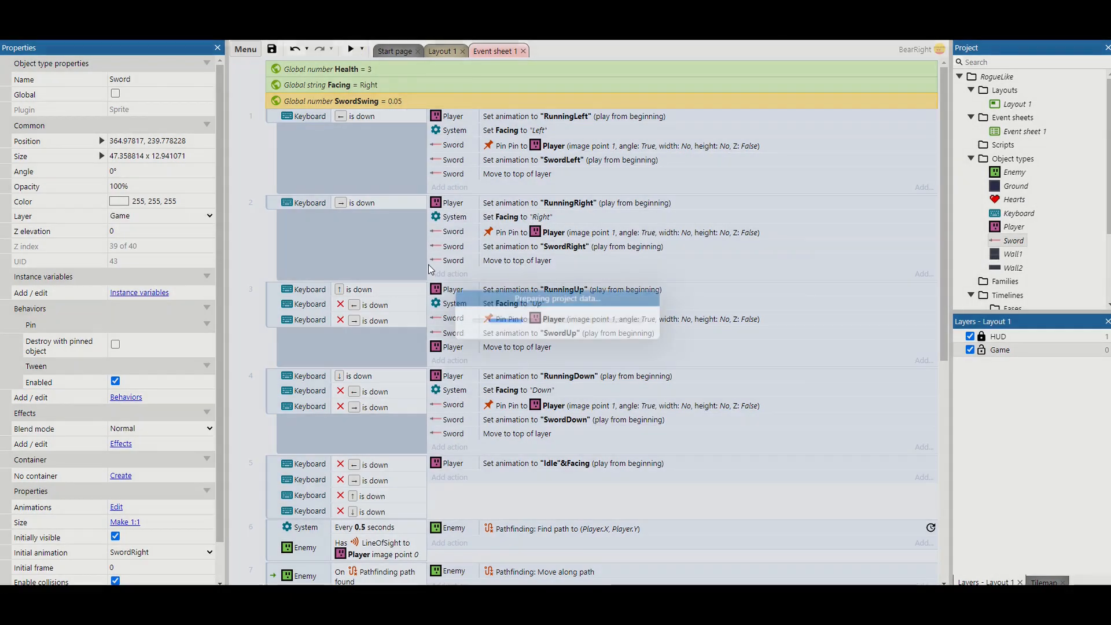
click(348, 50)
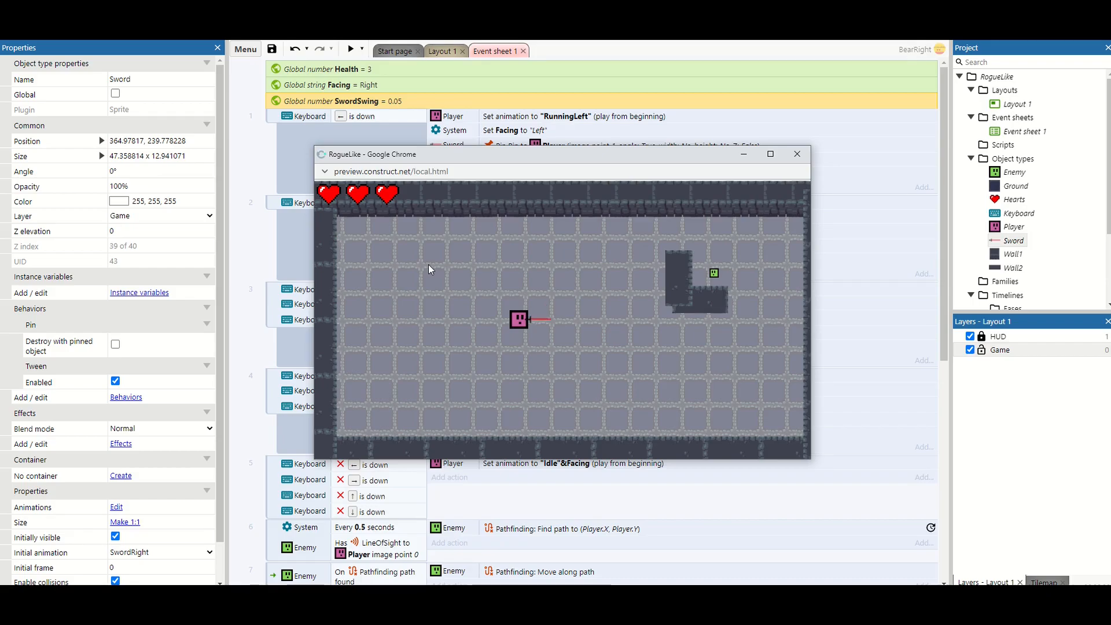
click(796, 154)
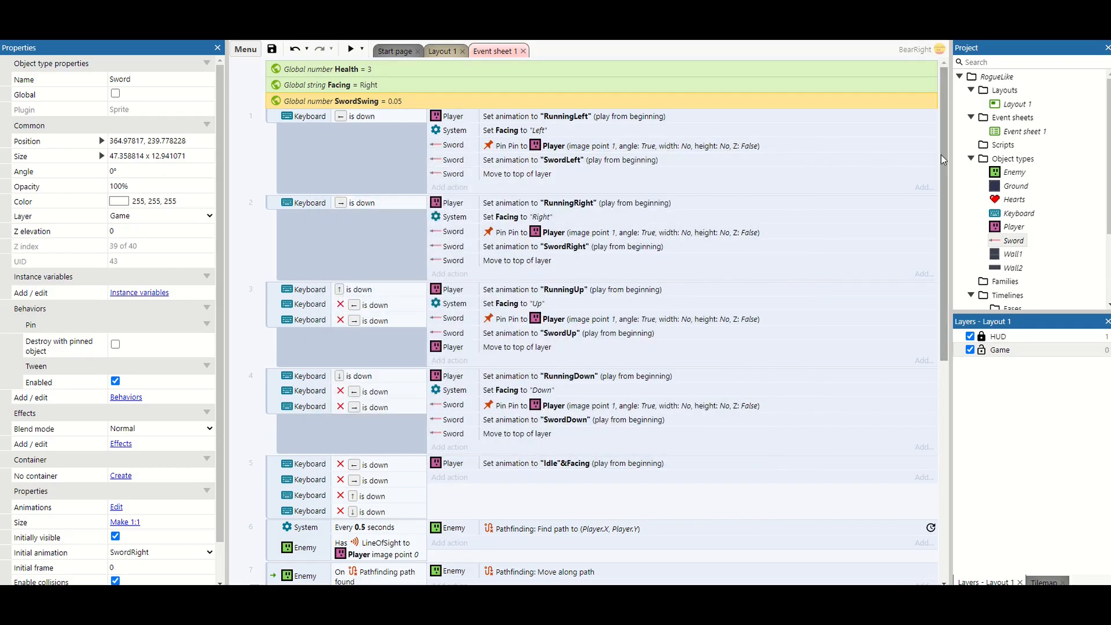
scroll(down, 3)
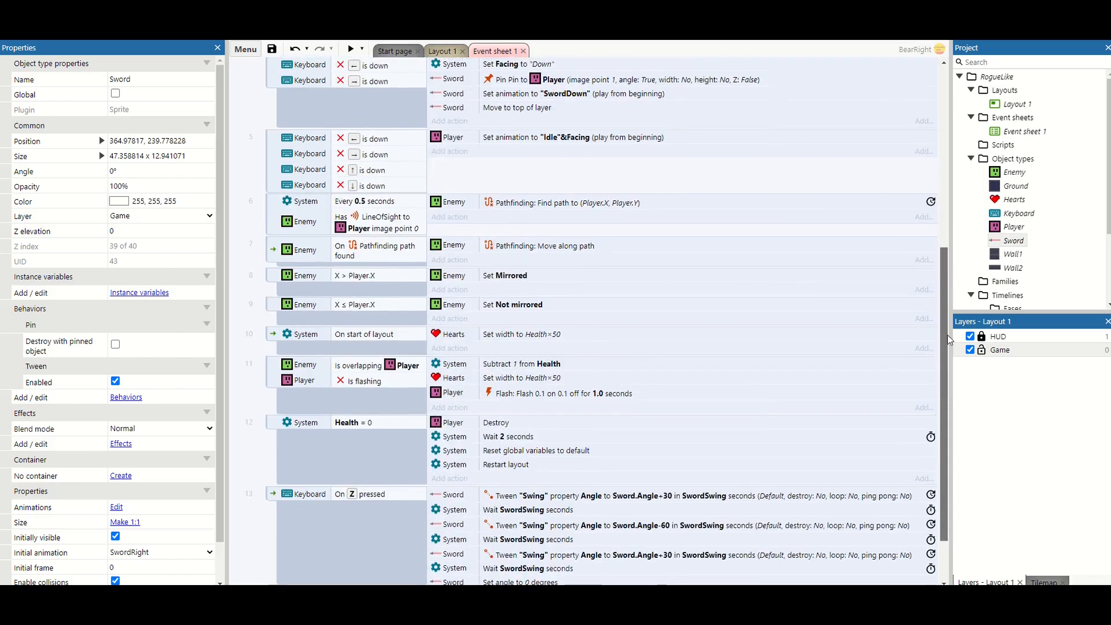
scroll(down, 3)
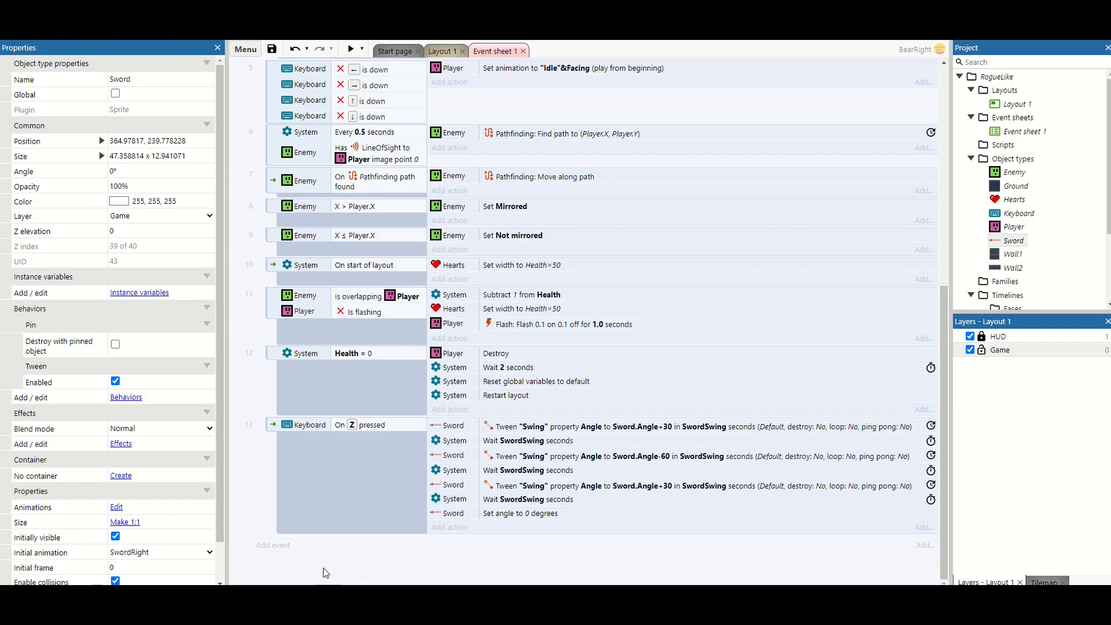
Add event 14 with condition Sword Is Tween "Swing" playing
click(273, 545)
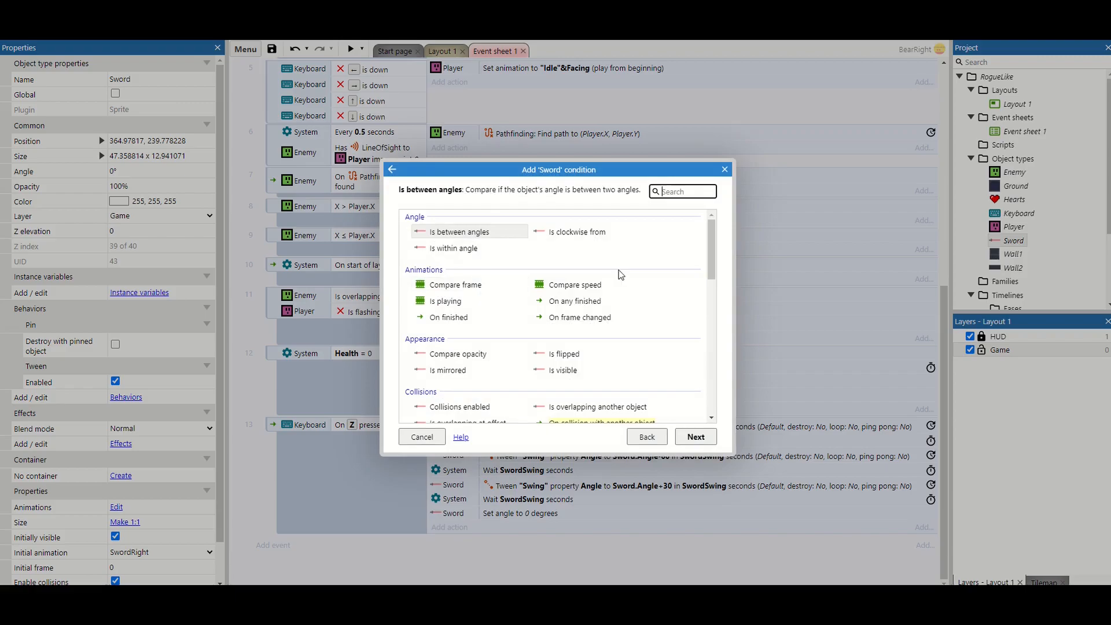
scroll(down, 3)
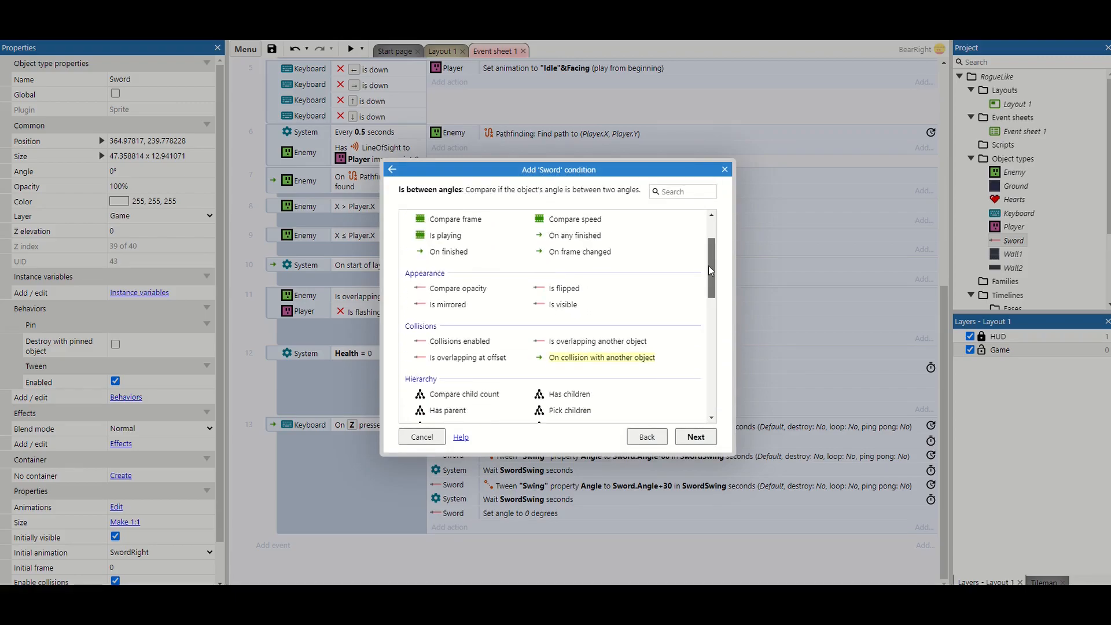
scroll(down, 3)
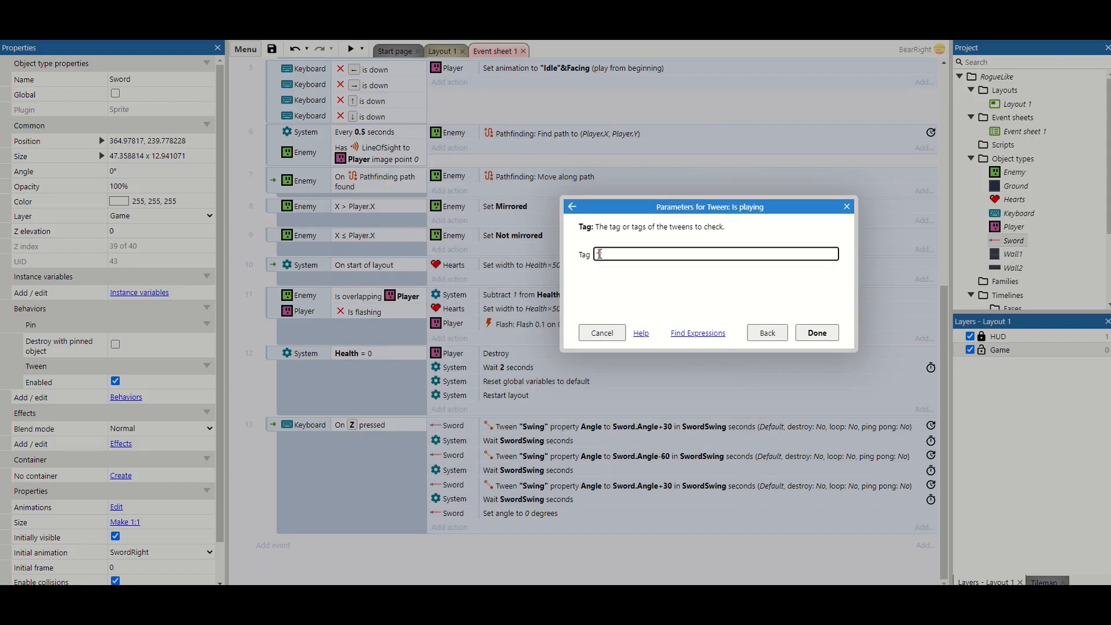
text(Swing")
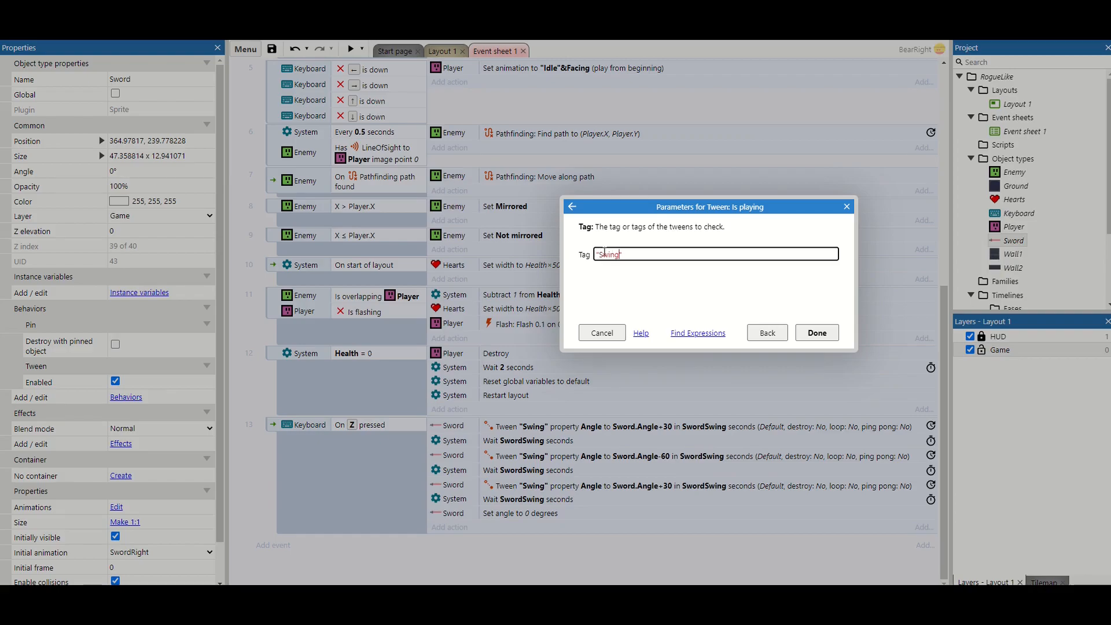
click(815, 333)
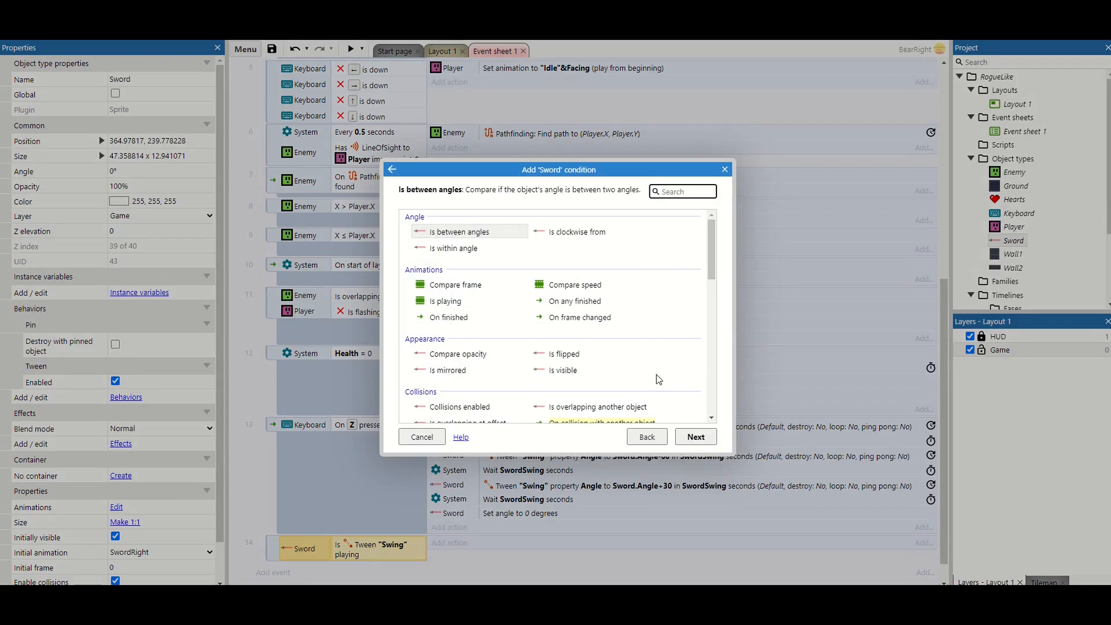
Add condition Sword Is overlapping Enemy and the action Enemy Destroy
click(597, 406)
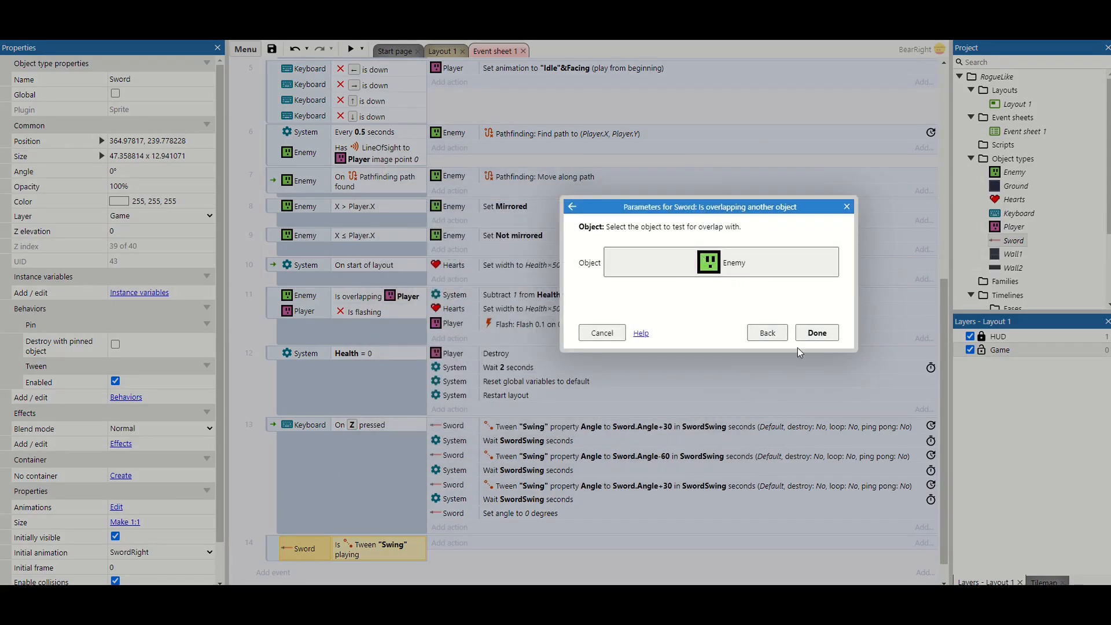
click(816, 332)
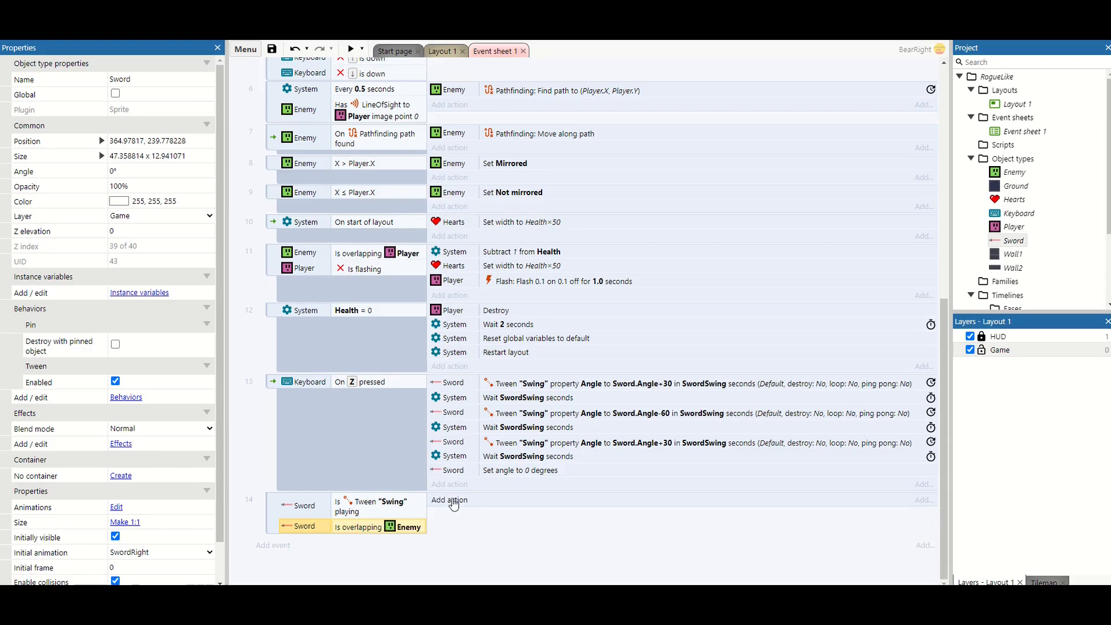
click(449, 500)
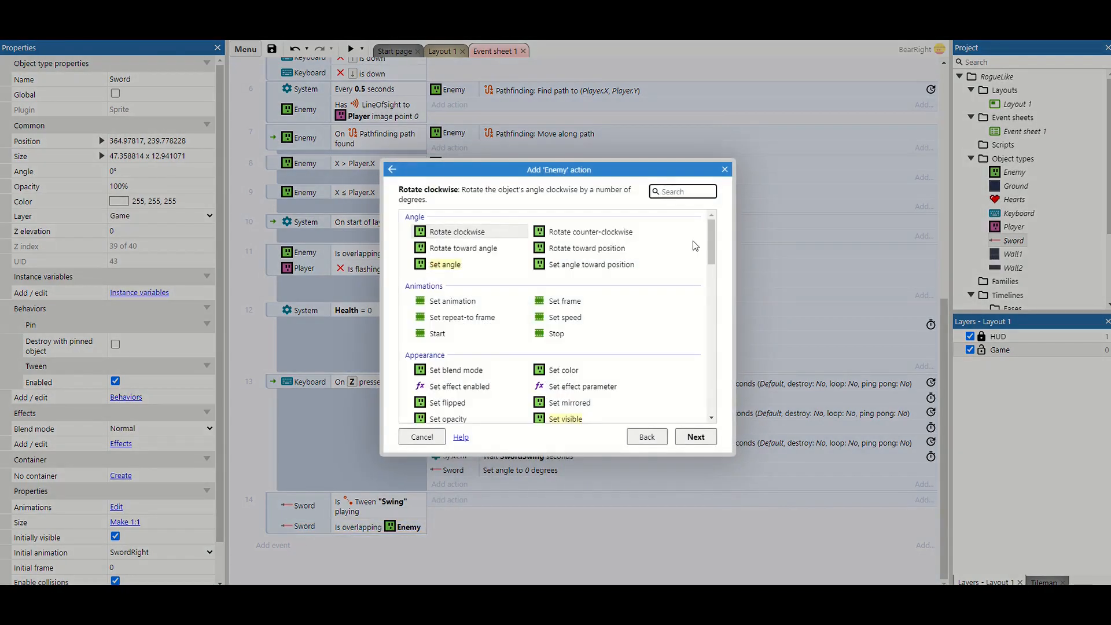
scroll(down, 3)
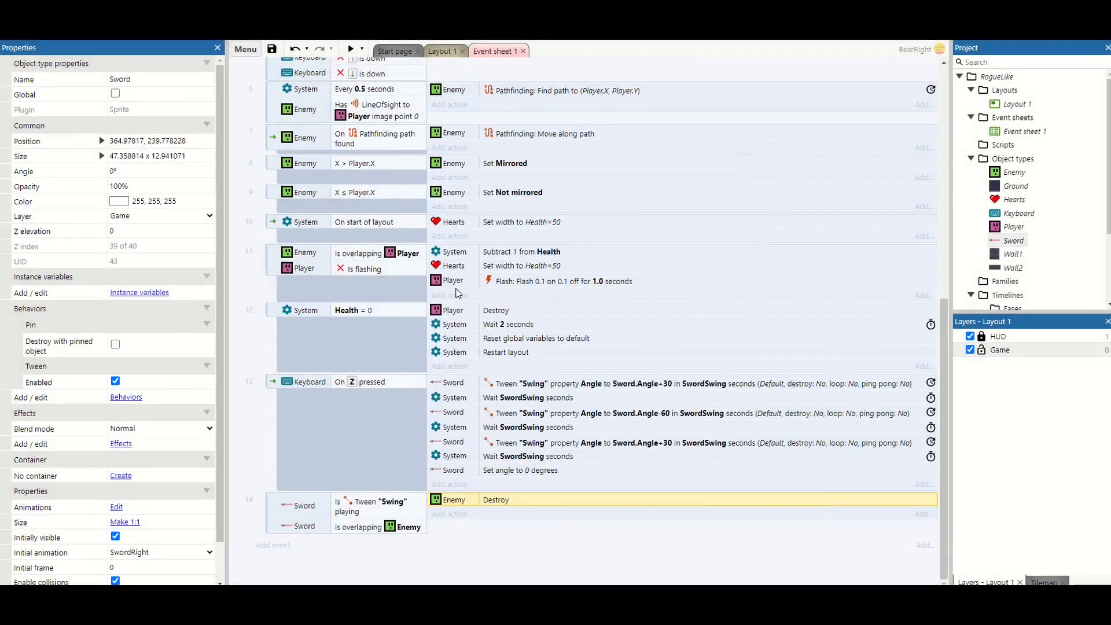
click(349, 50)
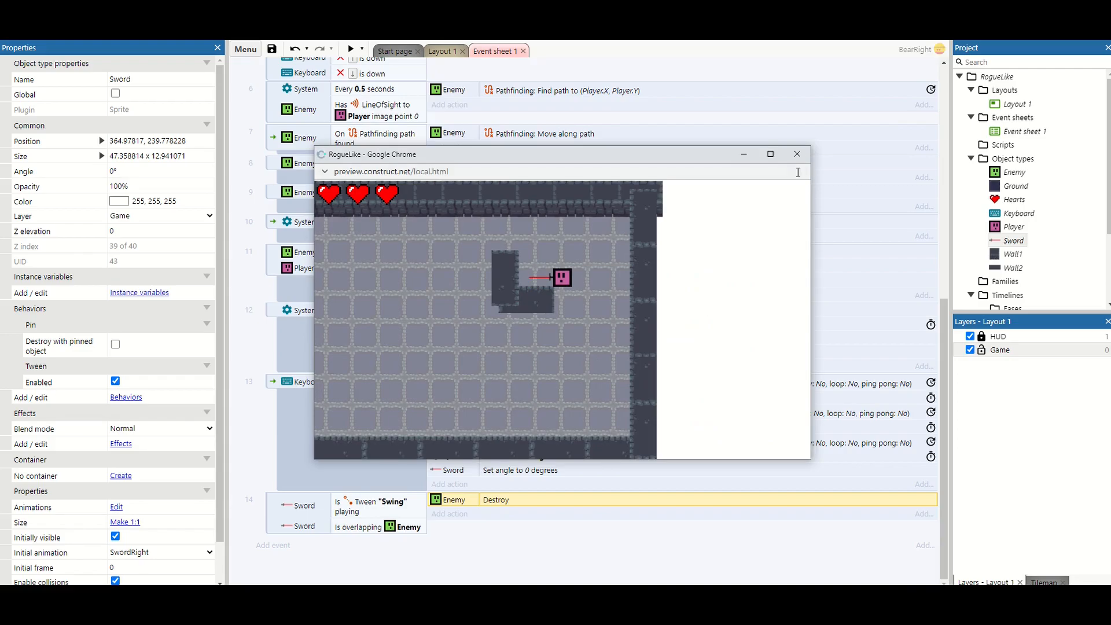
click(796, 154)
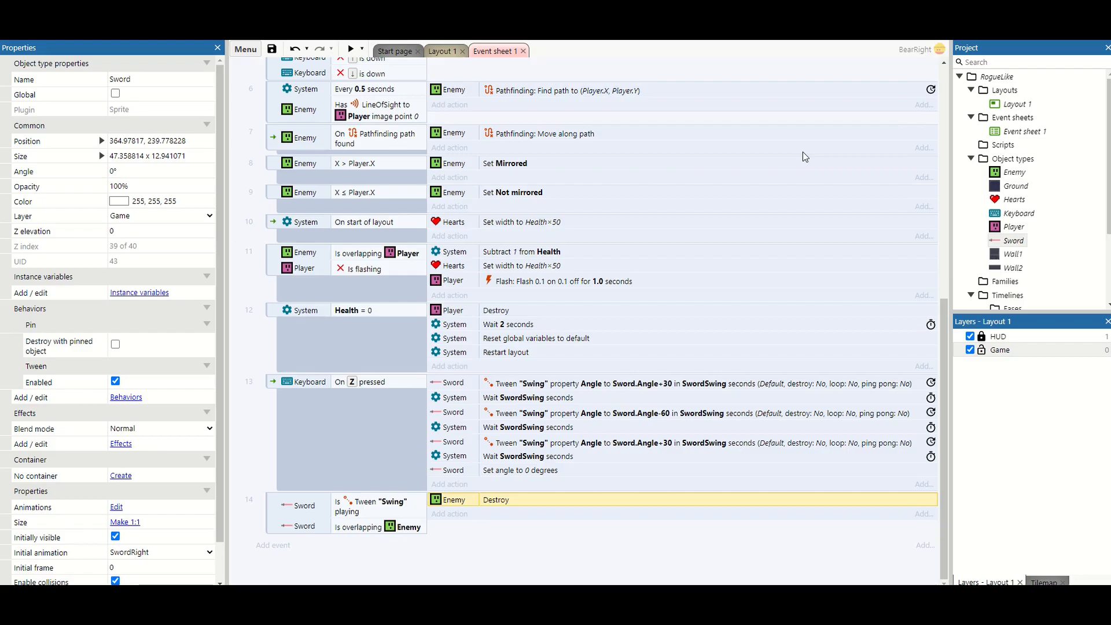
Give Enemy a Number instance variable Health starting at 2
click(1013, 172)
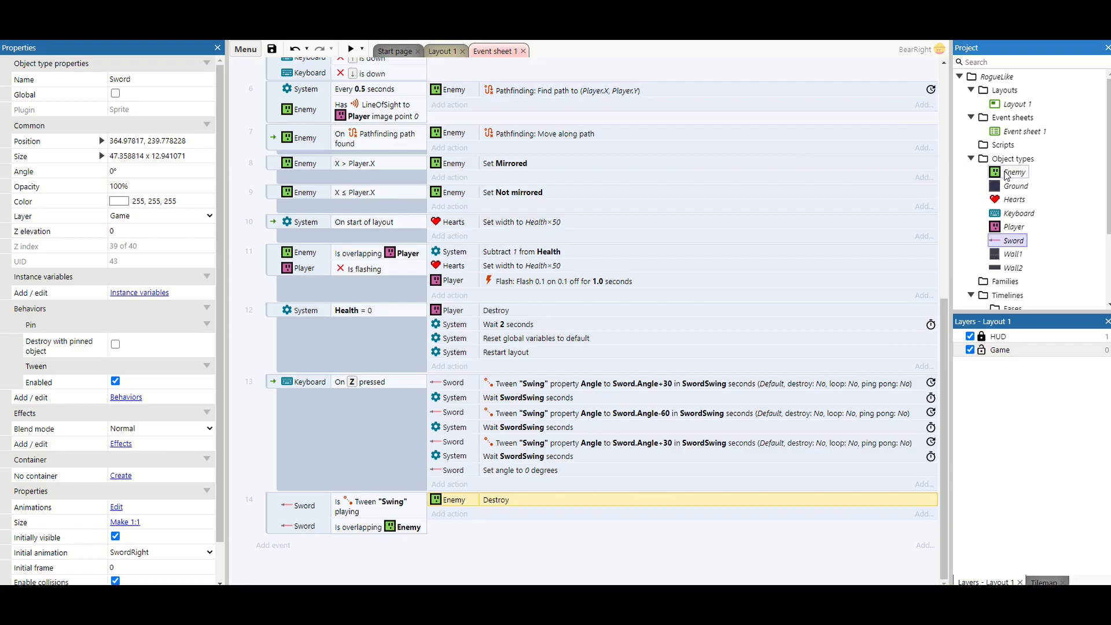
right_click(1014, 172)
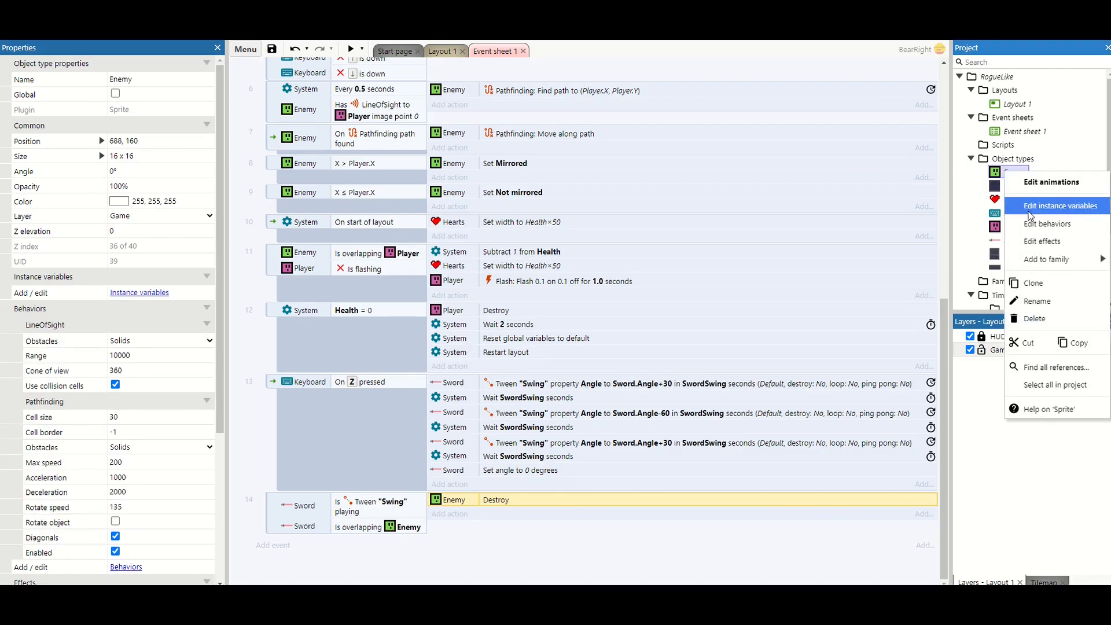
click(1056, 206)
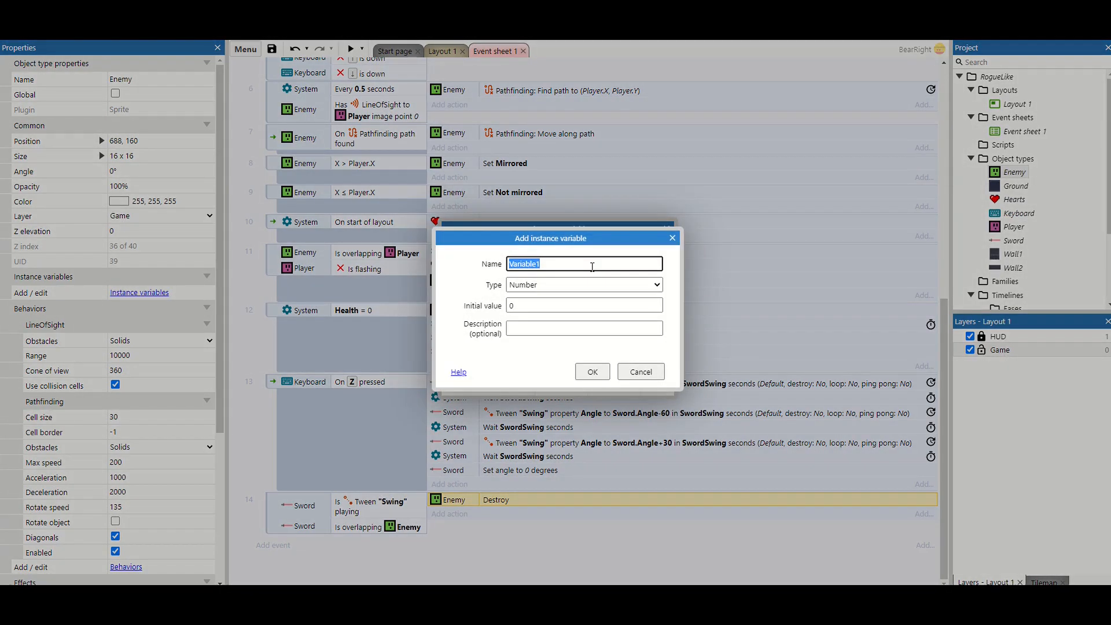
text(Health)
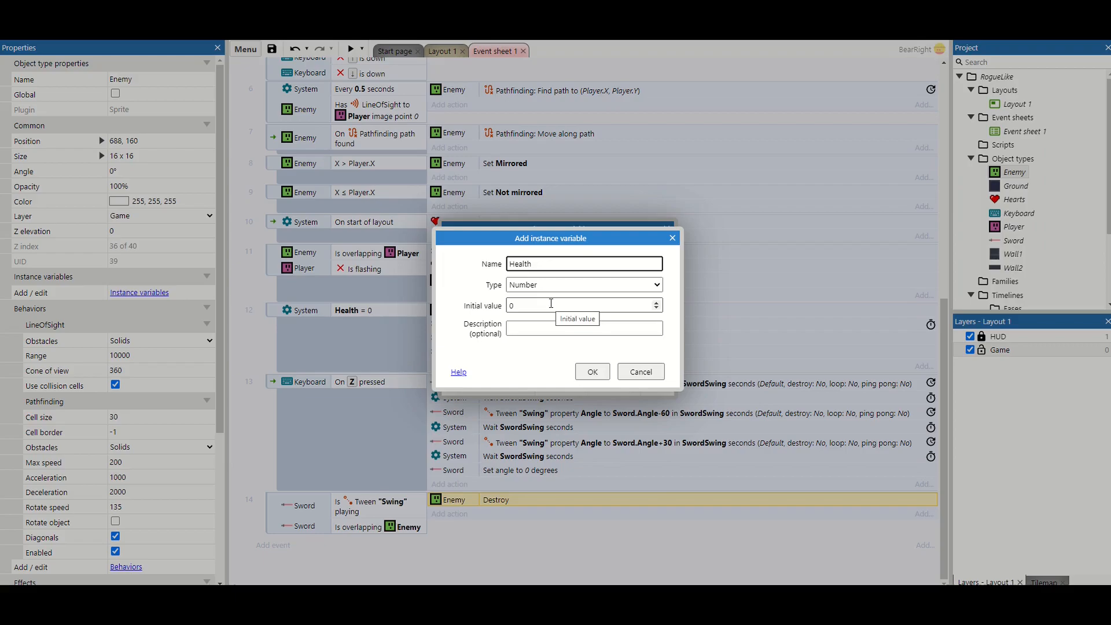
text(2)
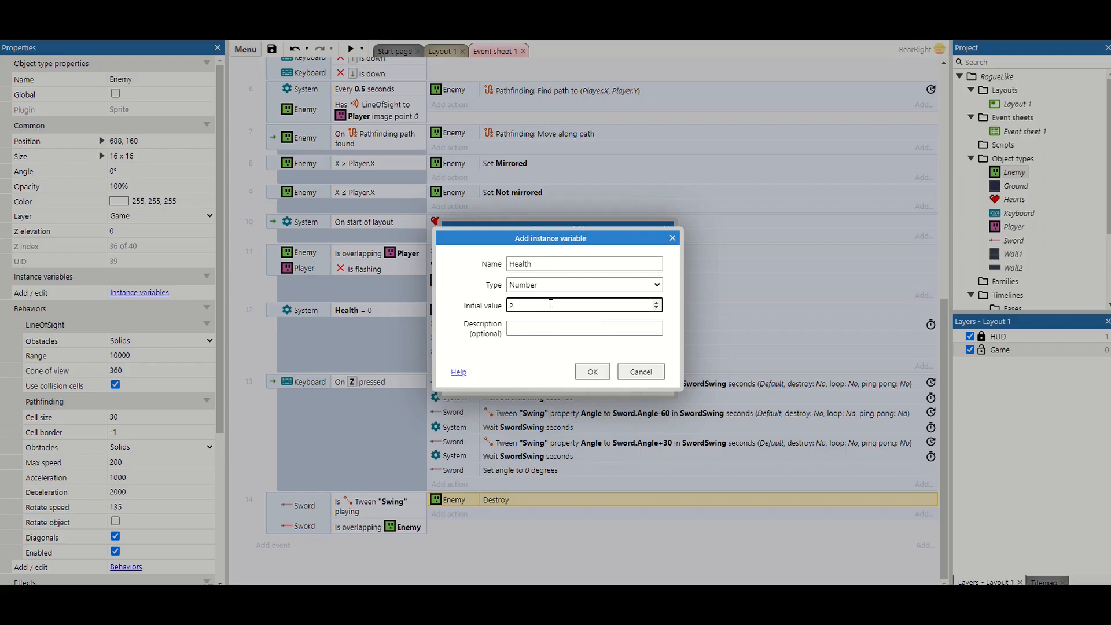
click(591, 371)
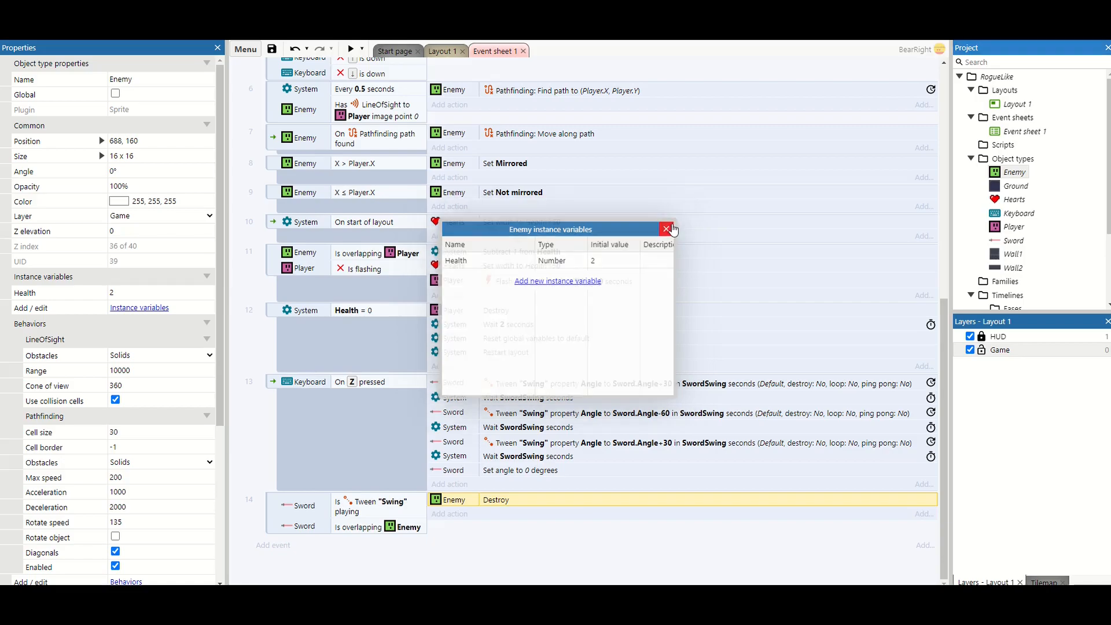
click(664, 229)
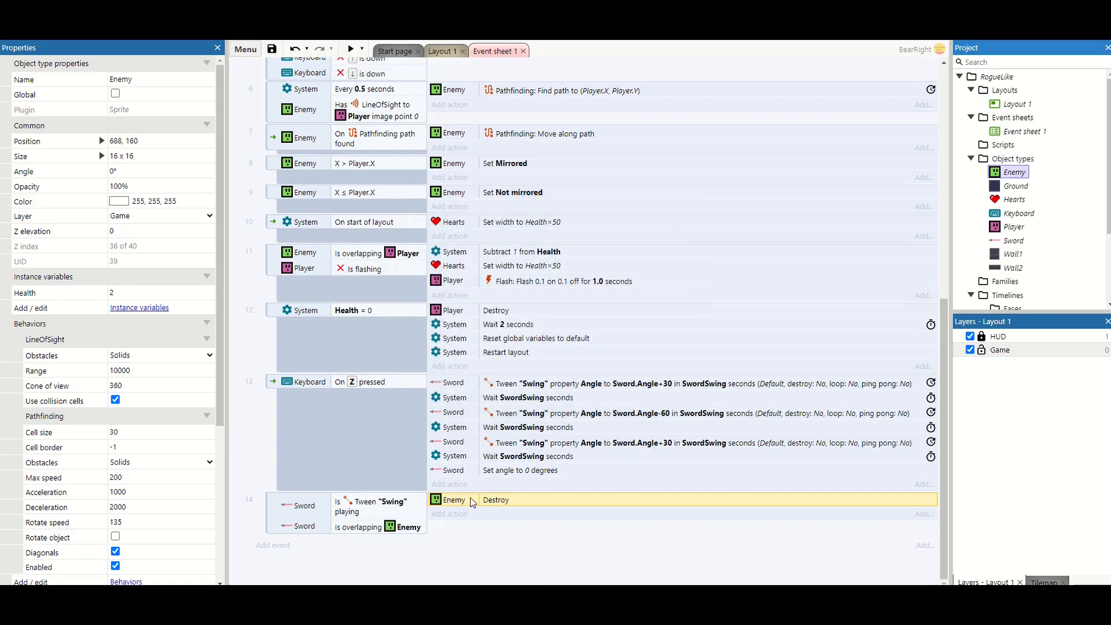
Change the Enemy Destroy action to Subtract 1 from Health
double_click(496, 499)
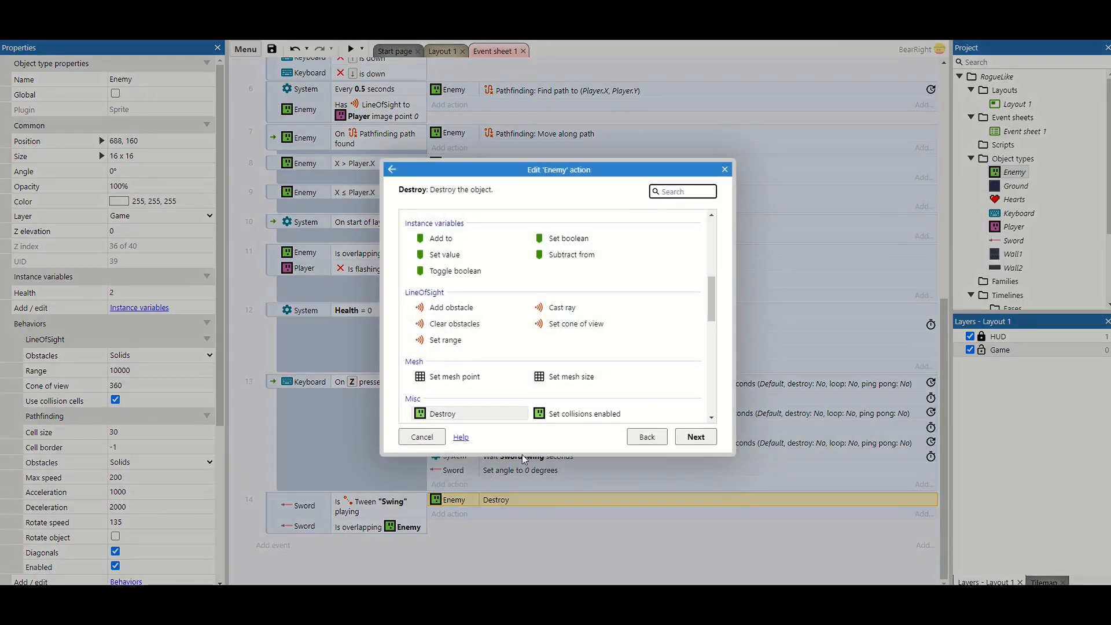
scroll(down, 3)
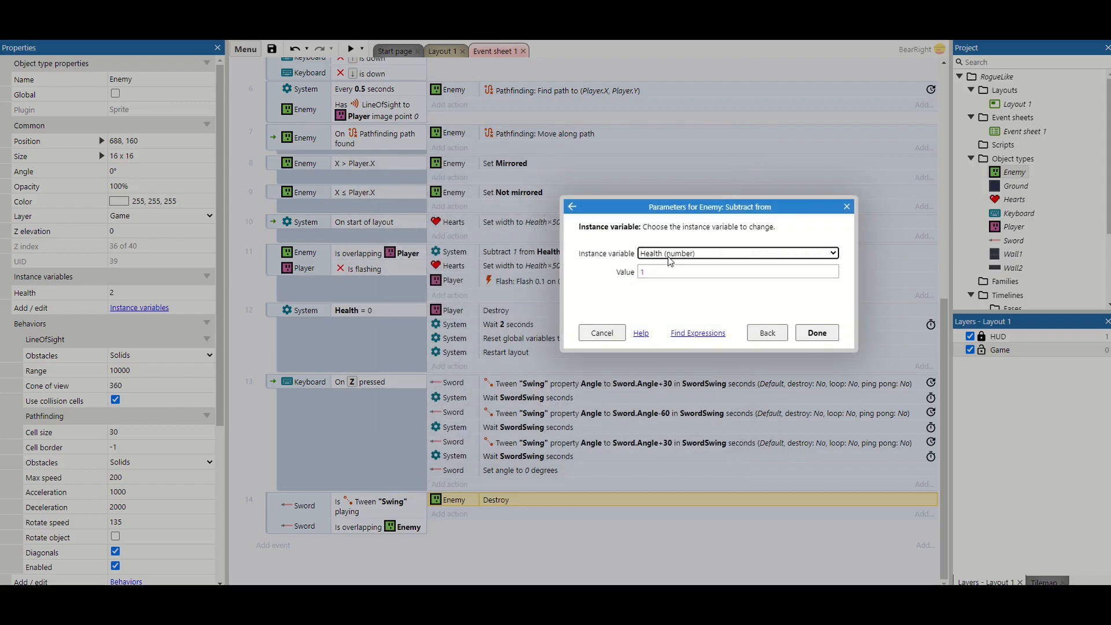
click(816, 332)
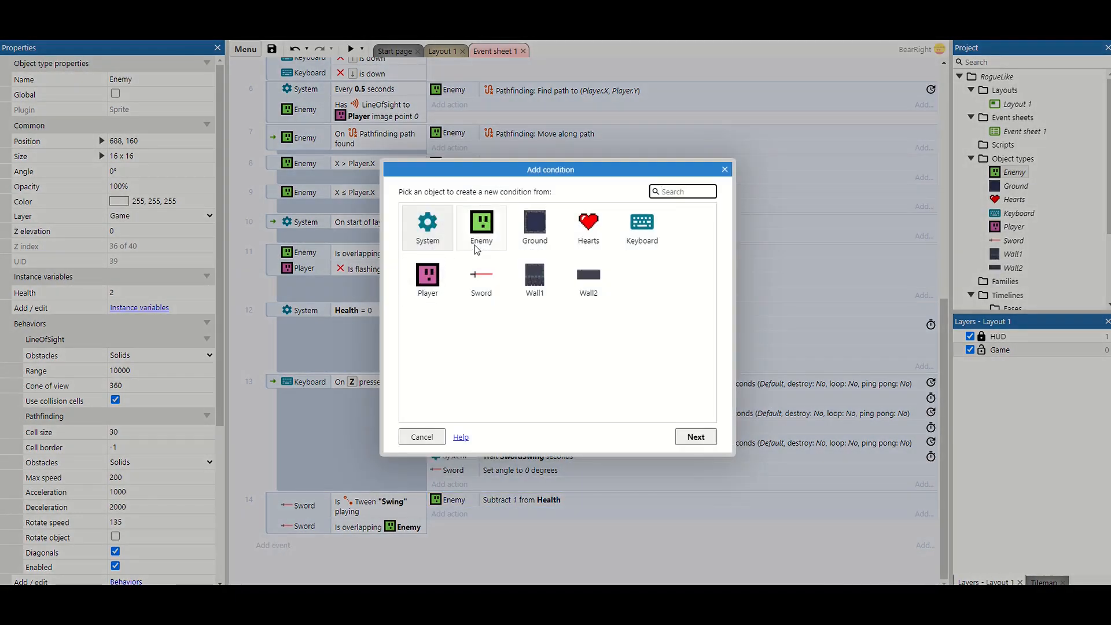
Add event 15: Enemy Health = 0 destroys the Enemy, then return to the layout view
click(481, 227)
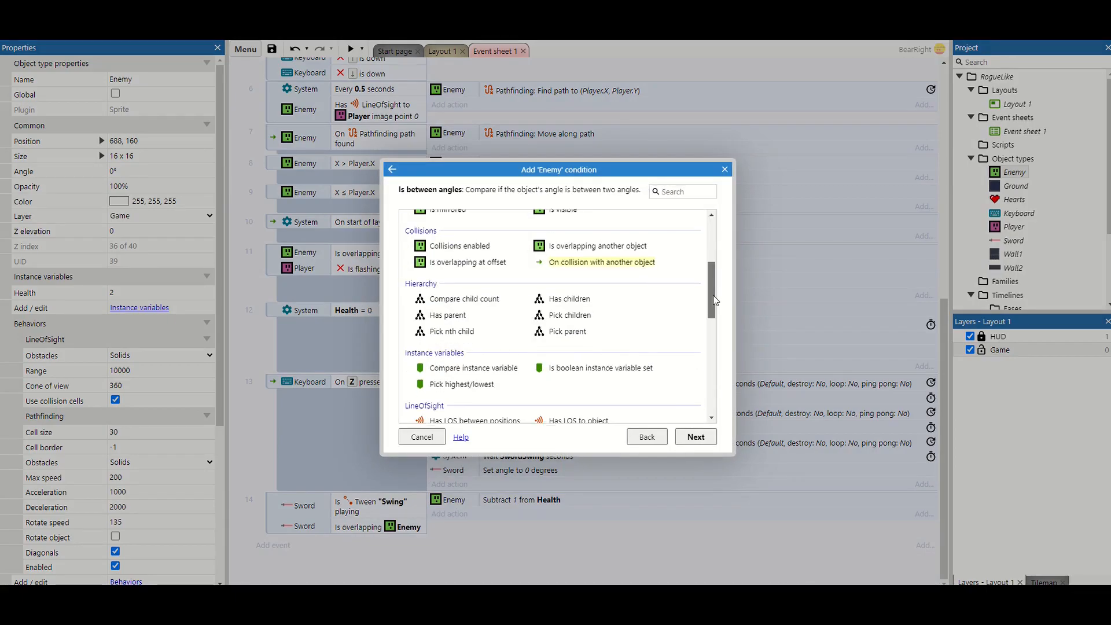
click(471, 368)
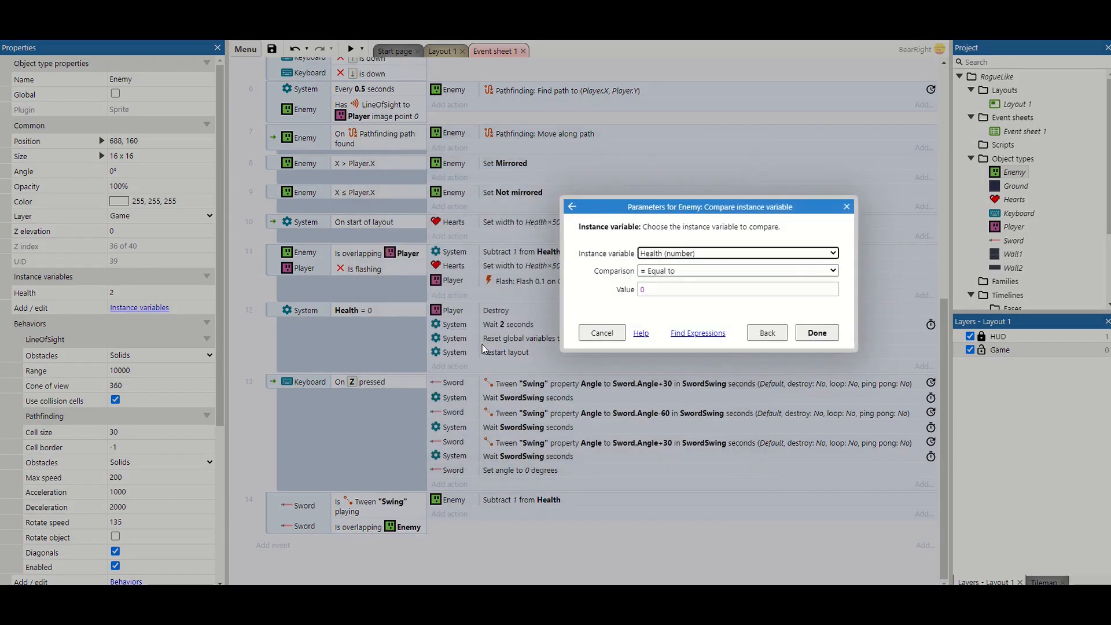
click(816, 332)
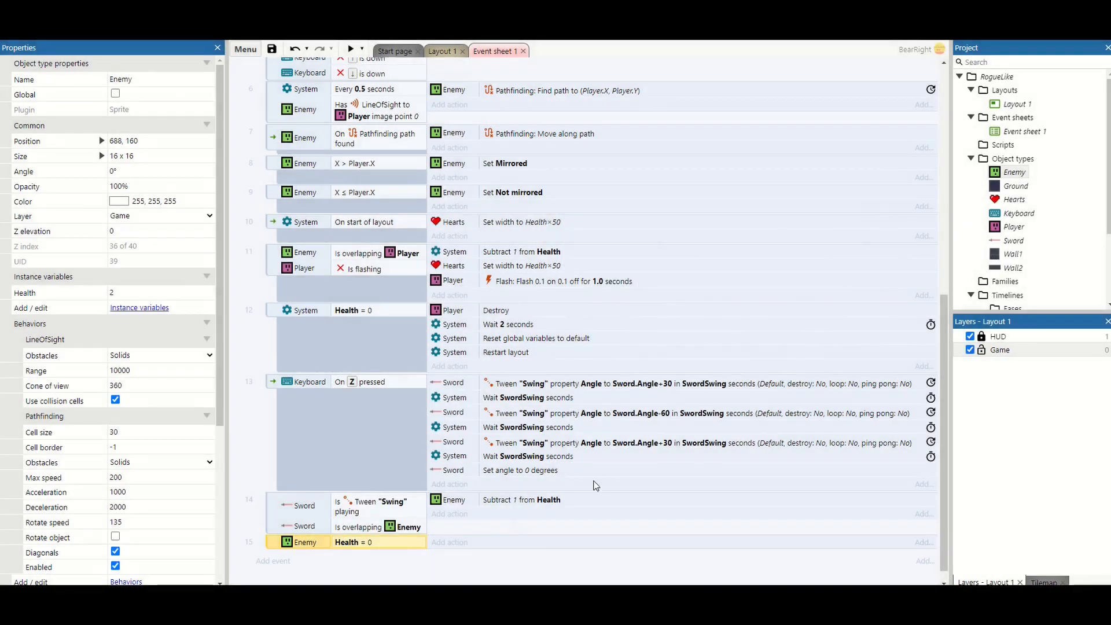
click(449, 542)
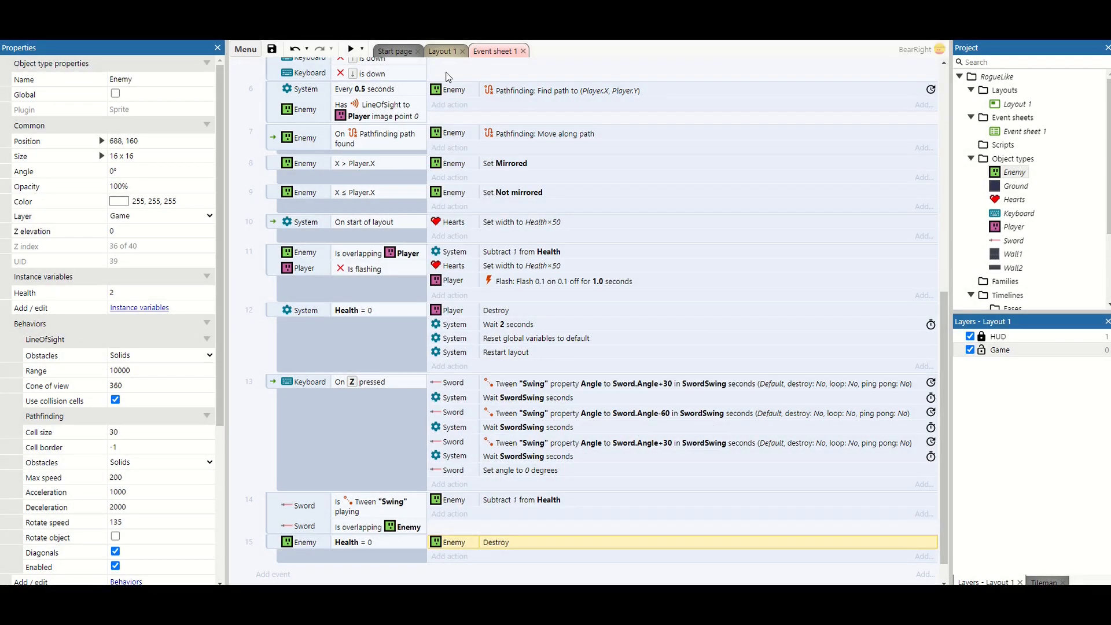
click(442, 49)
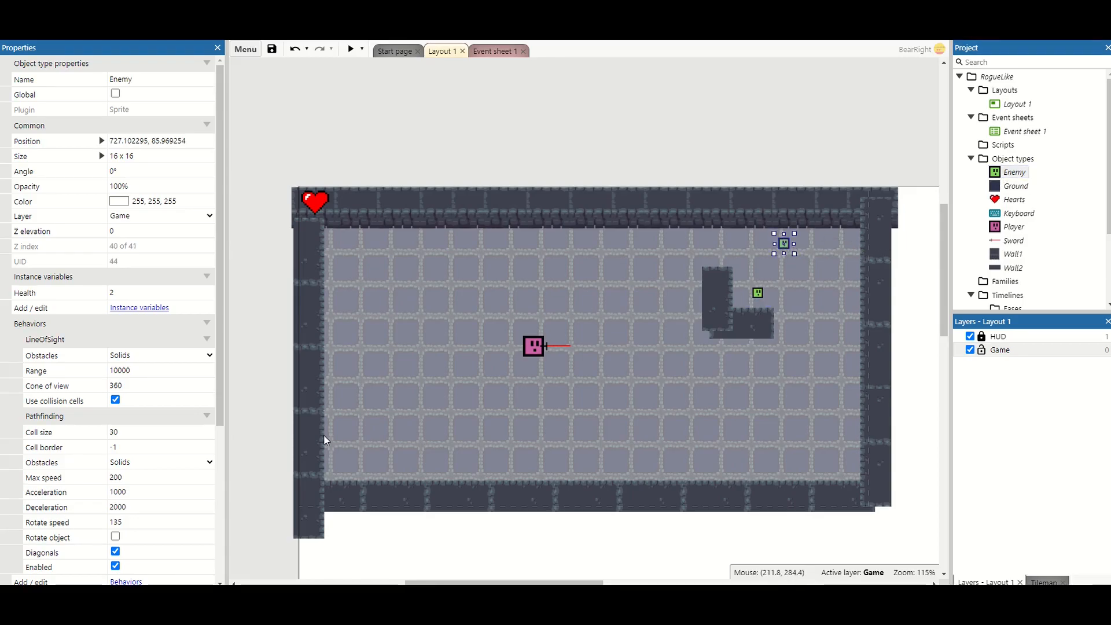
mouse_move(461, 328)
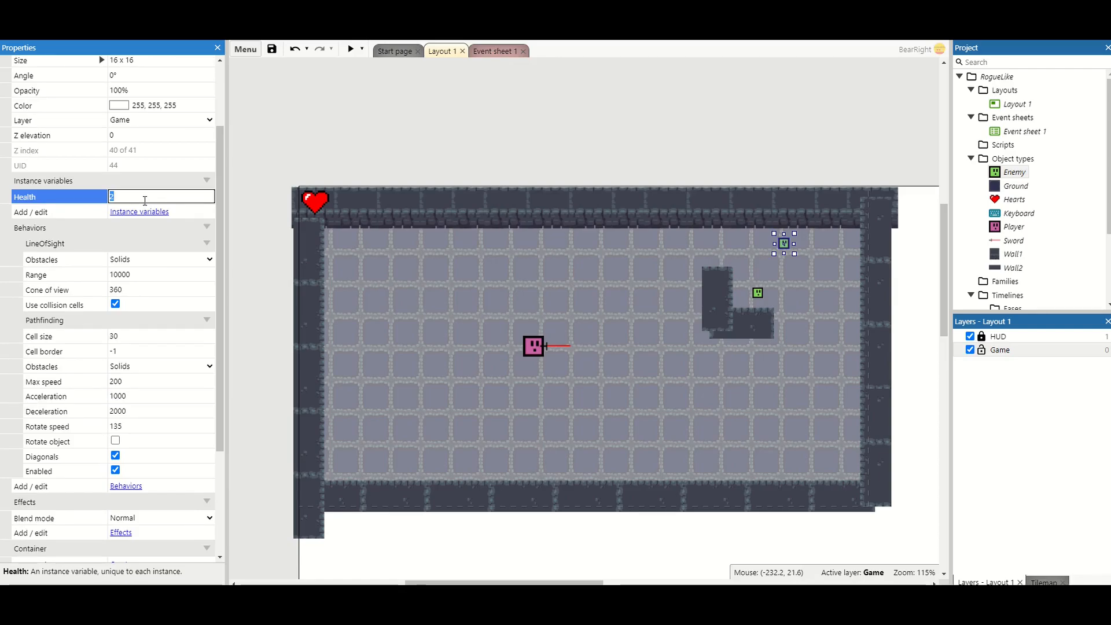
Set the selected enemy's Health to 4, check the other enemy still has 2, and return to the event sheet
text(4)
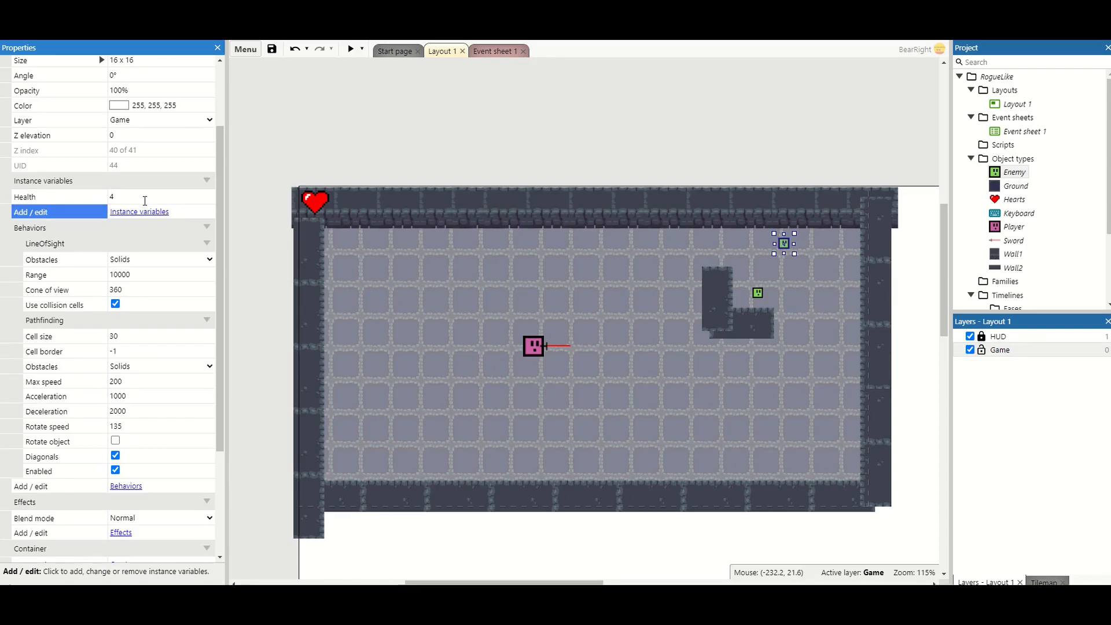
mouse_move(758, 265)
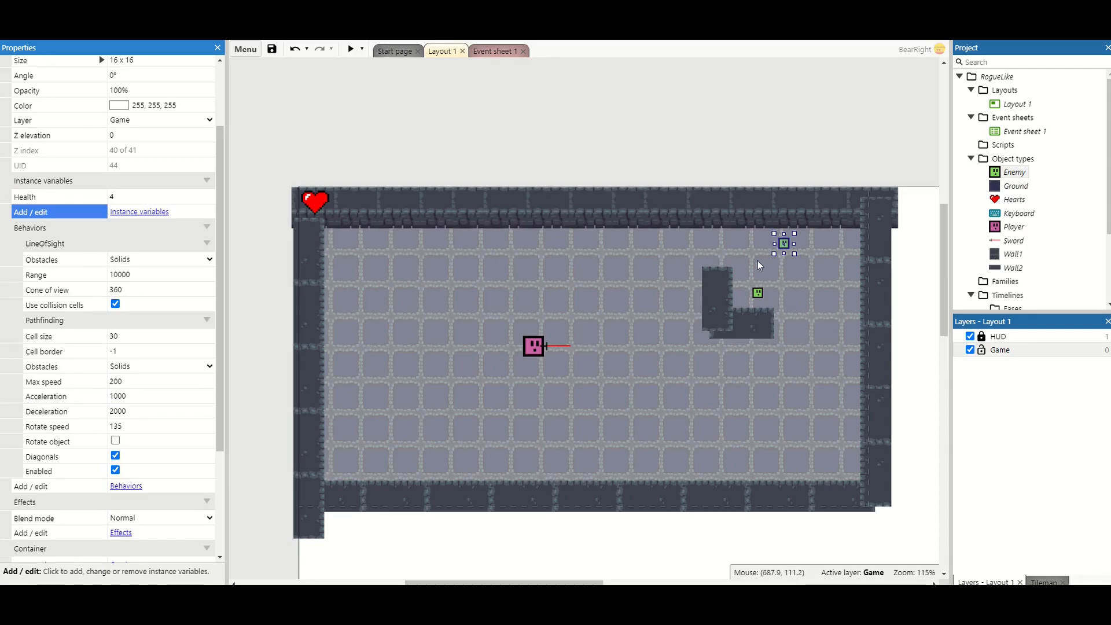
click(757, 293)
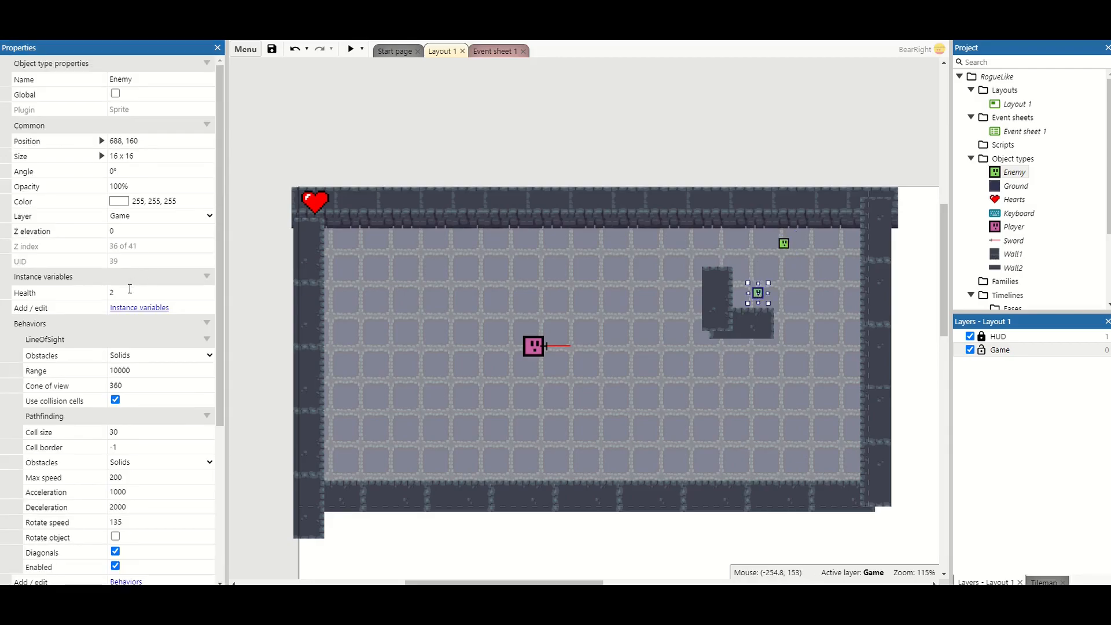
click(351, 49)
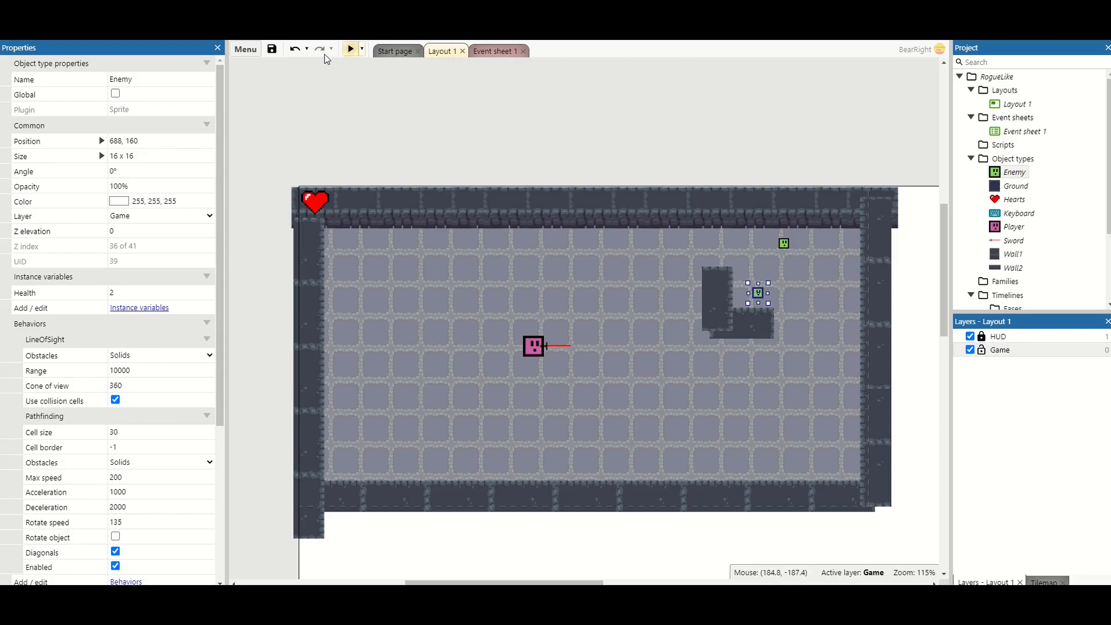
click(494, 51)
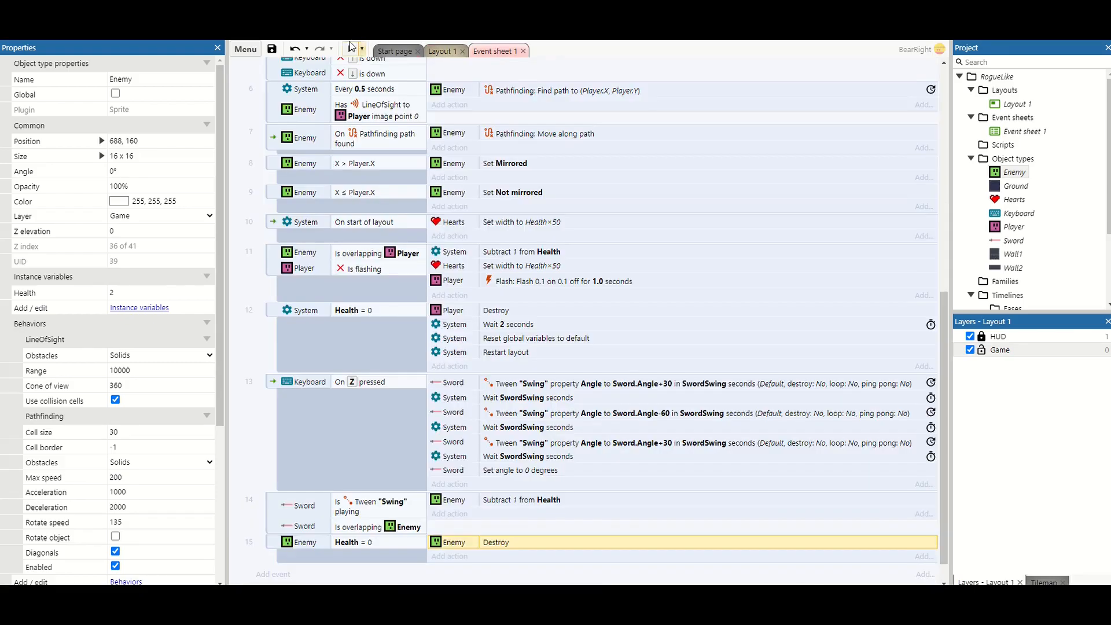
click(351, 50)
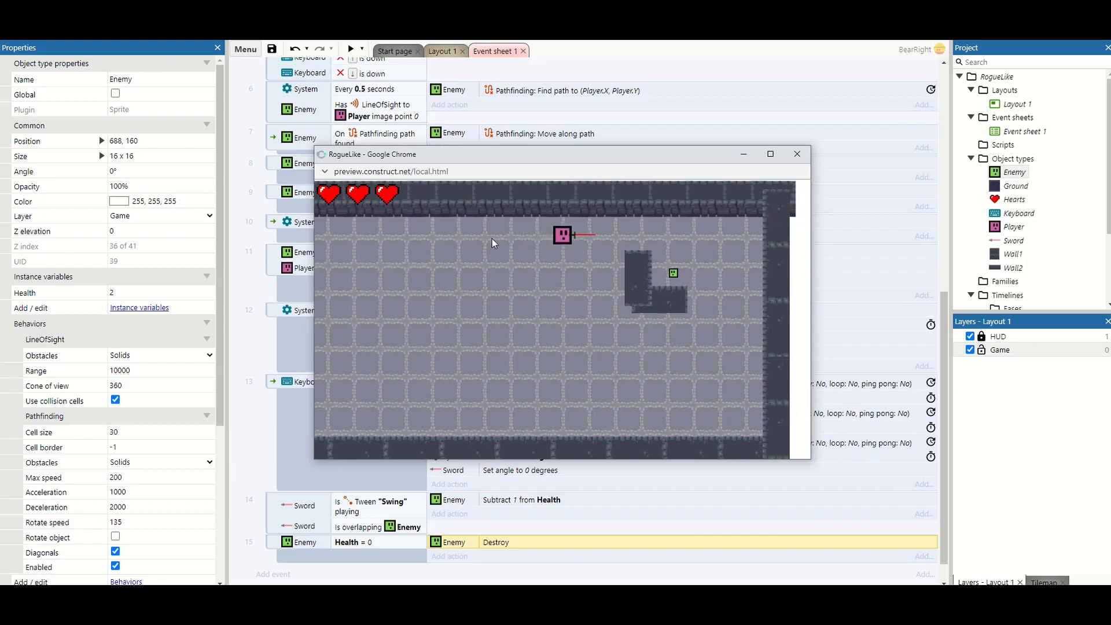
mouse_move(799, 168)
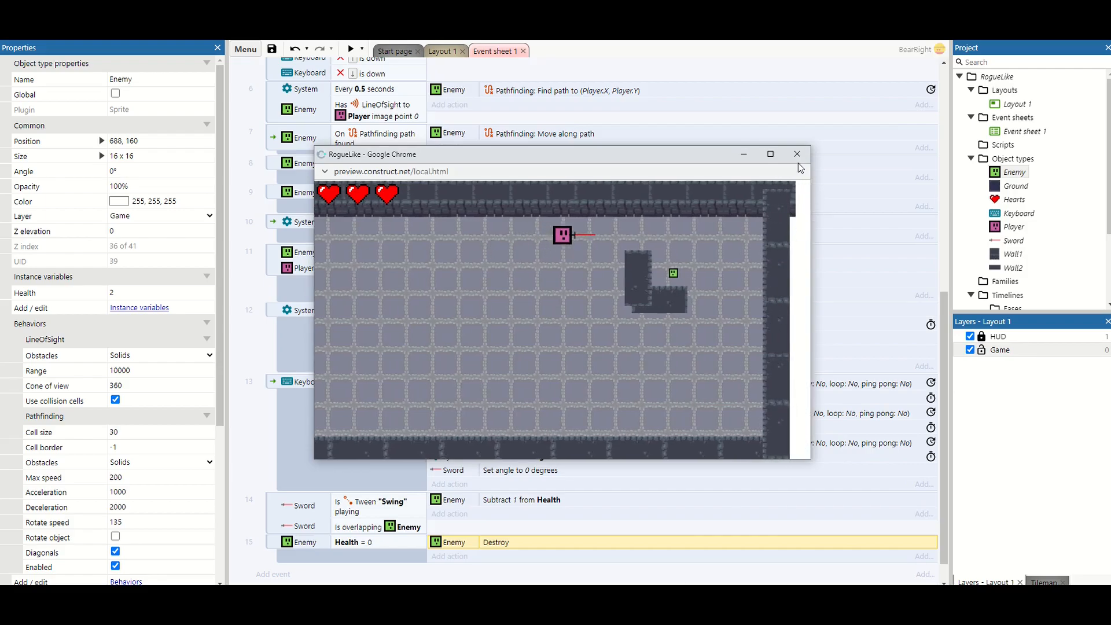
click(796, 154)
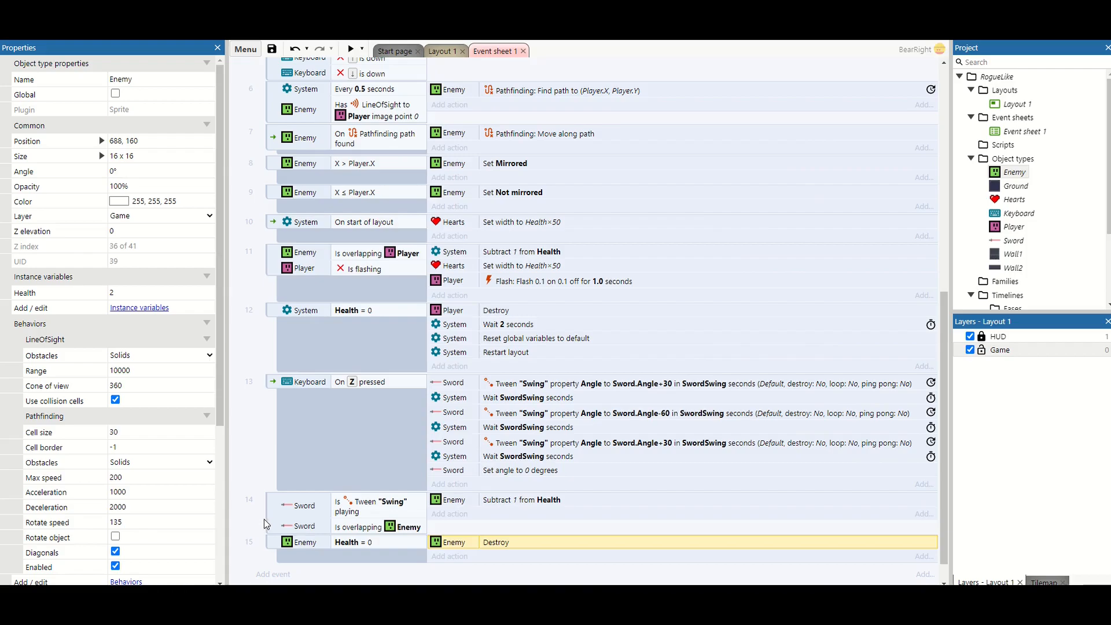
Add a System Trigger once condition to the sword-hits-enemy event and preview the game
click(361, 505)
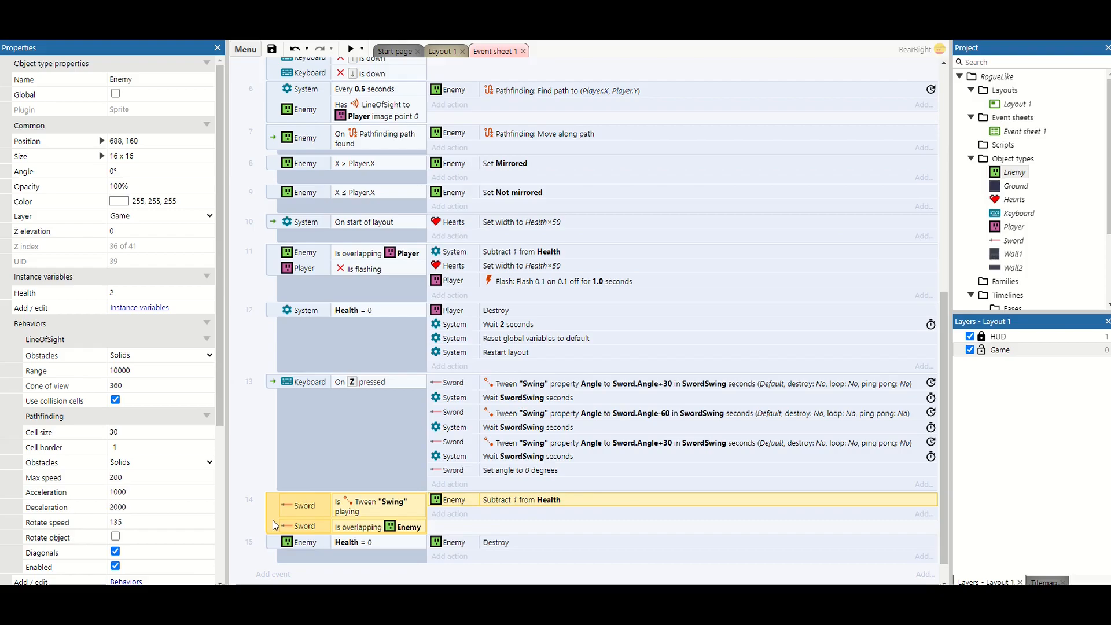
right_click(305, 505)
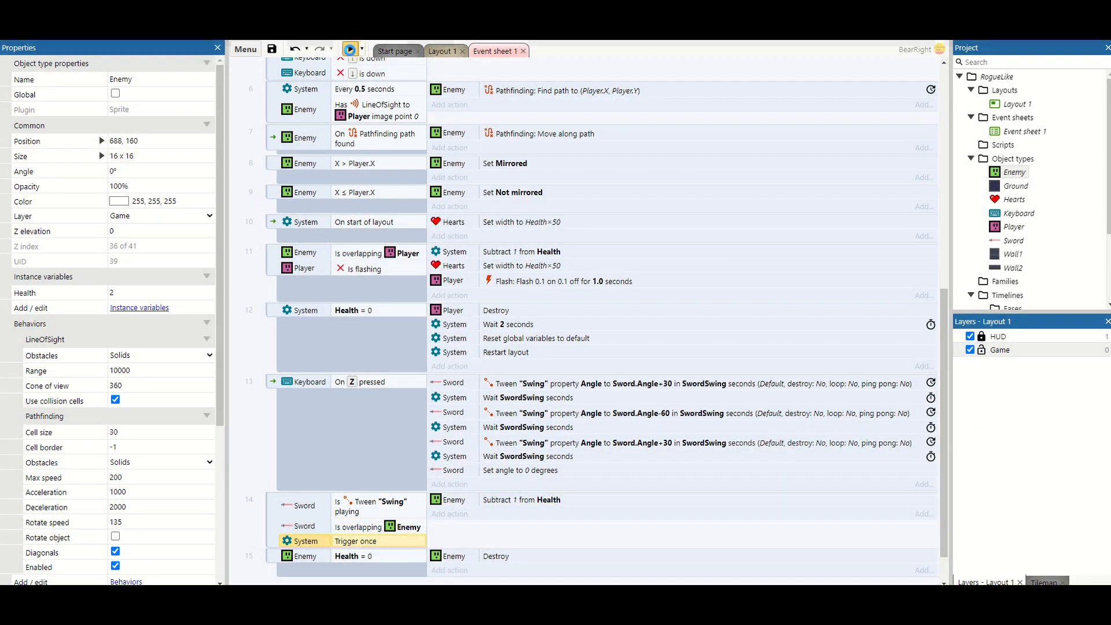
click(349, 50)
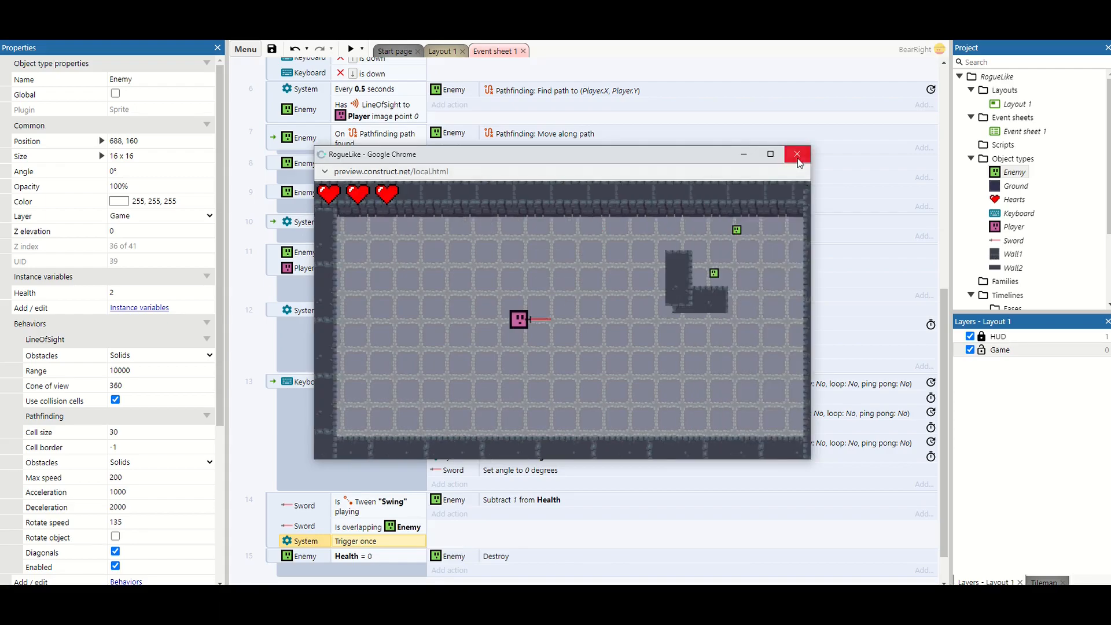
click(796, 153)
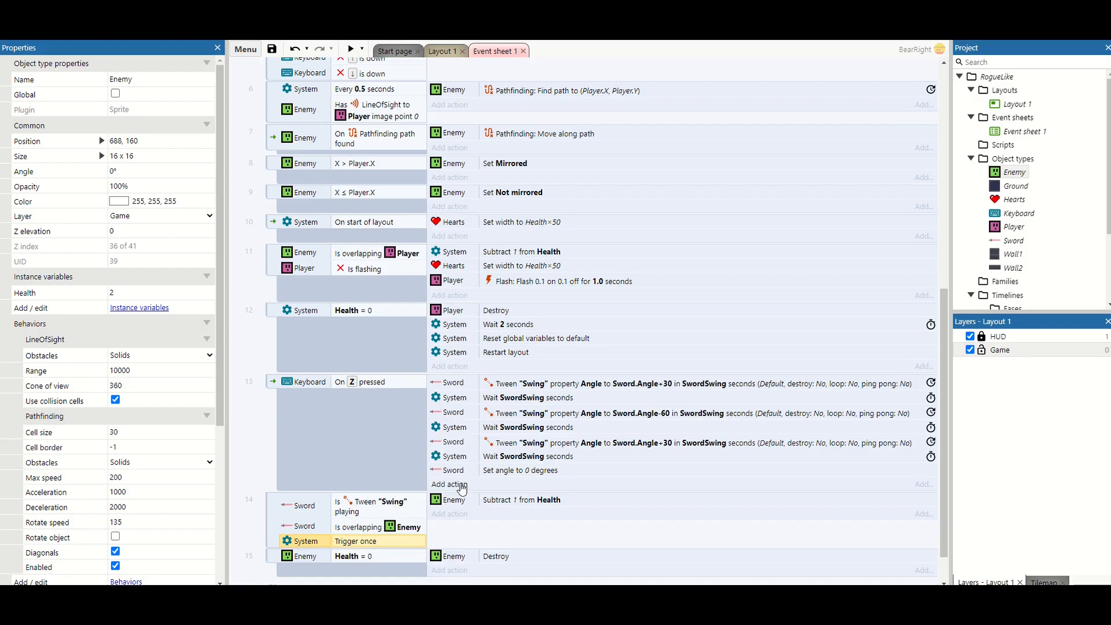
Add a Player 8Direction Set max speed action to the Z-pressed event, correcting it from 0 to 50
click(449, 483)
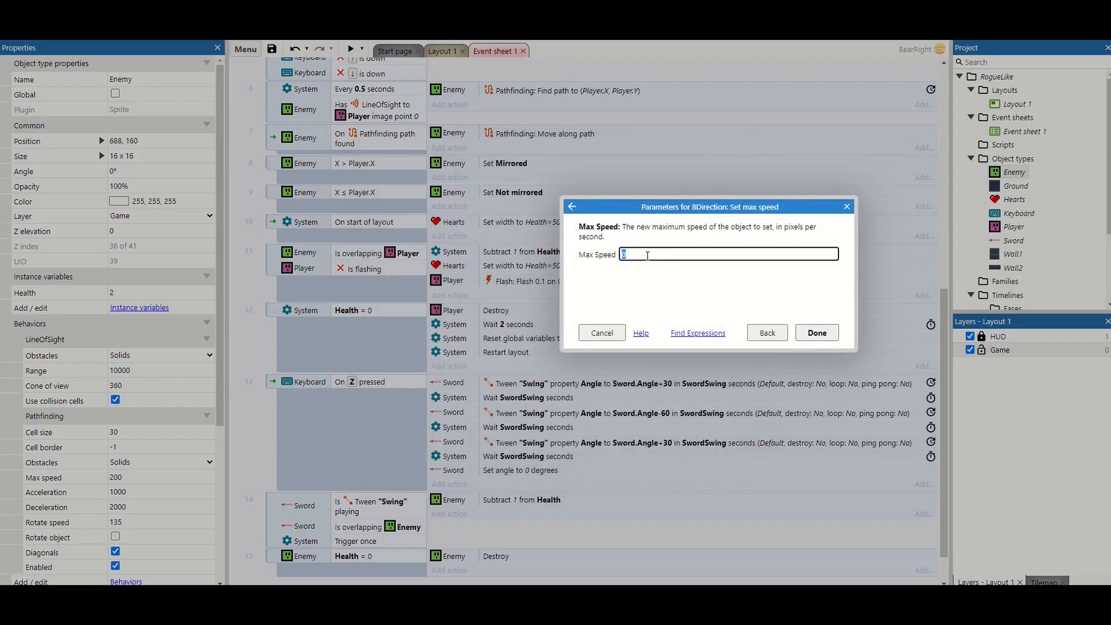
click(816, 332)
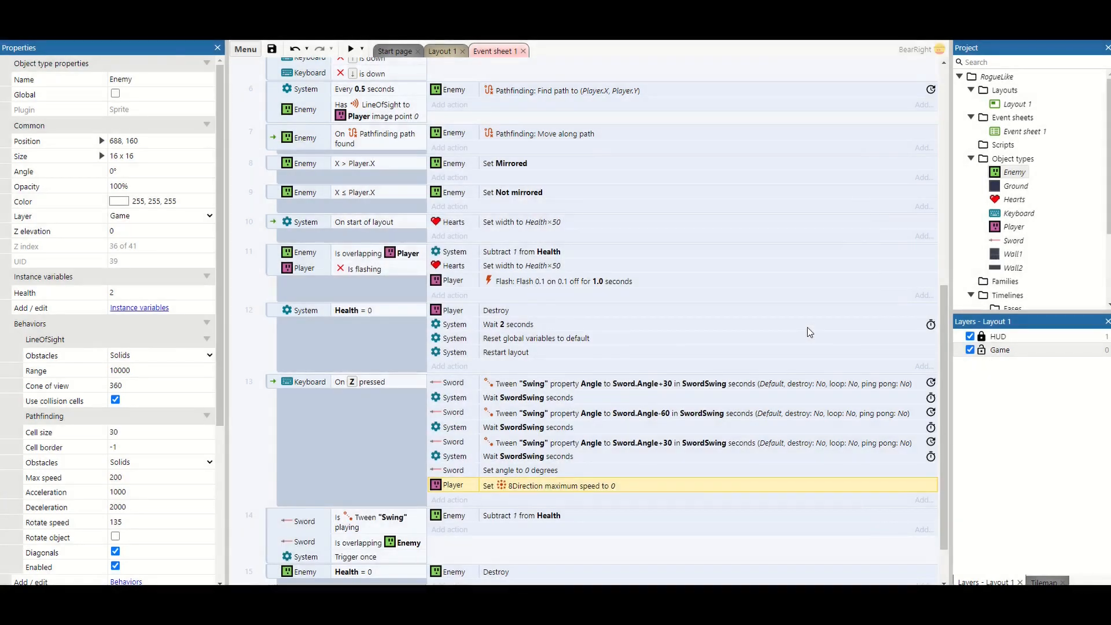
click(1013, 226)
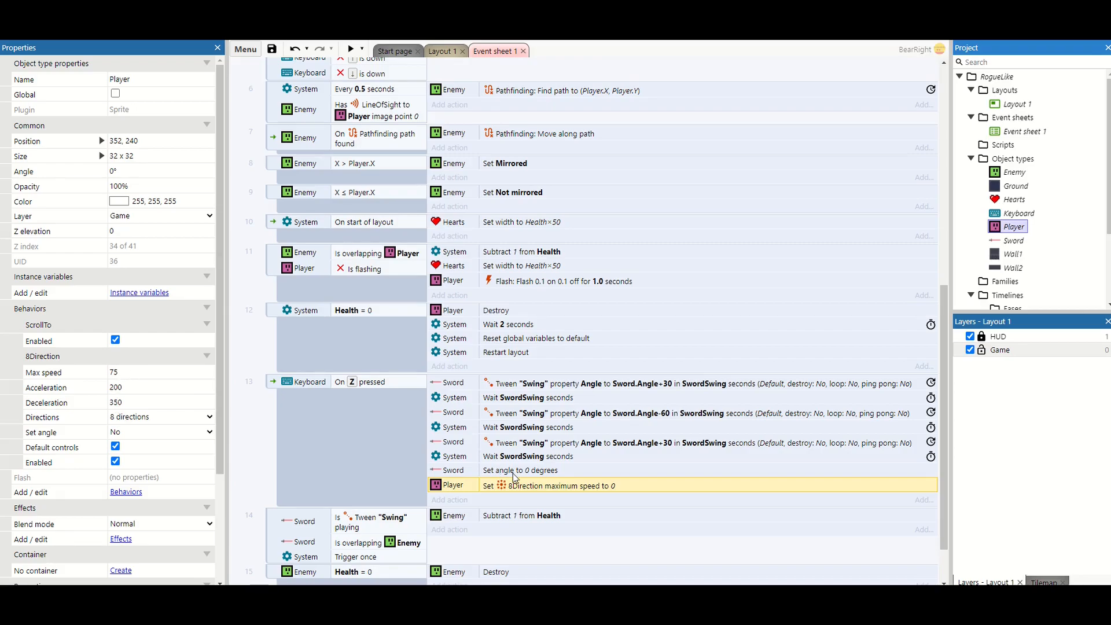
double_click(547, 485)
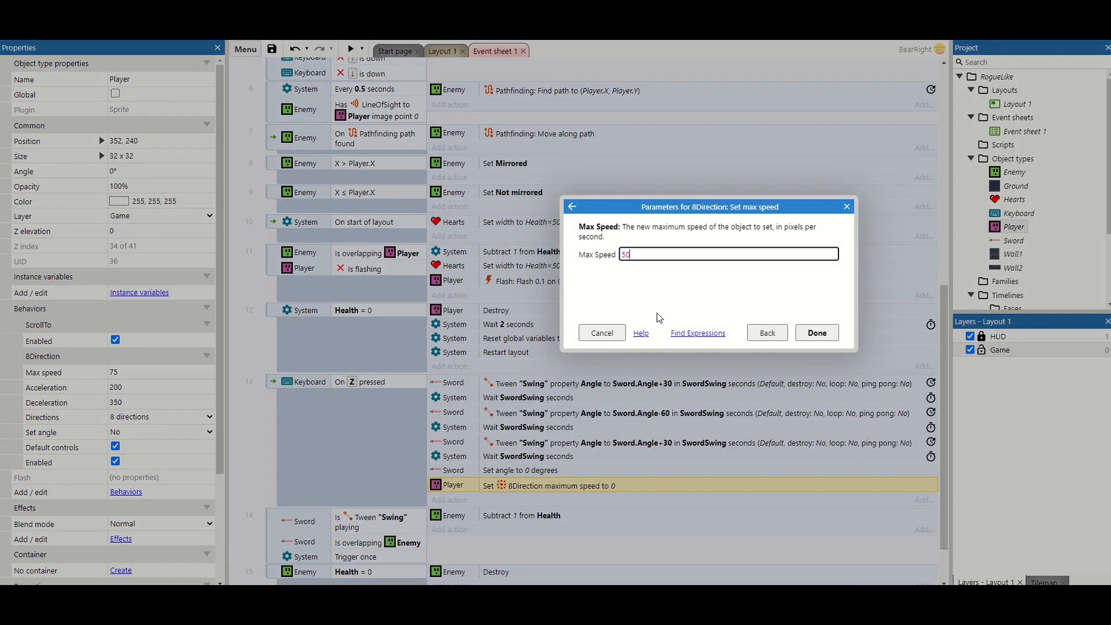
click(816, 332)
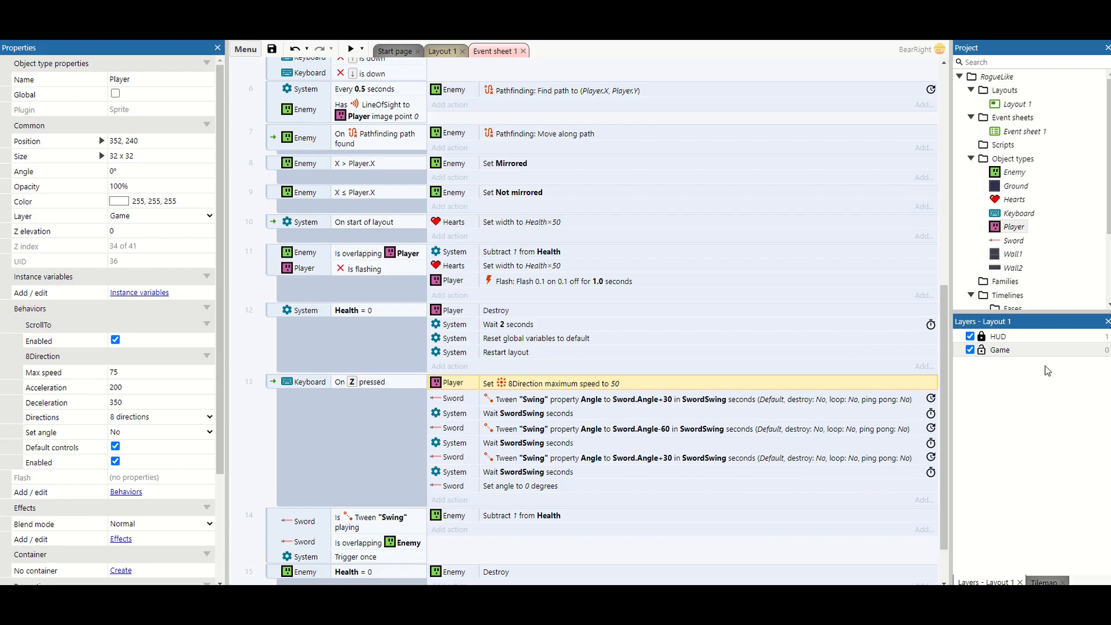
scroll(down, 3)
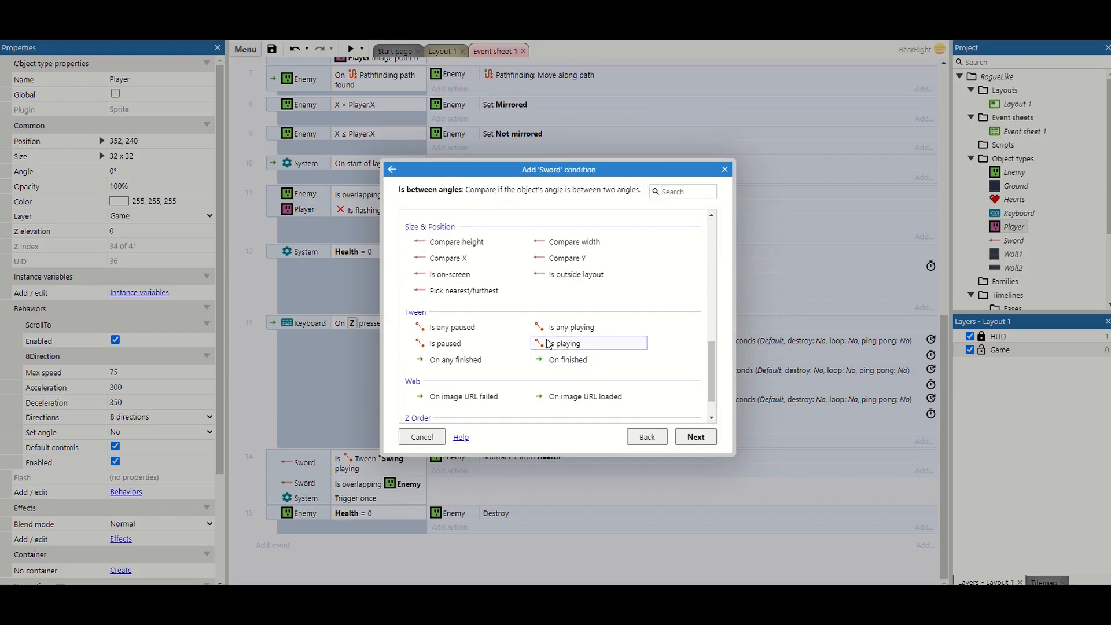
Add an inverted Sword Is Tween "Swing" playing event that sets Player max speed to 75, then preview
click(566, 342)
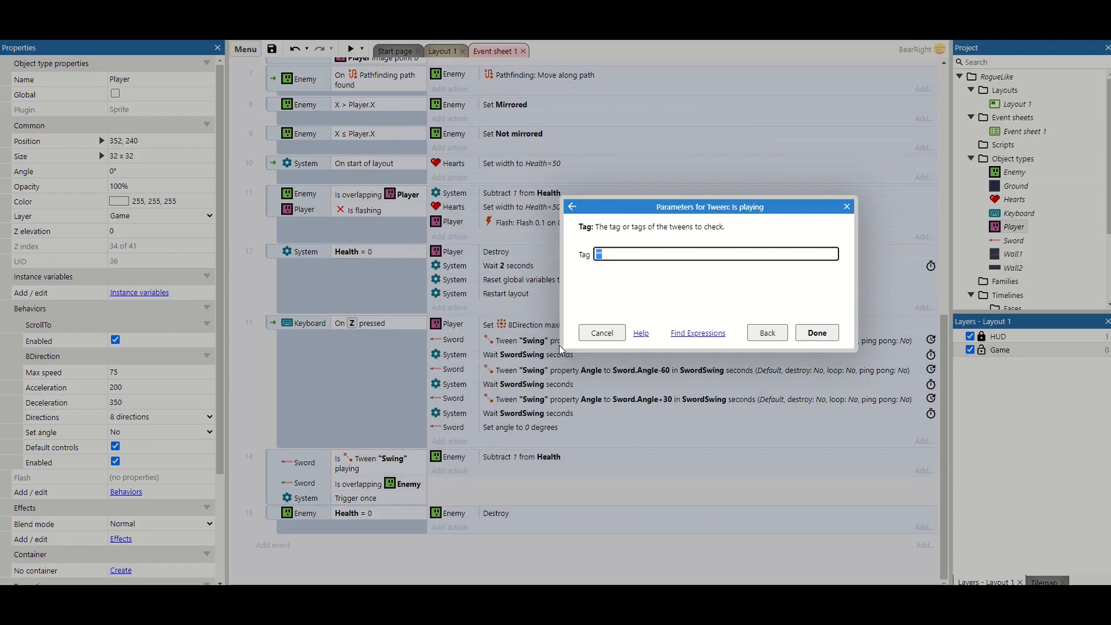
text("s)
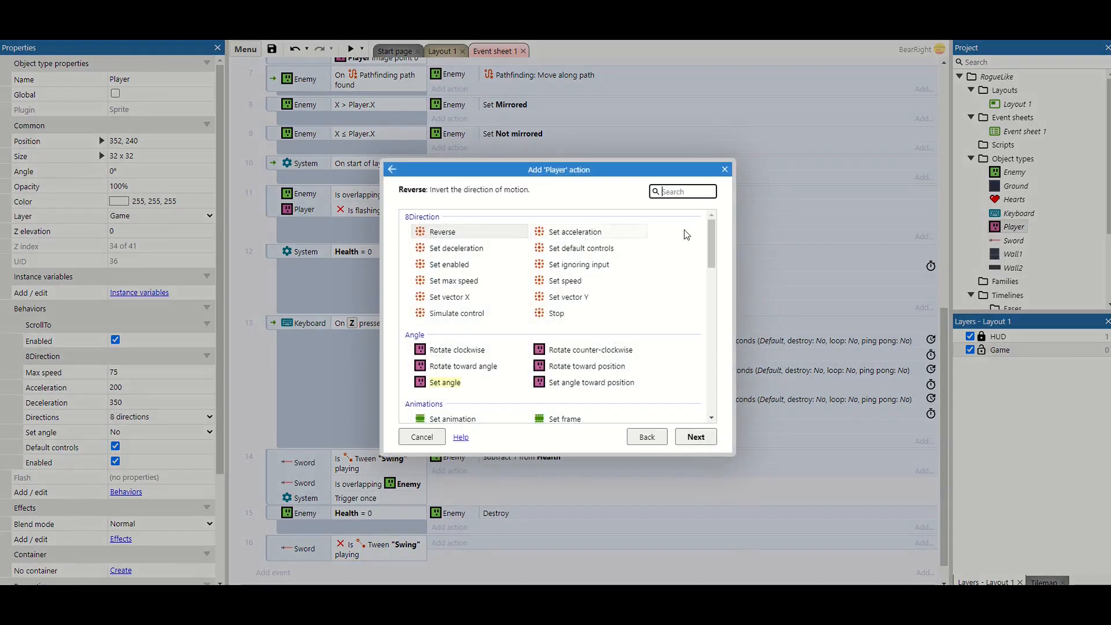
click(454, 280)
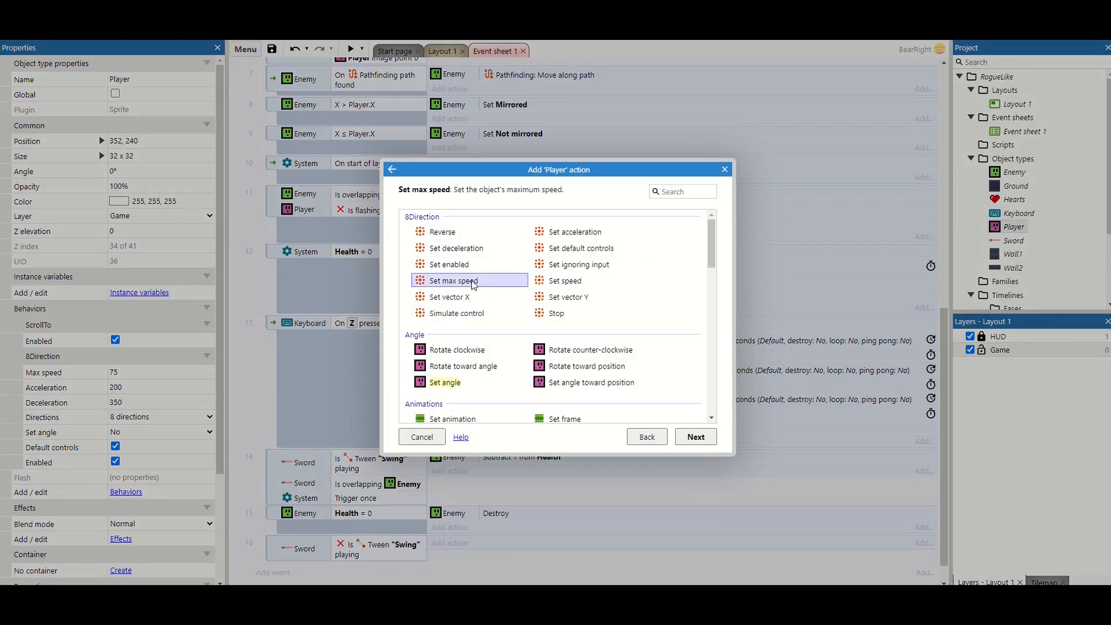
click(694, 436)
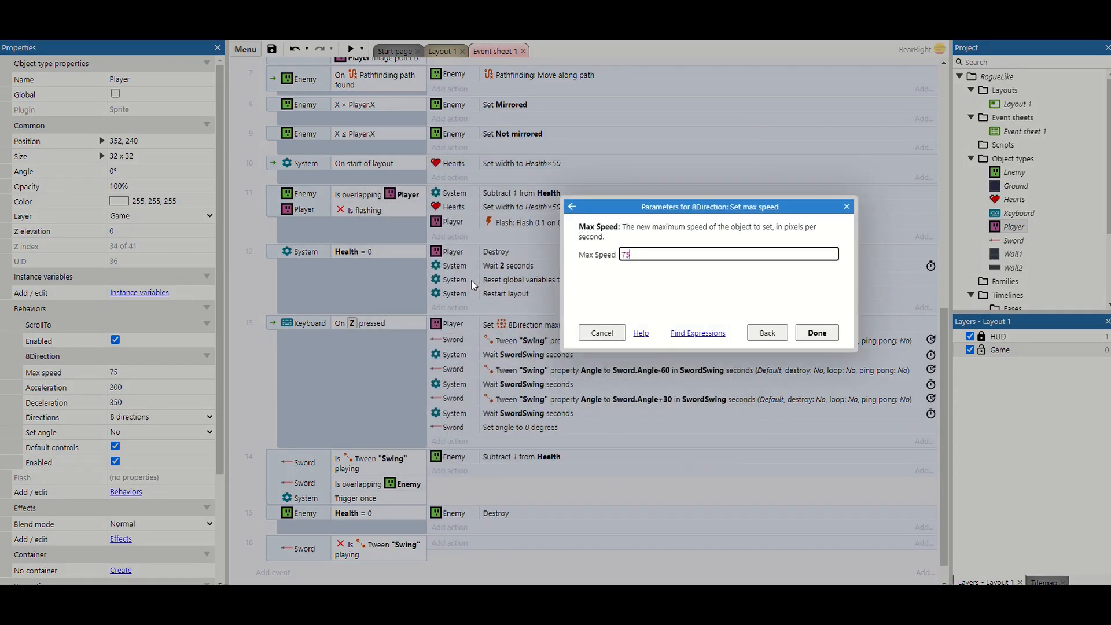
click(816, 332)
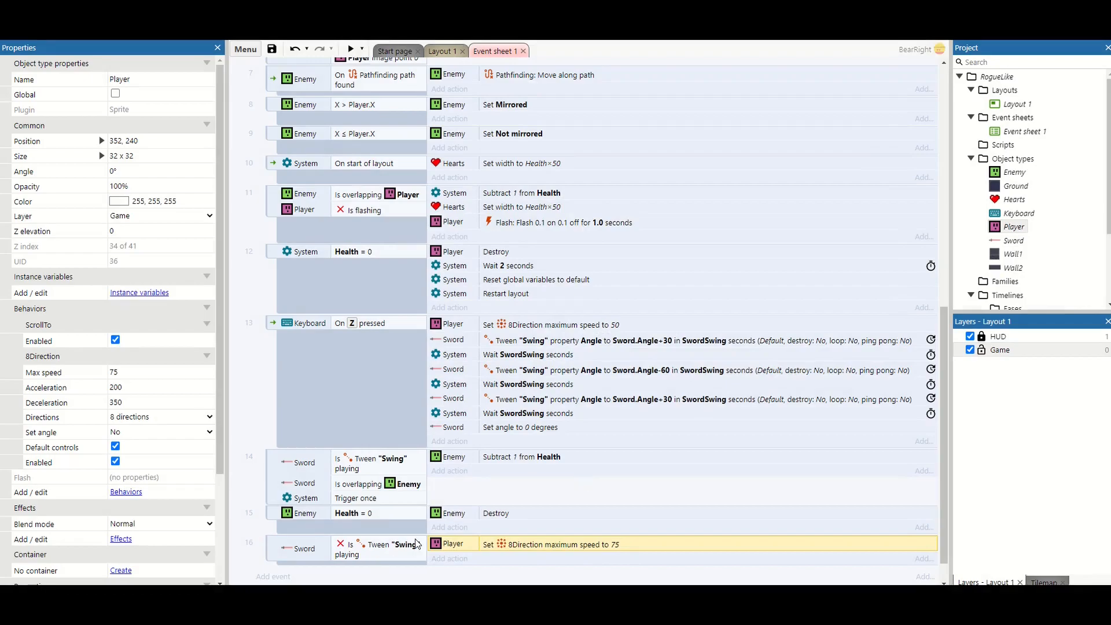
click(350, 50)
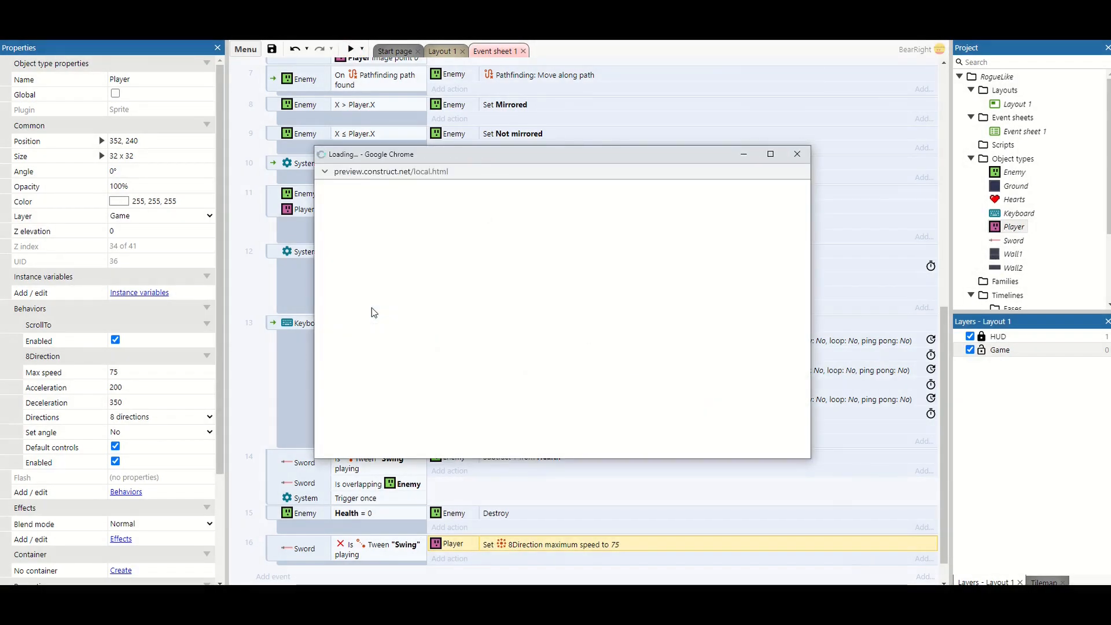